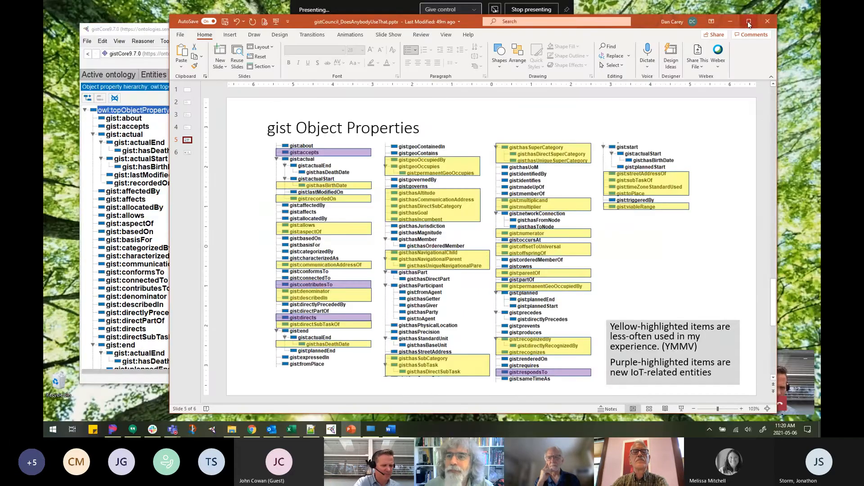
Maximize the PowerPoint window showing the gist Object Properties slide.
left_click(749, 21)
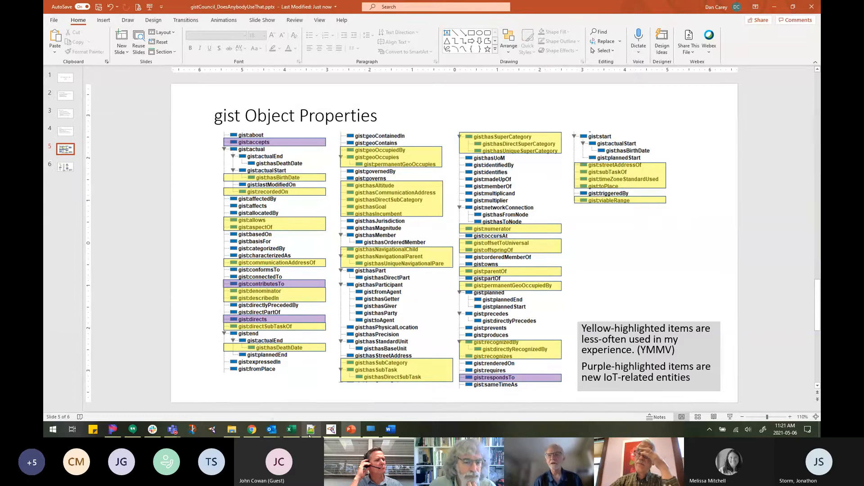
mouse_move(331, 429)
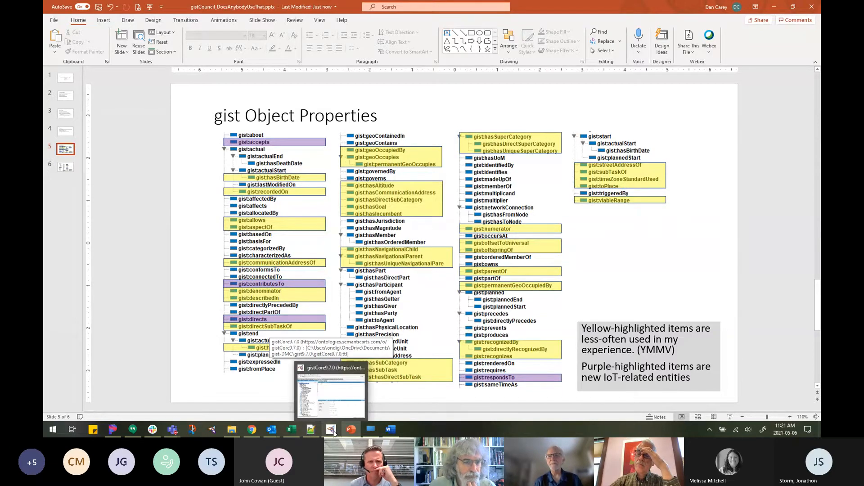
Switch to Protégé and show the usages of gist:allows, including gist:Permission.
left_click(331, 391)
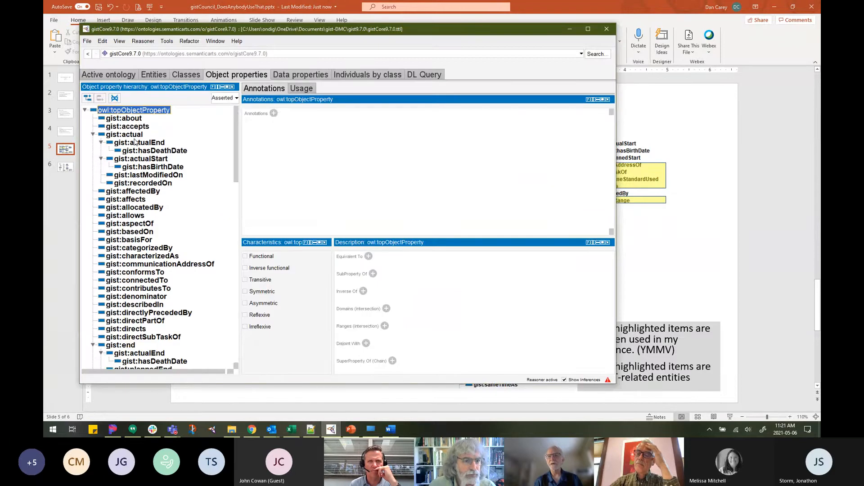
left_click(125, 215)
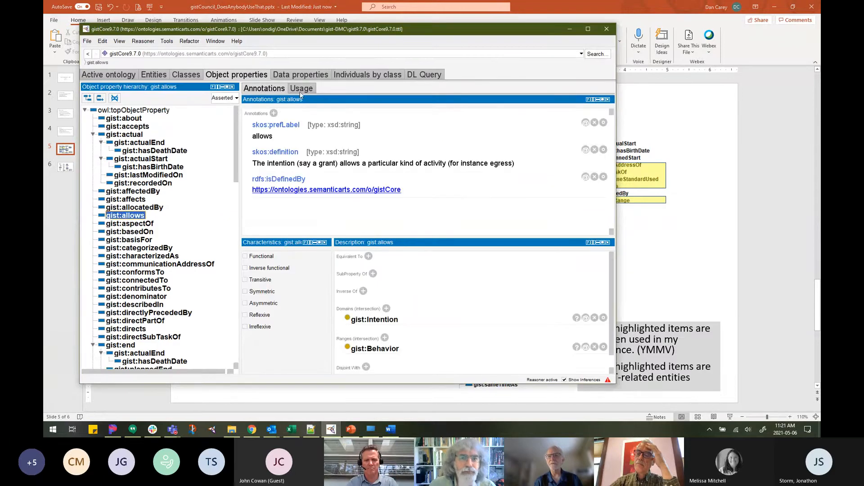
left_click(302, 89)
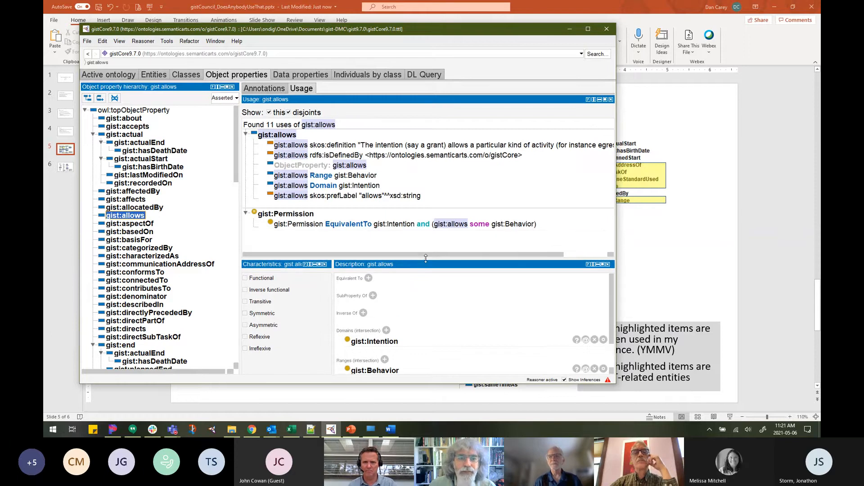
mouse_move(285, 214)
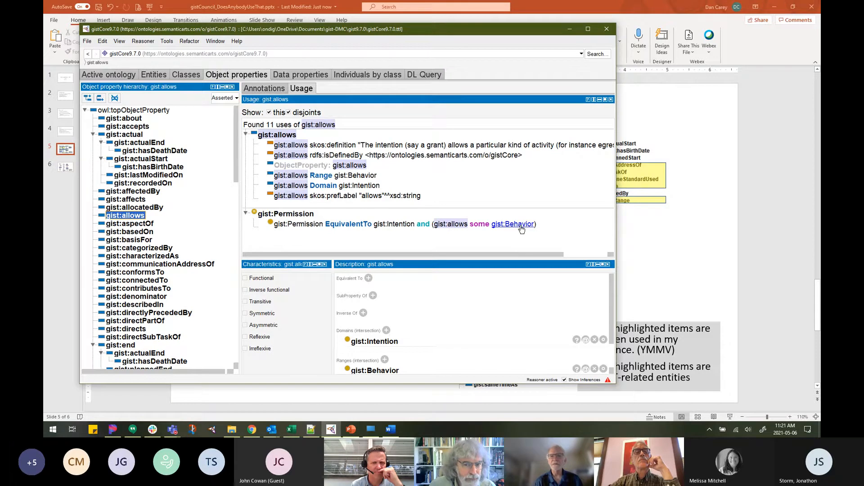
mouse_move(458, 233)
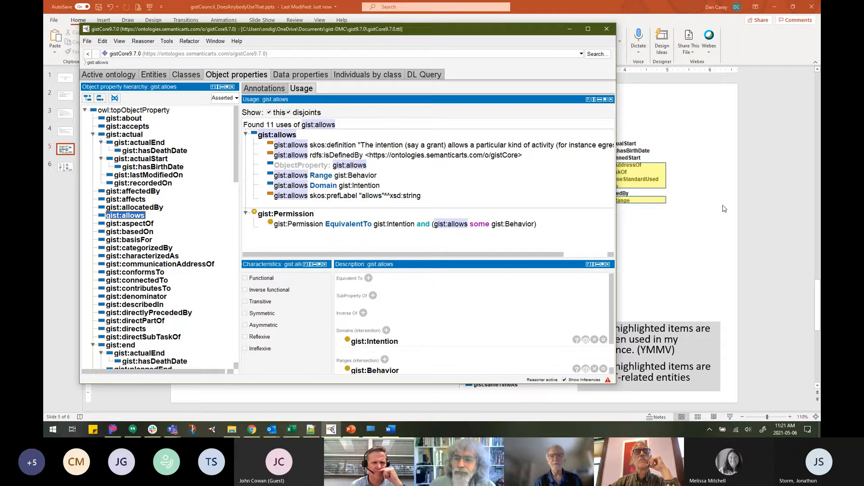
mouse_move(744, 203)
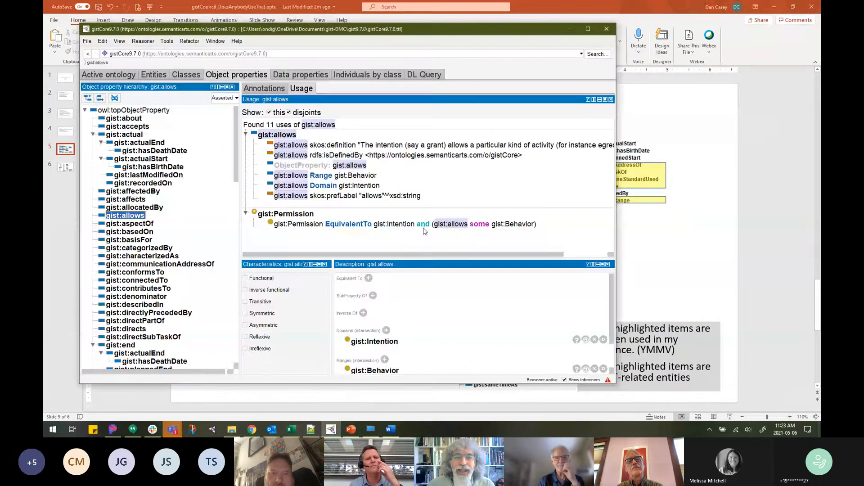
mouse_move(465, 232)
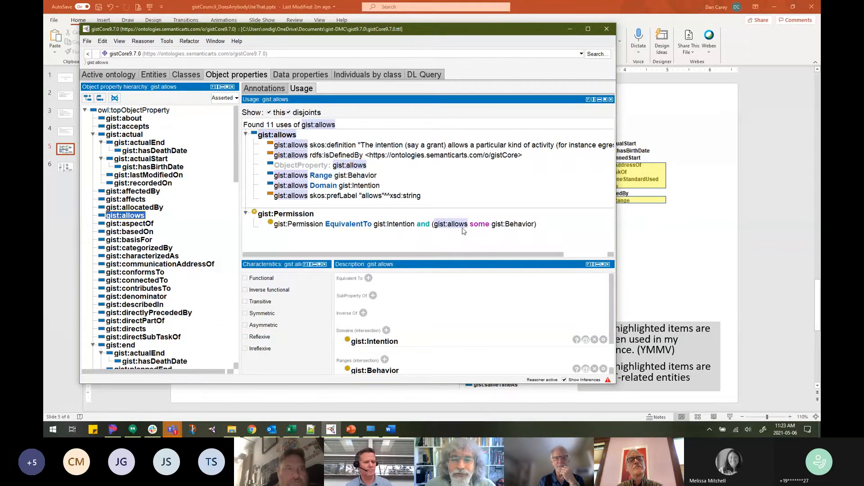
mouse_move(638, 257)
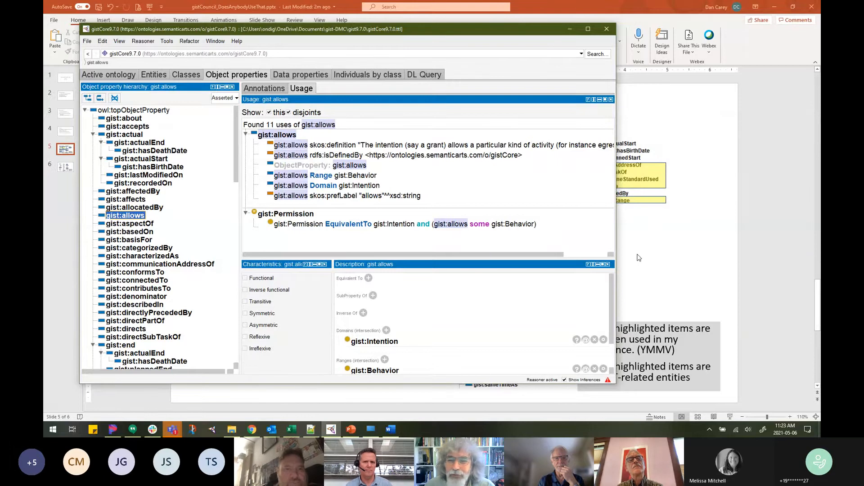
Bring slide 5 with its yellow and purple highlights back to the front.
left_click(607, 29)
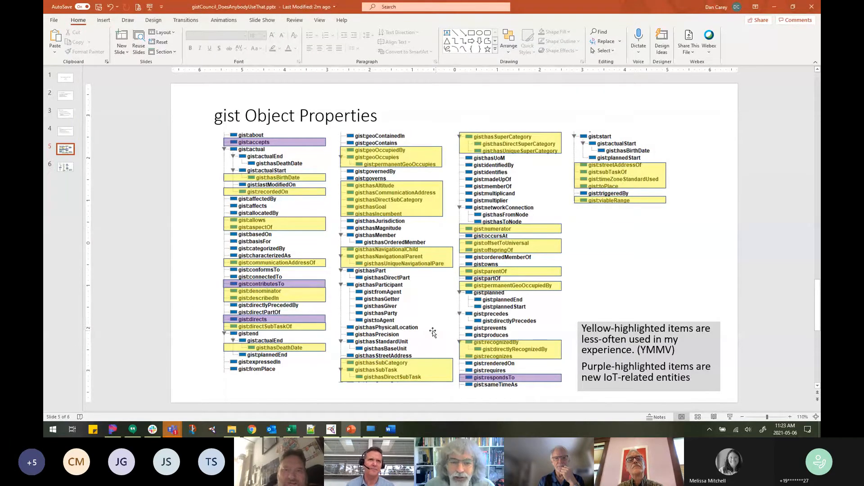
mouse_move(108, 260)
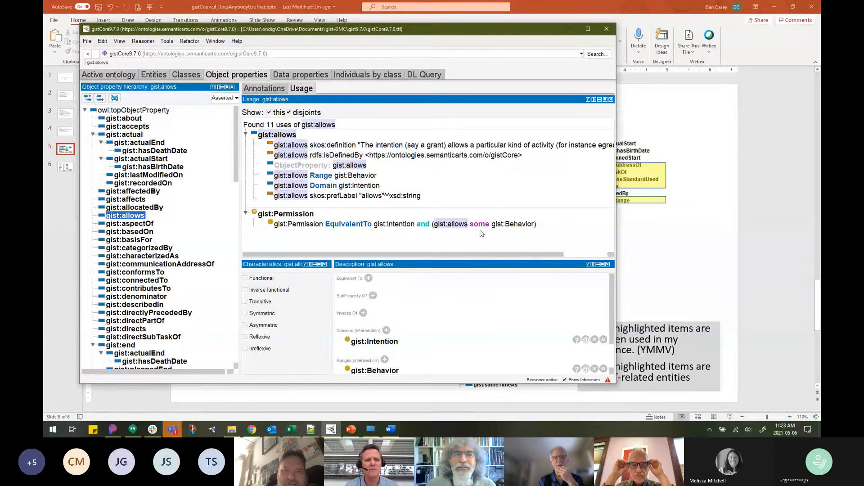
mouse_move(463, 238)
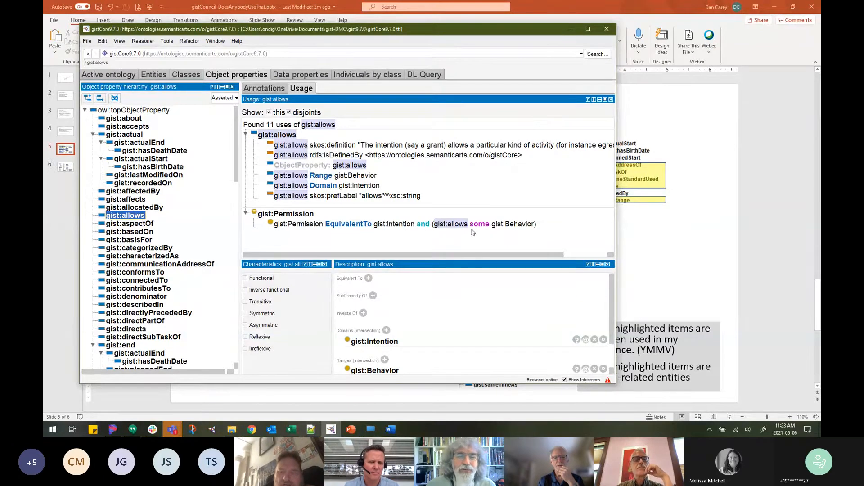
mouse_move(410, 232)
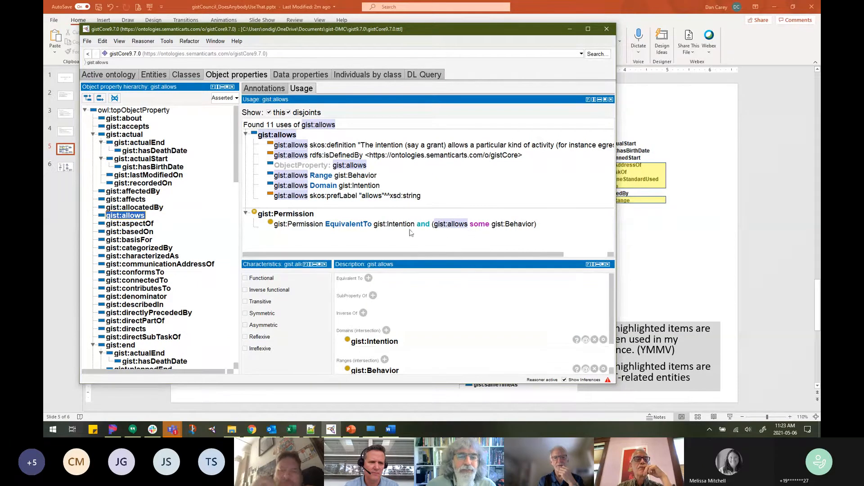
mouse_move(461, 233)
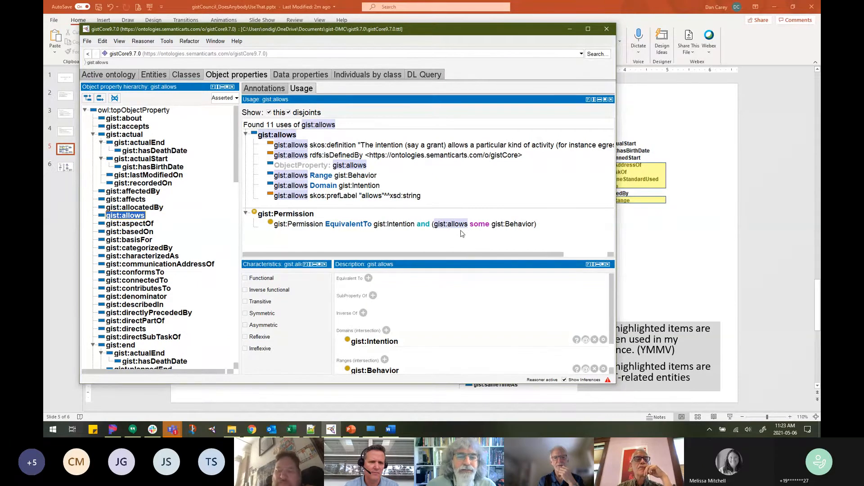
mouse_move(452, 232)
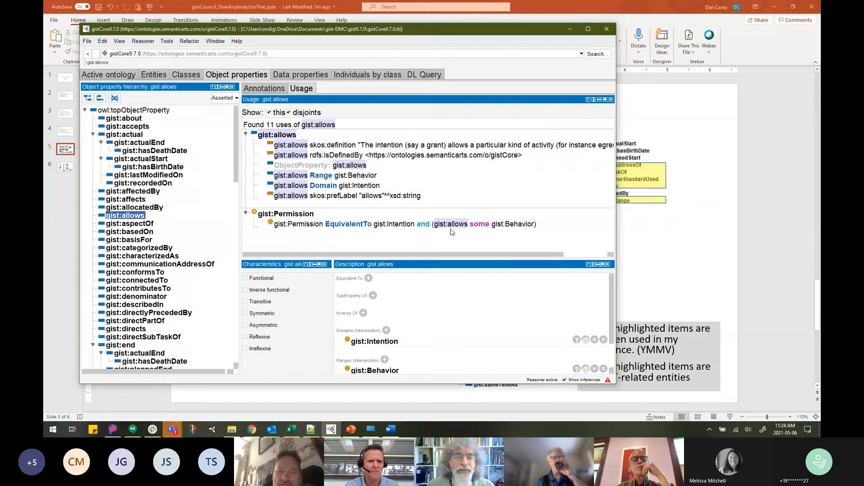
mouse_move(433, 240)
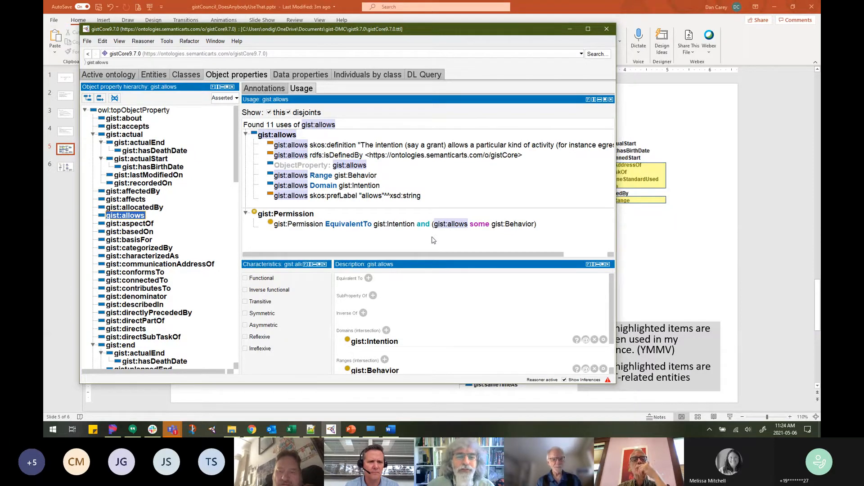
mouse_move(482, 235)
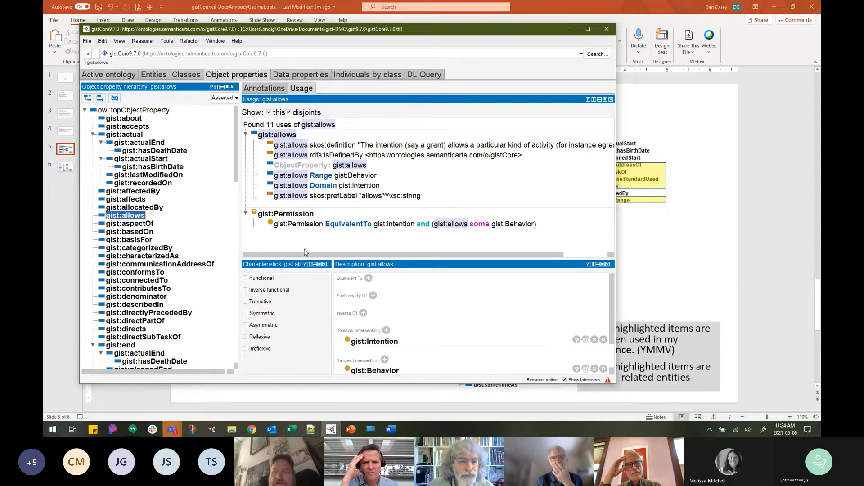
mouse_move(335, 248)
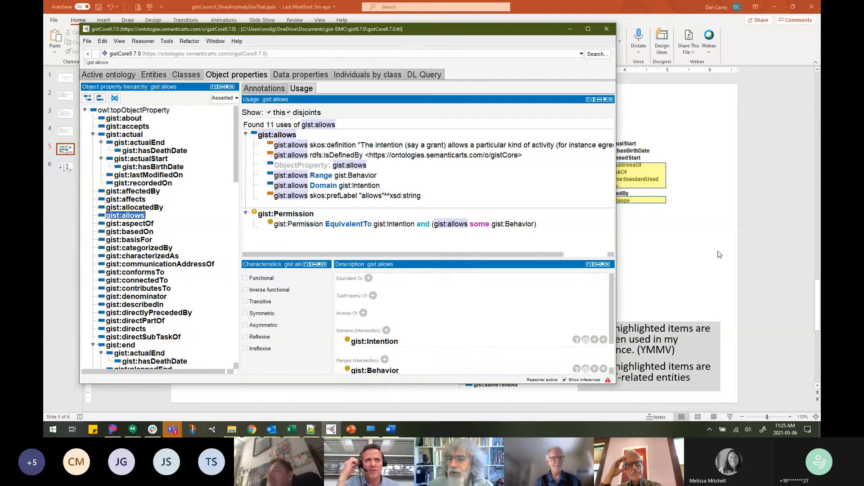
mouse_move(727, 248)
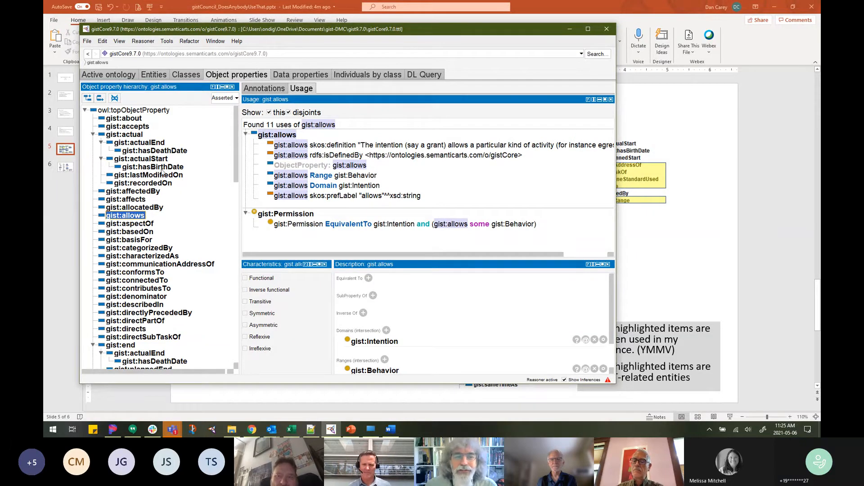
mouse_move(153, 167)
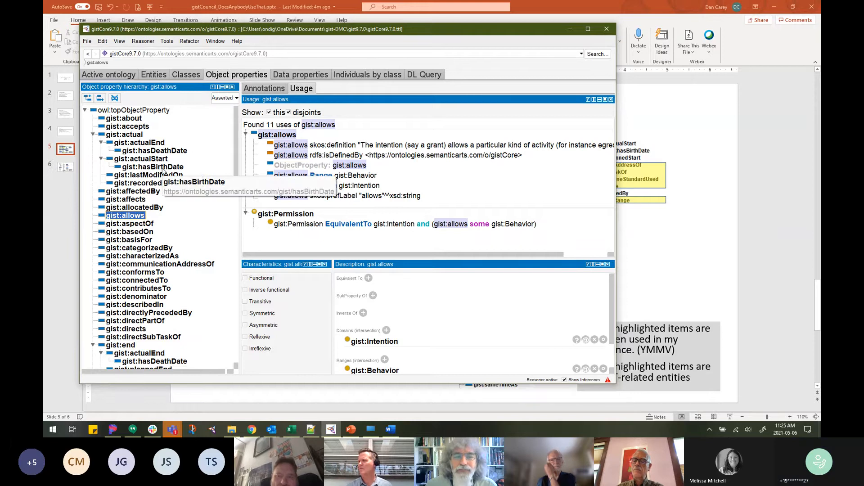
Select gist:hasBirthDate under gist:actualStart to list its 14 usages.
left_click(153, 166)
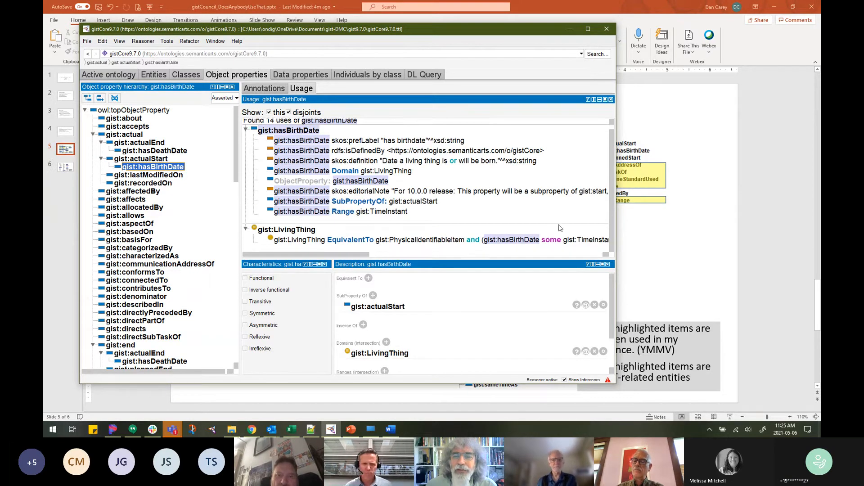
mouse_move(286, 229)
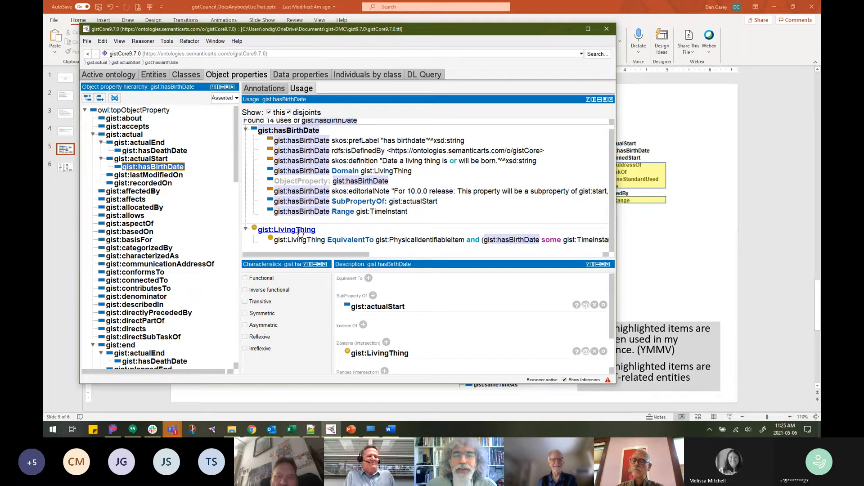
mouse_move(573, 221)
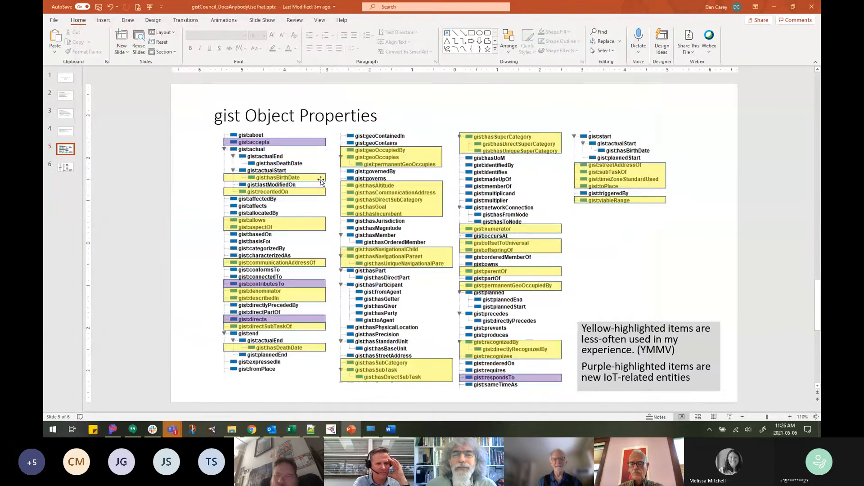
Select the yellow band behind gist:hasBirthDate under actualStart.
left_click(275, 178)
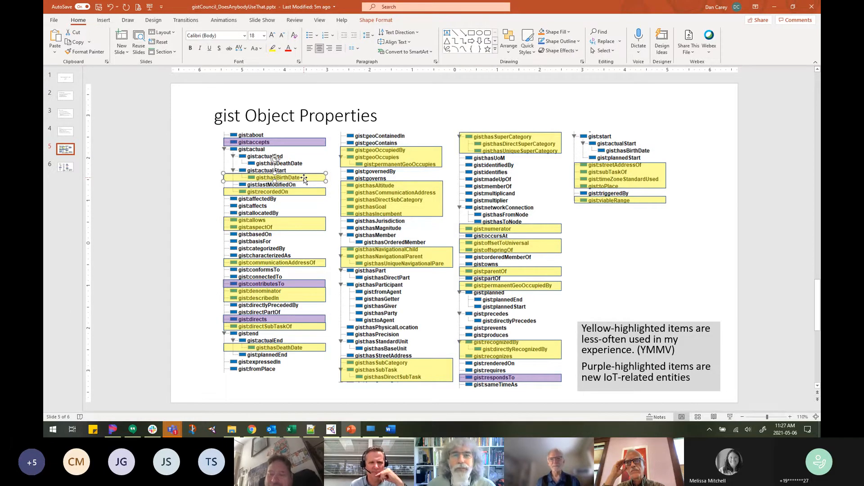
mouse_move(321, 182)
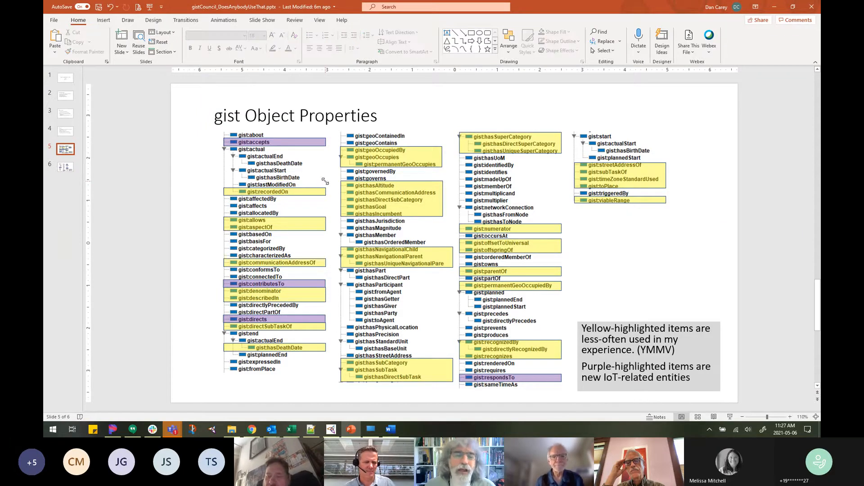
Select the yellow band behind gist:hasDeathDate under actualEnd.
left_click(276, 347)
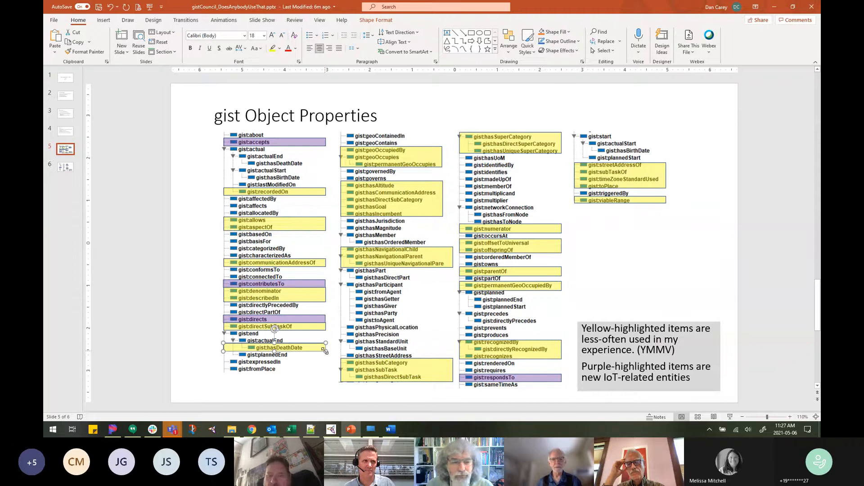
mouse_move(333, 308)
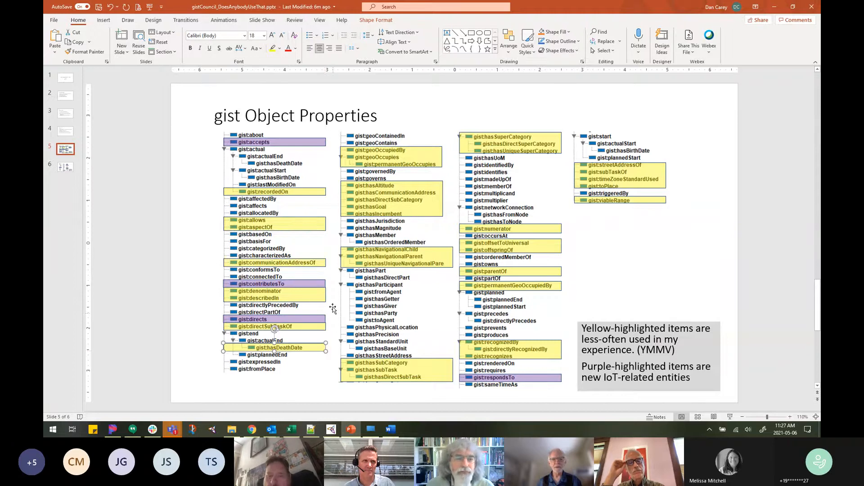
mouse_move(295, 165)
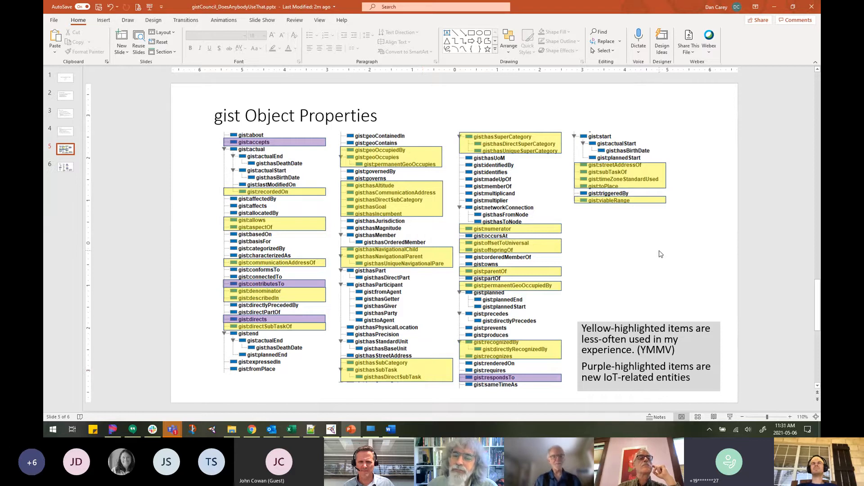
mouse_move(646, 258)
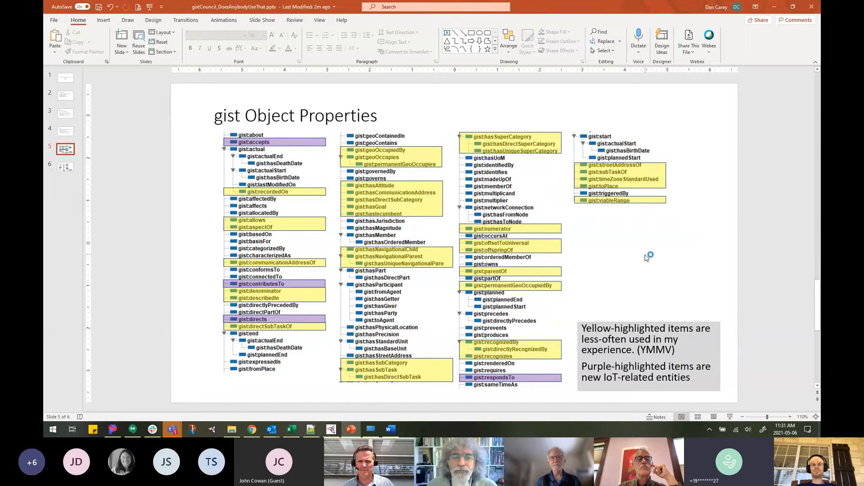
mouse_move(646, 258)
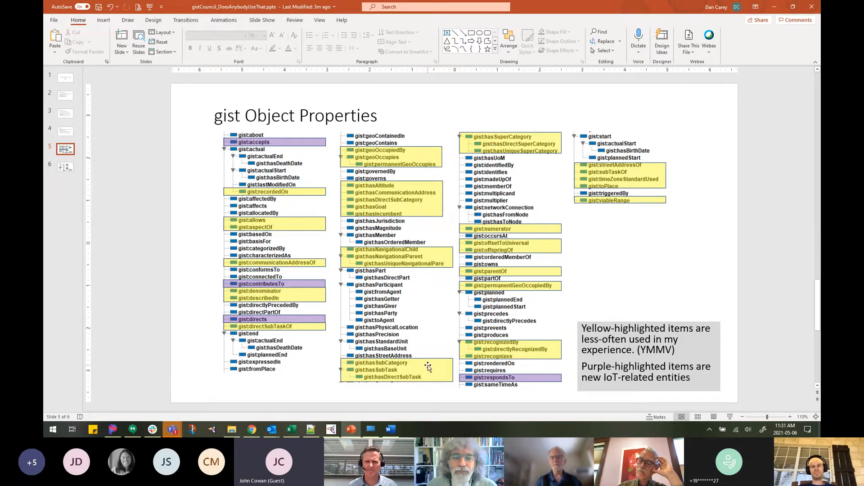
left_click(396, 367)
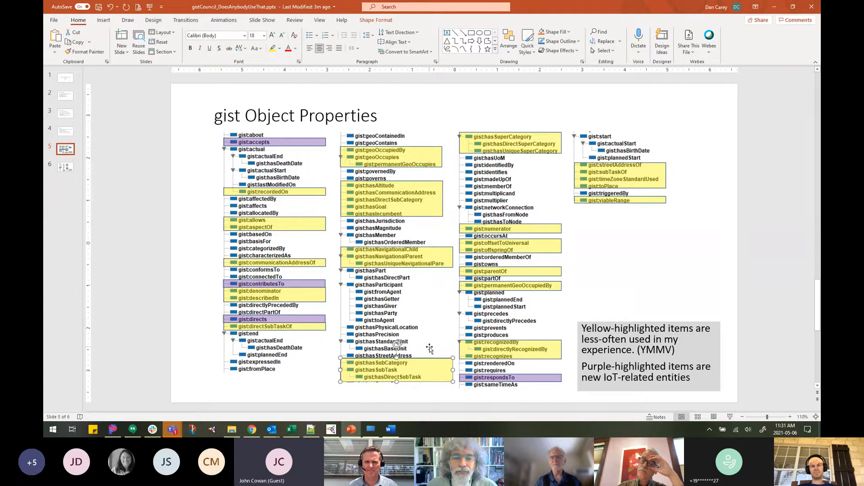
mouse_move(422, 352)
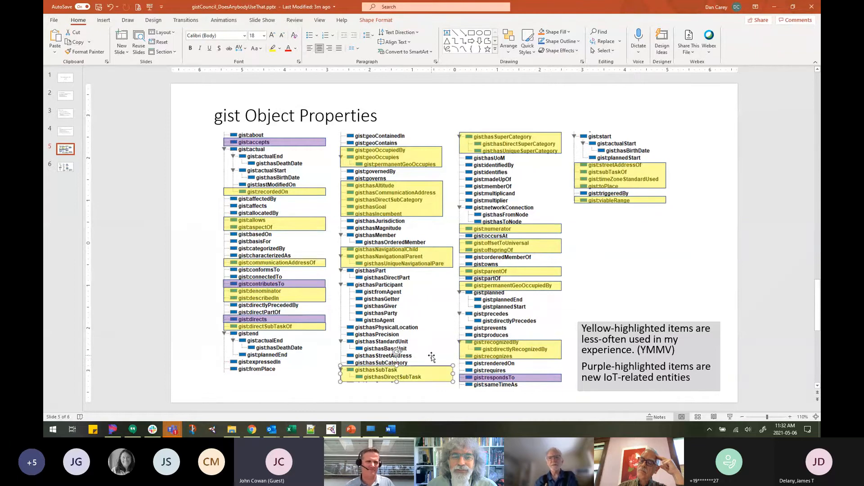
mouse_move(513, 154)
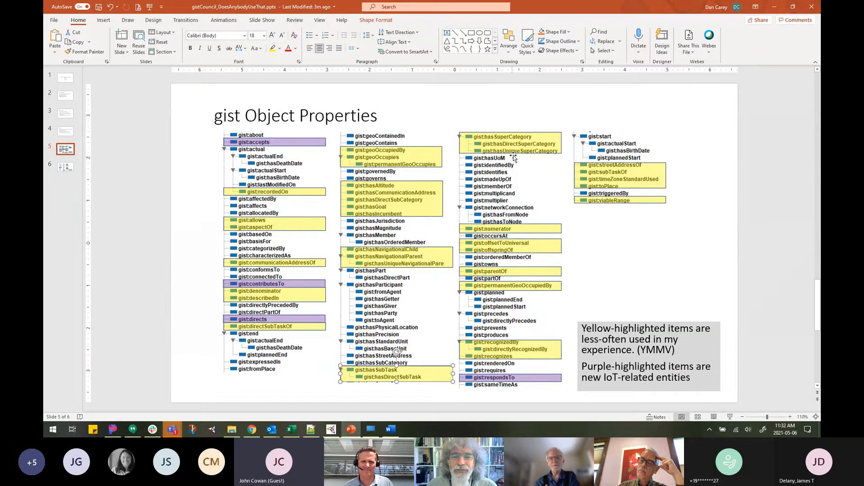
mouse_move(562, 137)
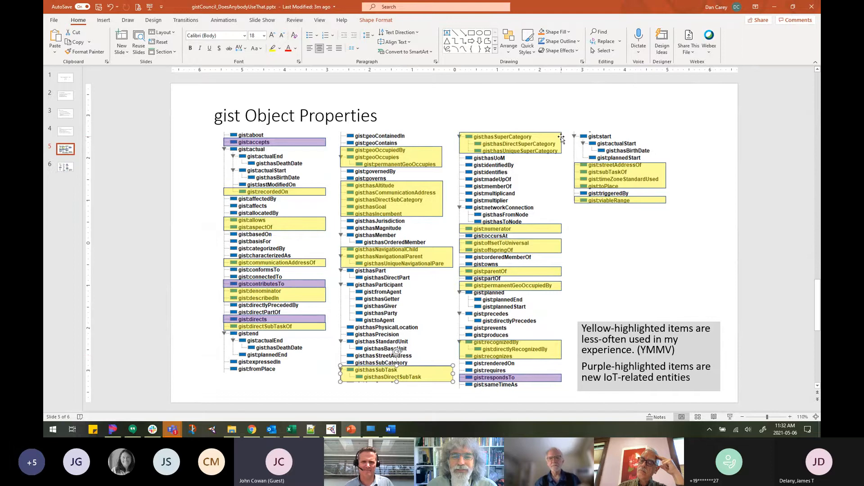
left_click(510, 137)
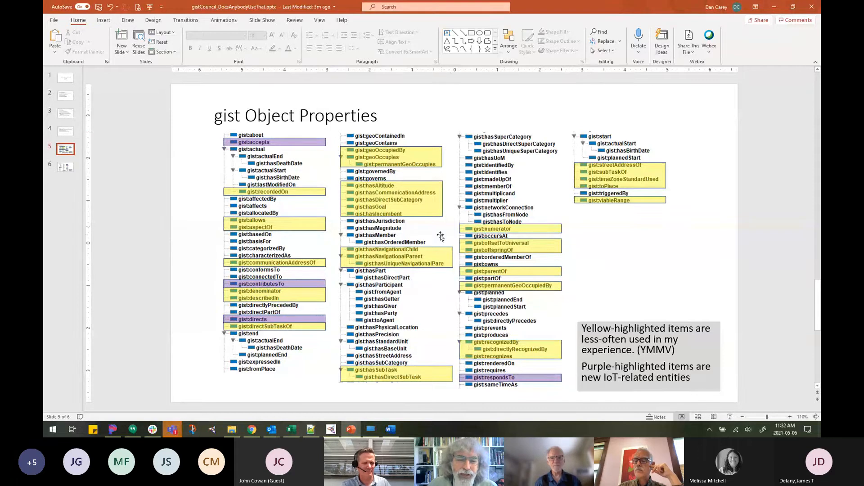
left_click(397, 256)
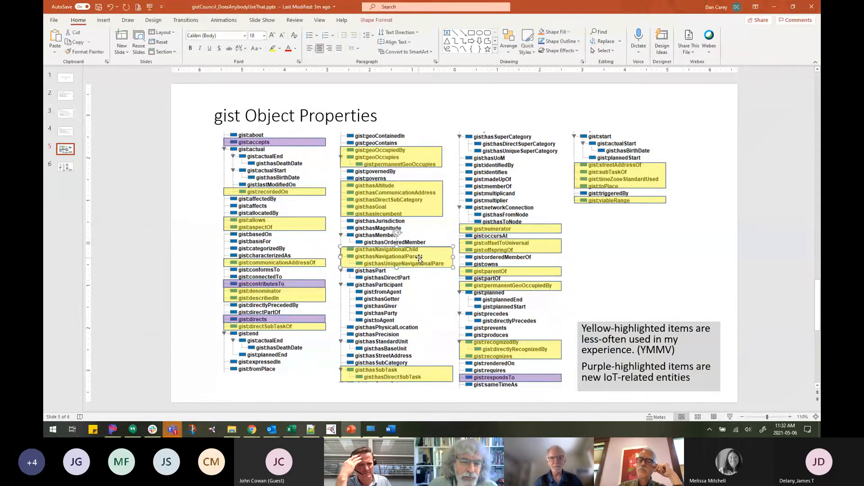
mouse_move(425, 254)
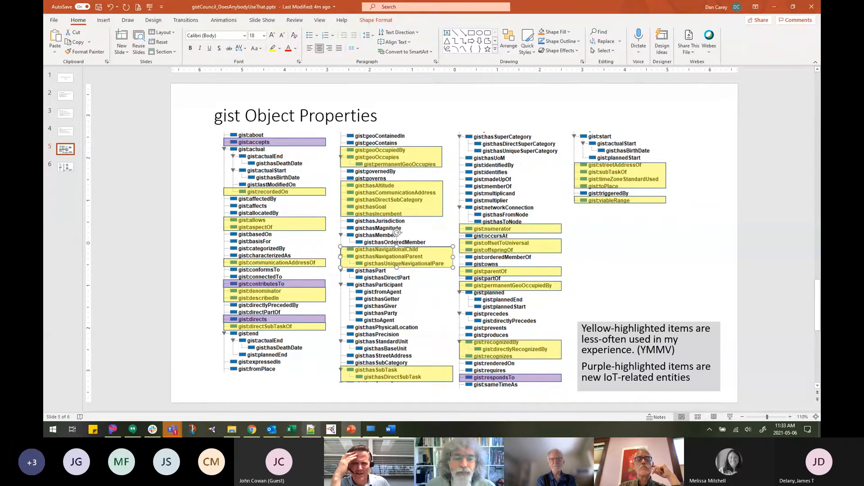
mouse_move(330, 430)
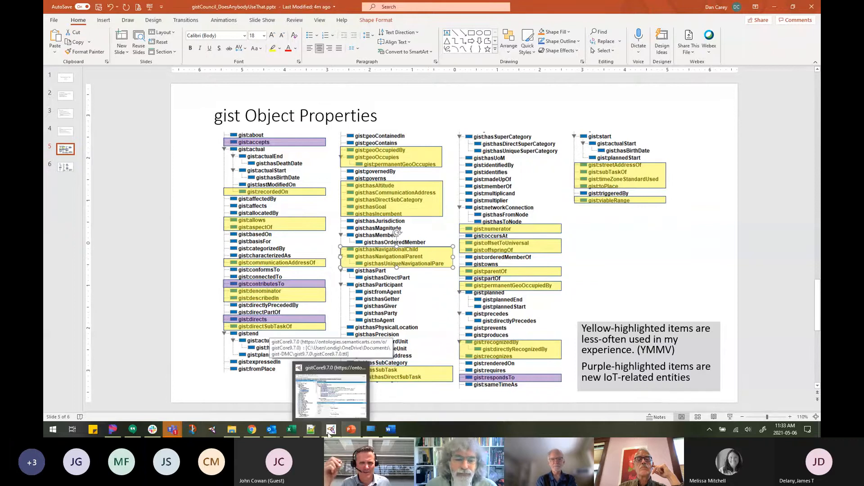
Switch to Protégé and show usages of hasNavigationalChild, then hasNavigationalParent.
left_click(331, 385)
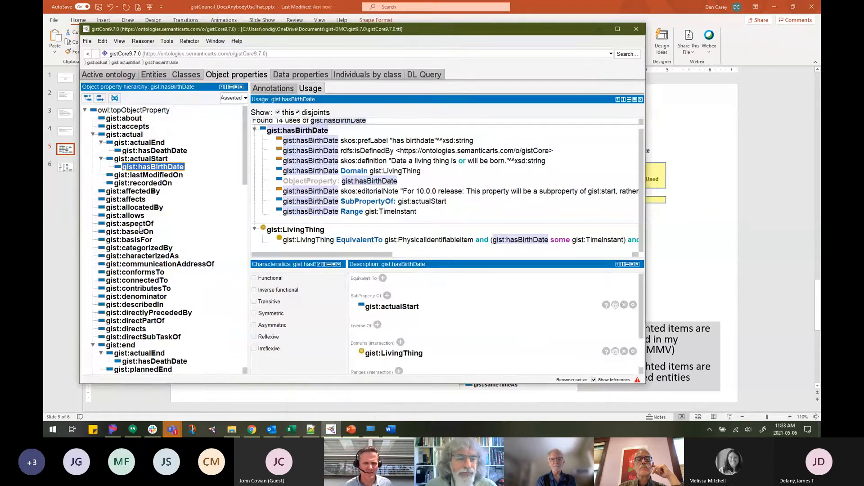
scroll("down", 3)
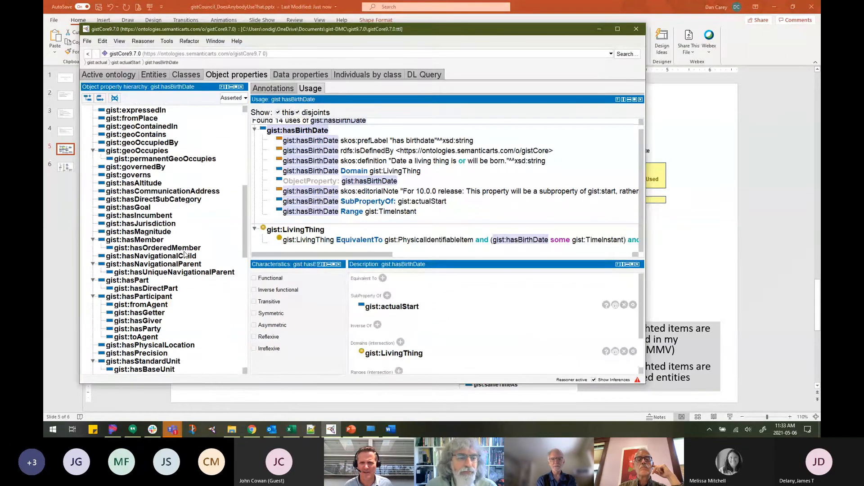
left_click(151, 256)
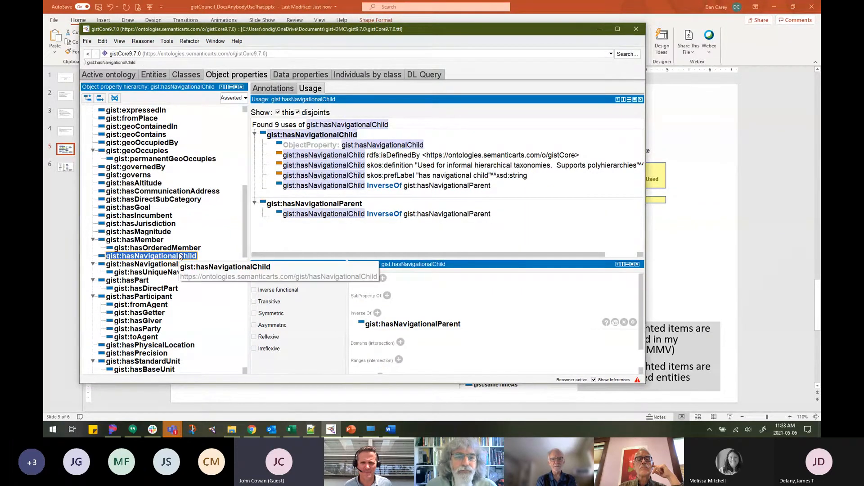
left_click(153, 265)
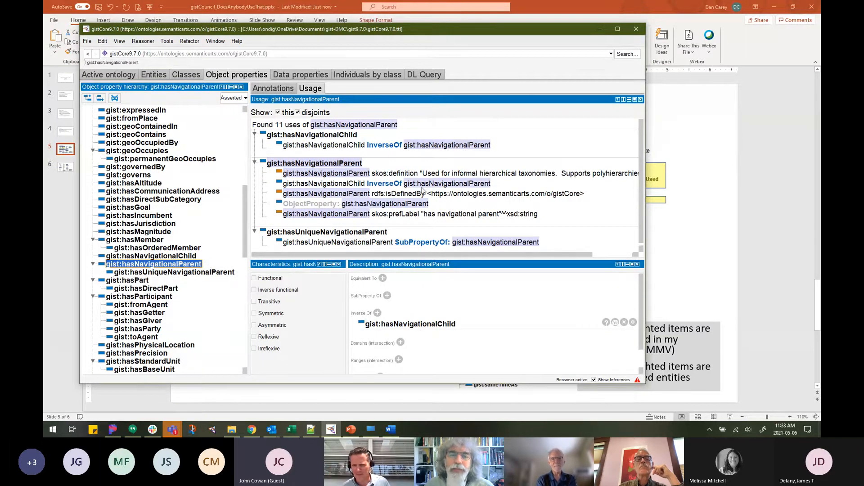
mouse_move(395, 173)
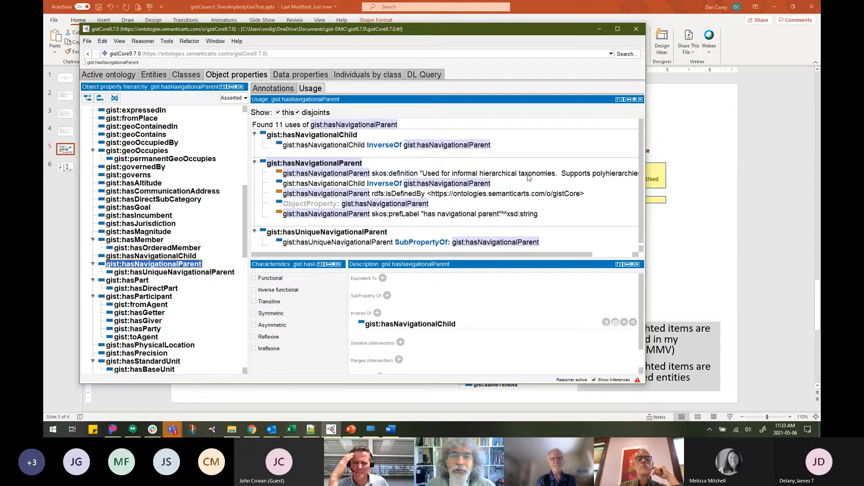
Show the annotations of gist:hasNavigationalParent, its label, definition and gistCore origin.
left_click(273, 88)
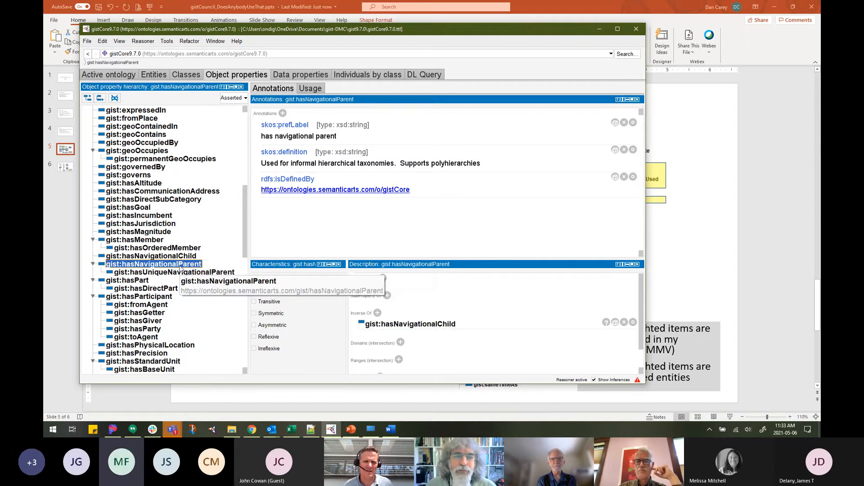
mouse_move(677, 231)
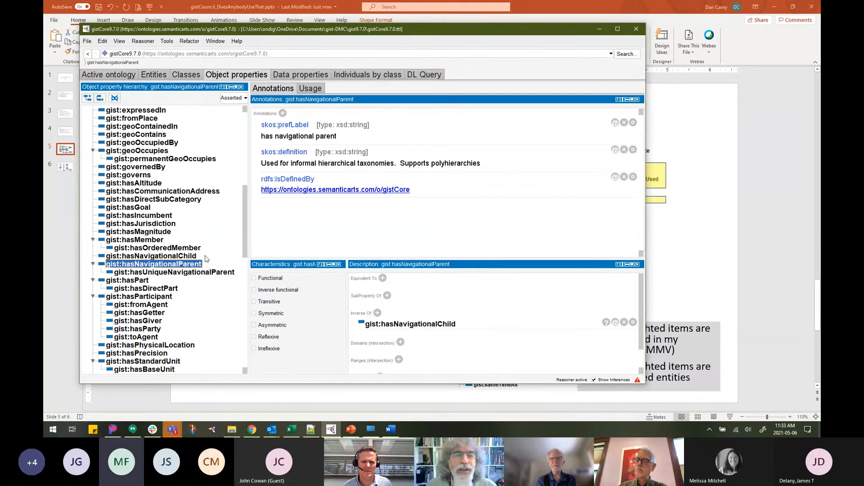
mouse_move(322, 238)
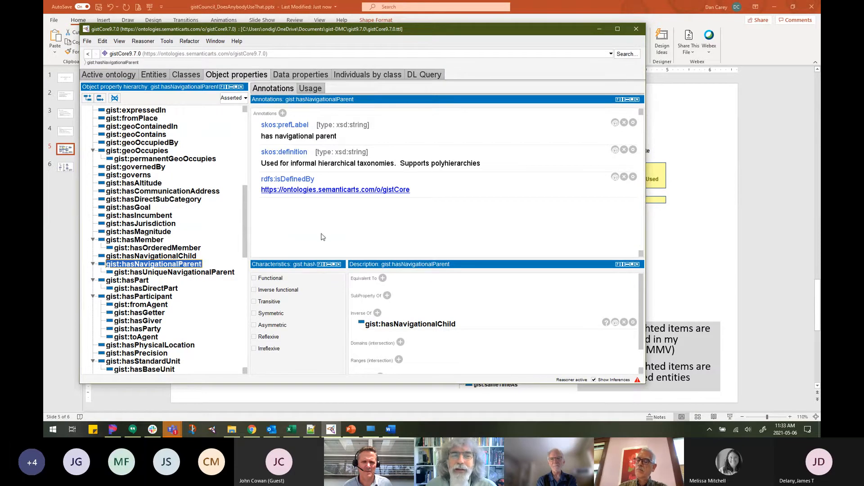
mouse_move(724, 236)
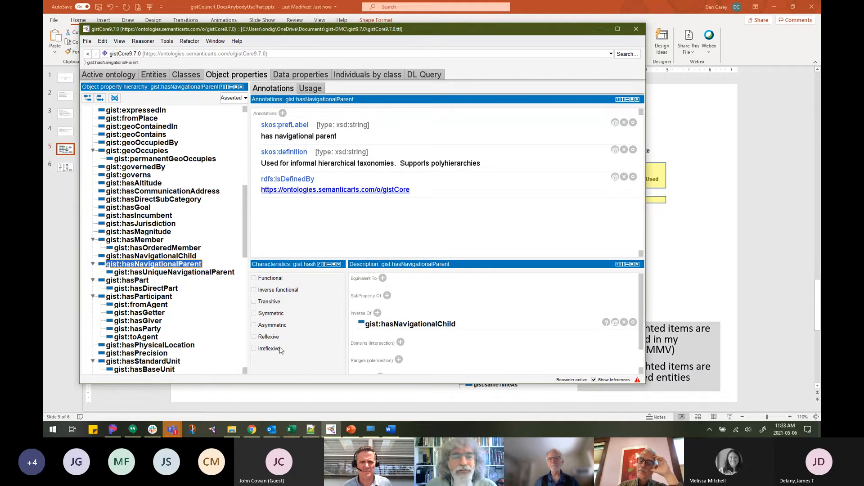
mouse_move(681, 225)
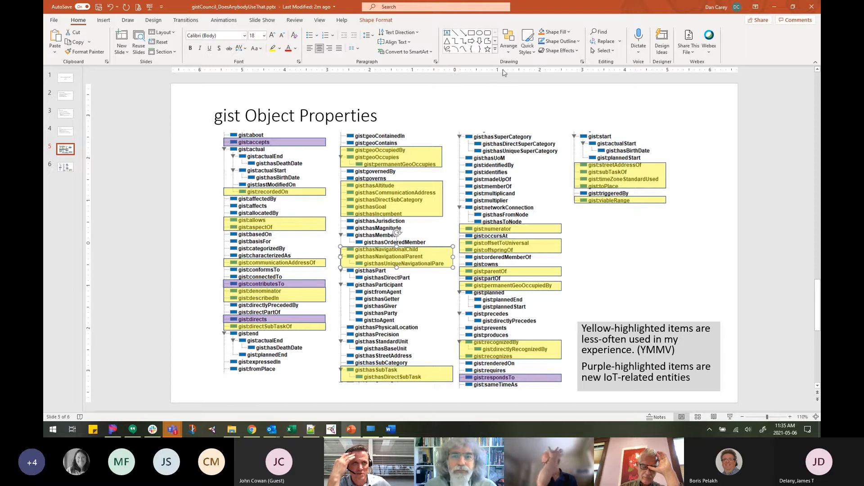
Fill the navigational properties group on the slide with red.
left_click(555, 31)
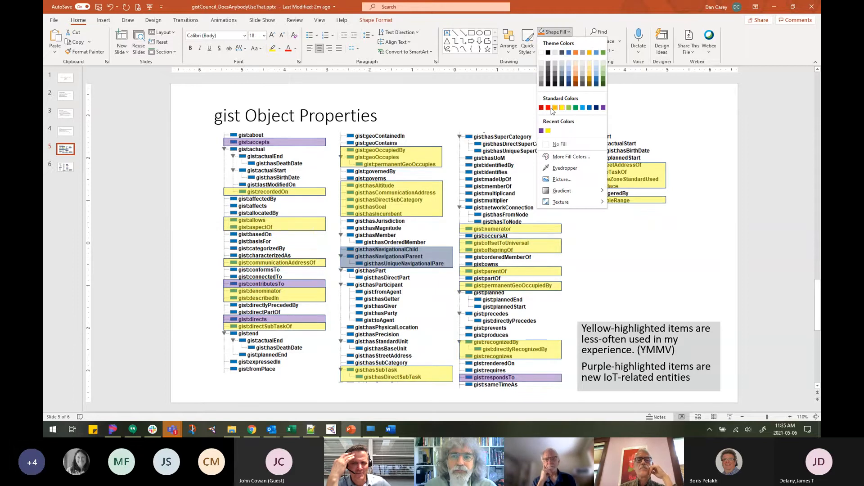
left_click(547, 108)
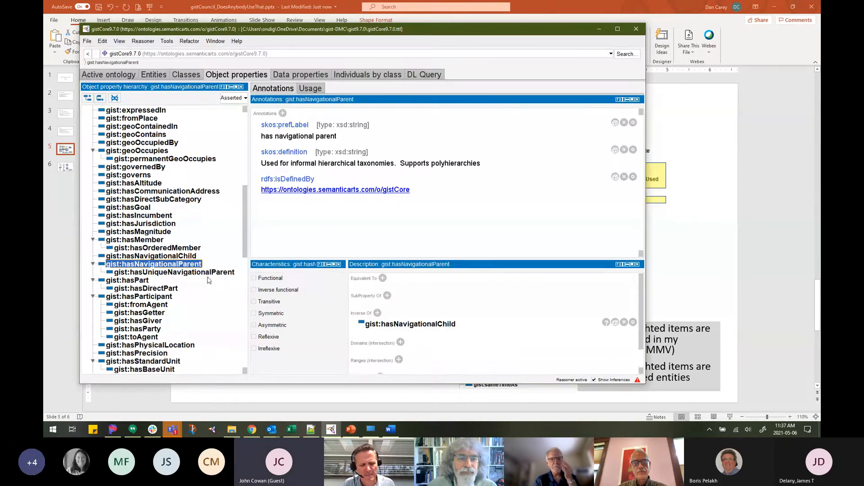
mouse_move(459, 172)
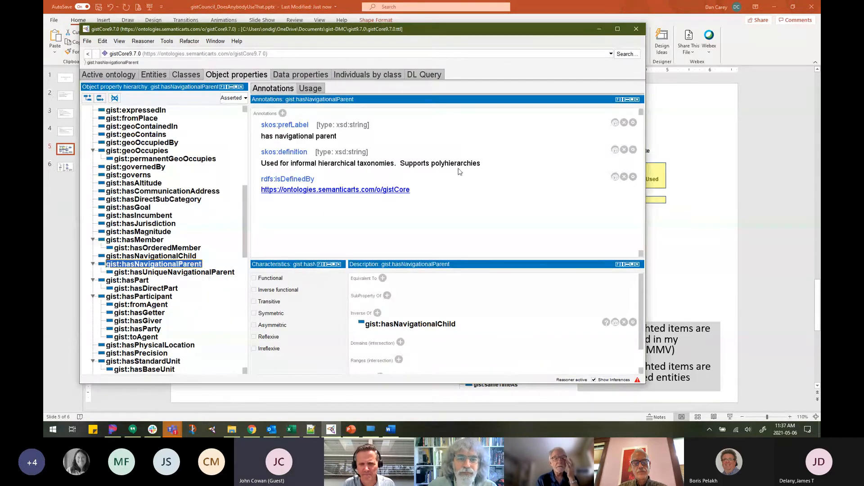
mouse_move(220, 263)
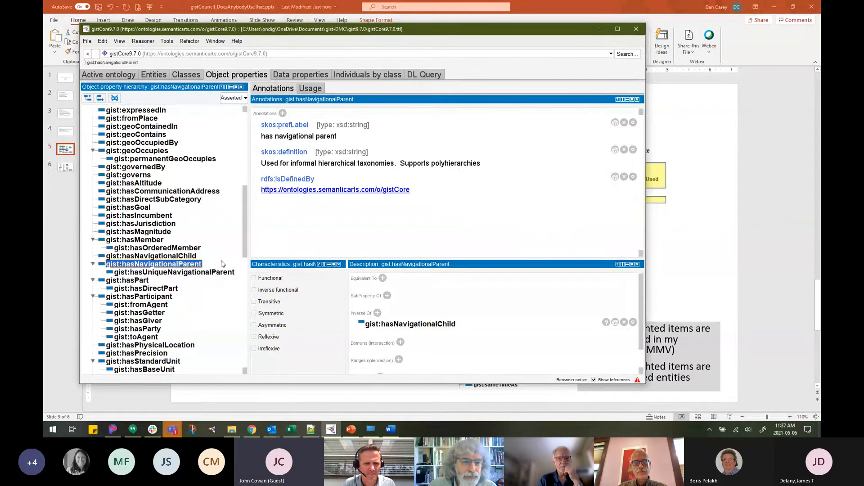
Re-inspect gist:hasNavigationalParent and its inverse in the Object properties tab.
left_click(173, 272)
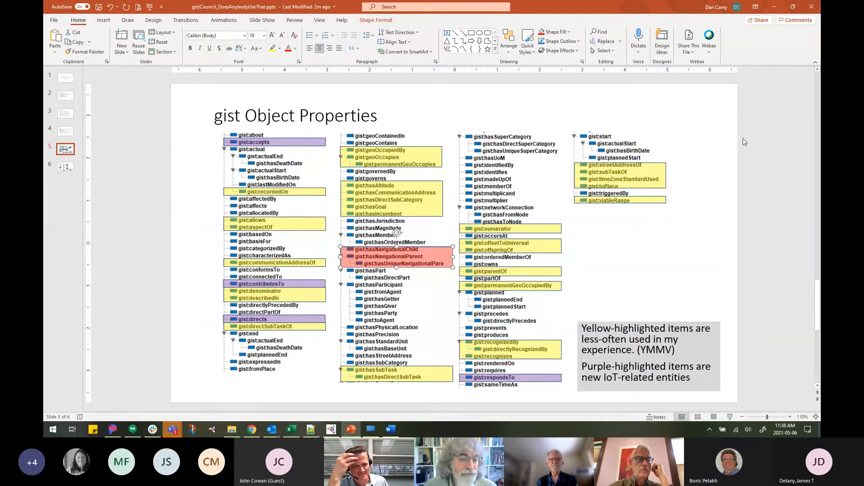
mouse_move(678, 204)
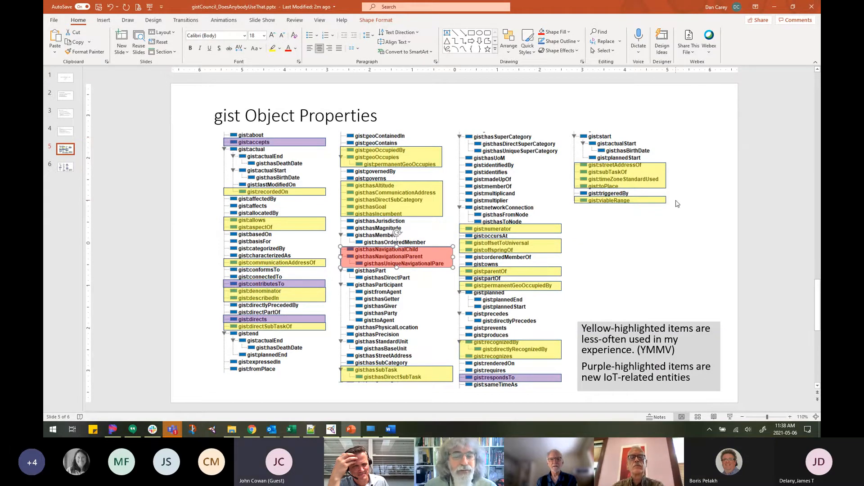
mouse_move(576, 211)
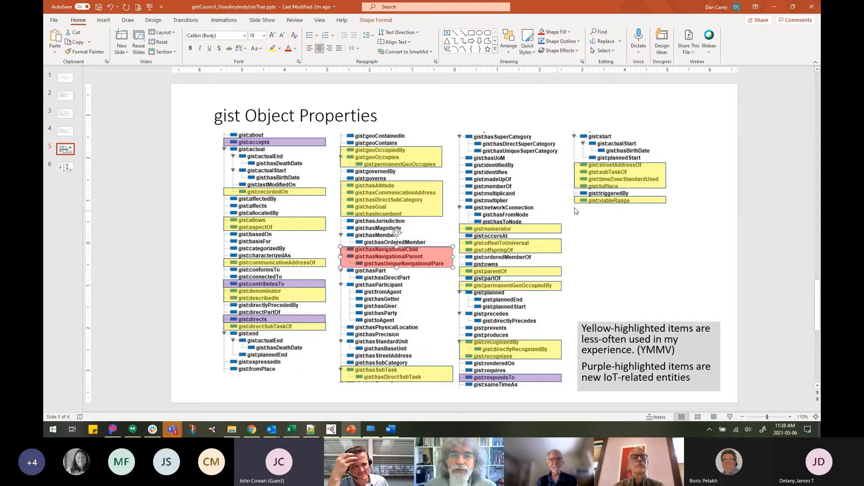
mouse_move(794, 56)
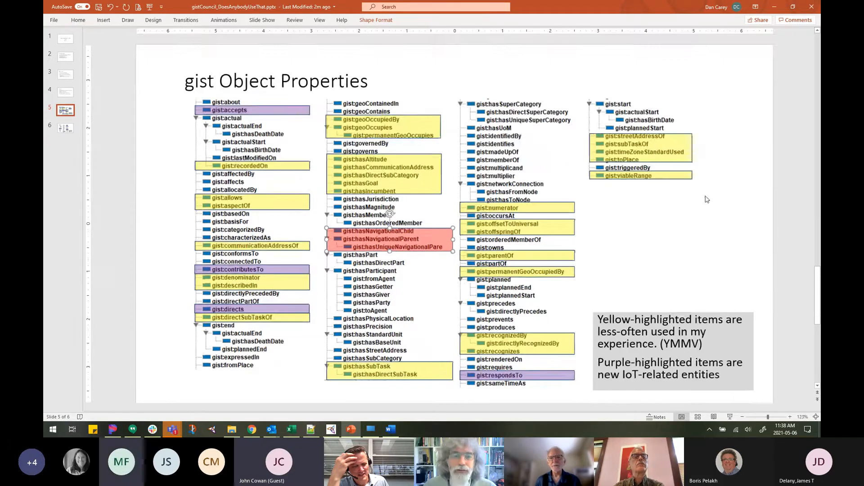
mouse_move(732, 219)
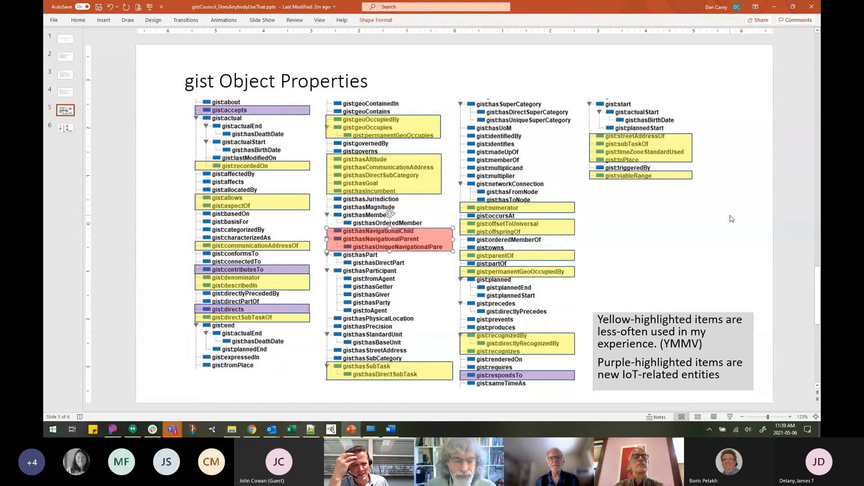
mouse_move(766, 367)
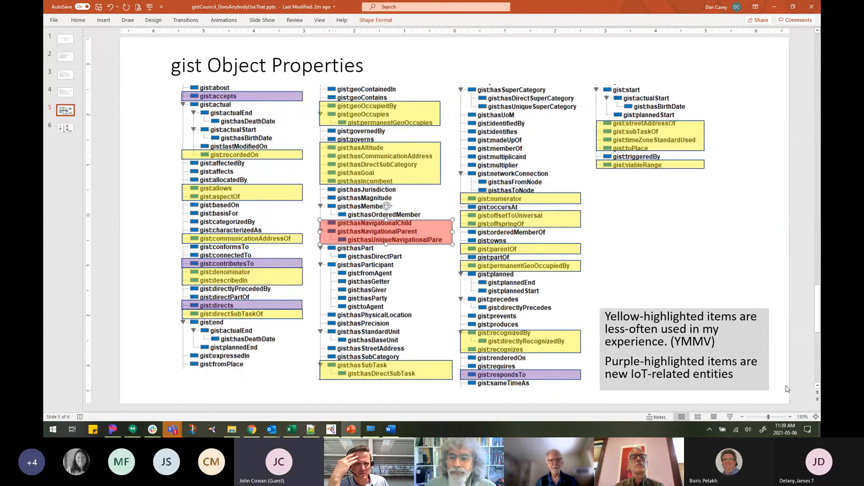
mouse_move(814, 326)
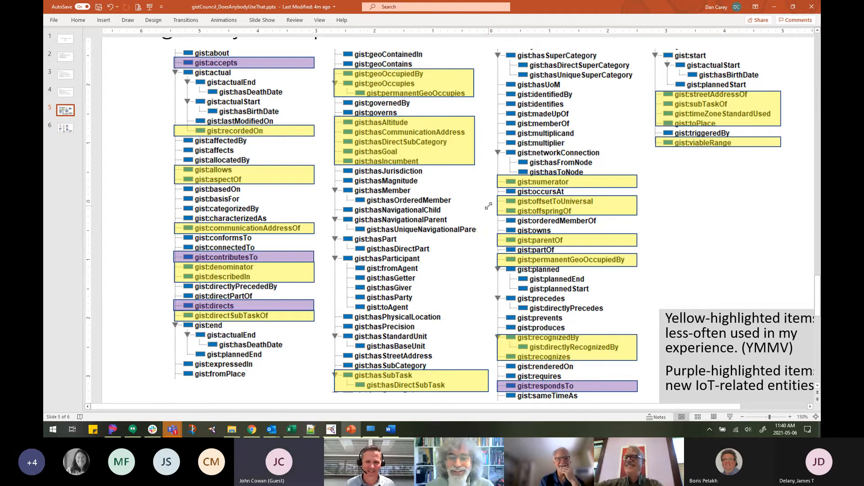
mouse_move(474, 246)
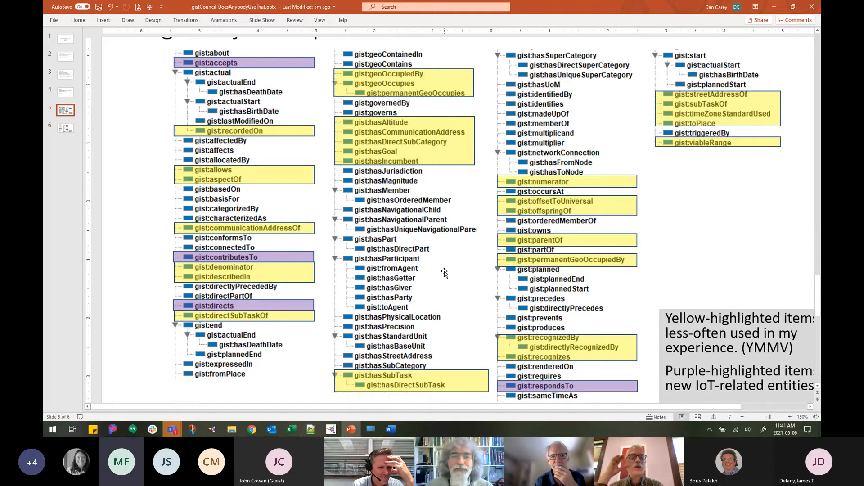
mouse_move(513, 248)
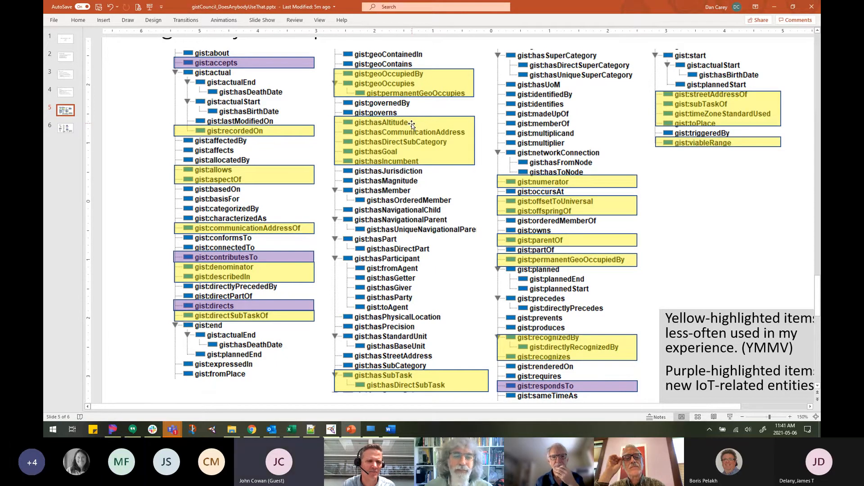
mouse_move(270, 429)
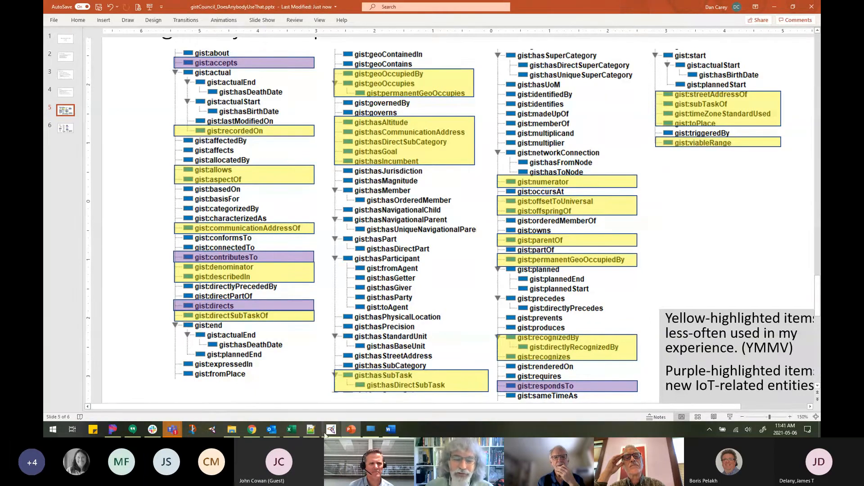
mouse_move(331, 429)
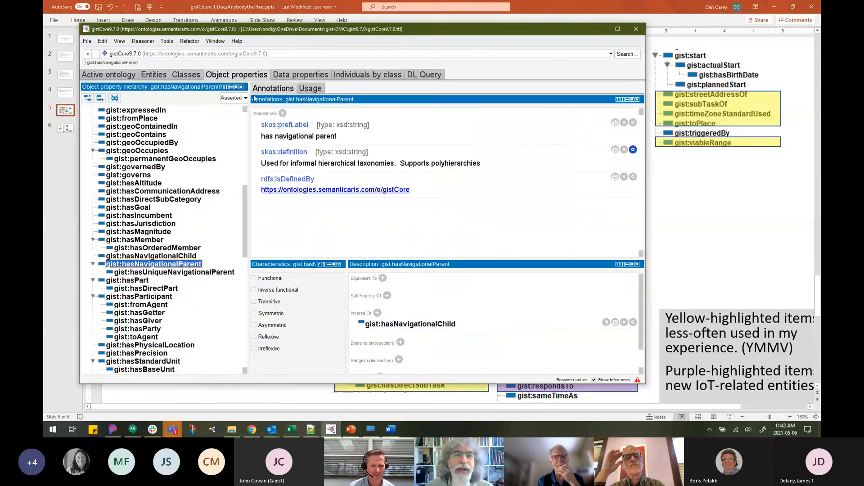
left_click(300, 74)
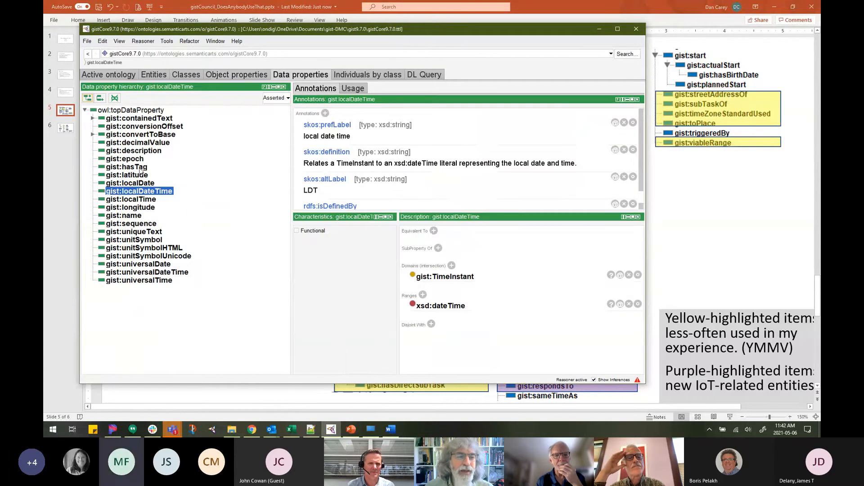
left_click(131, 206)
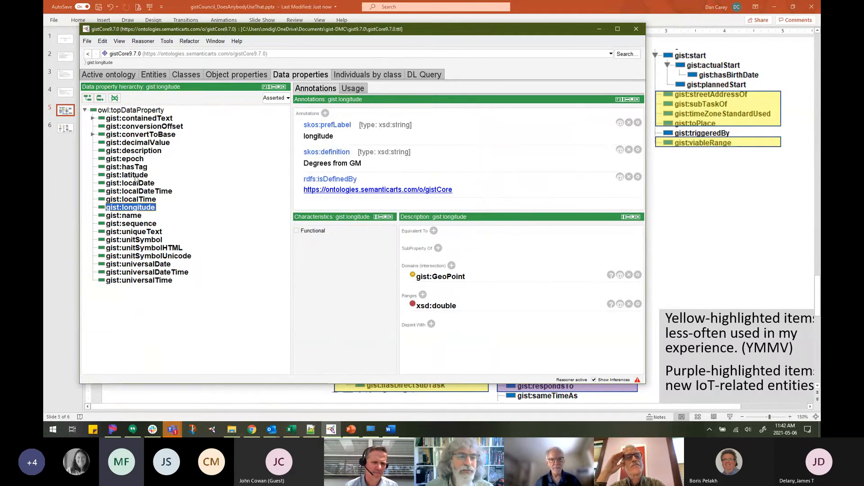
left_click(127, 175)
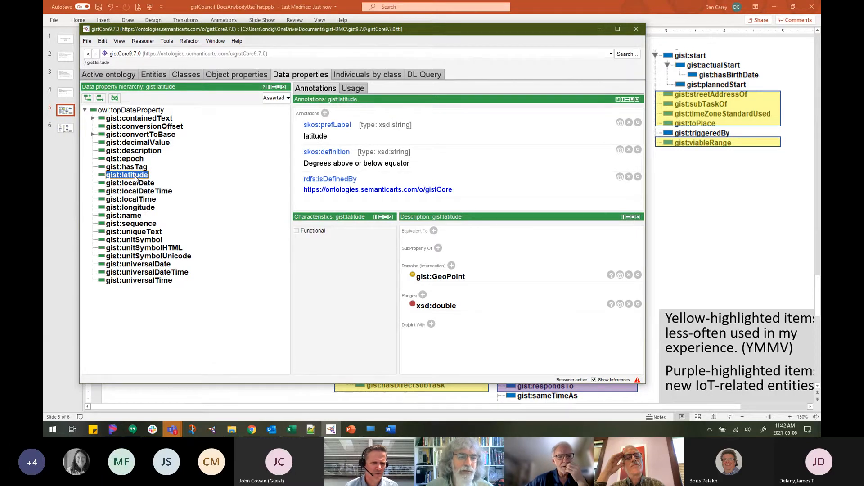
left_click(93, 134)
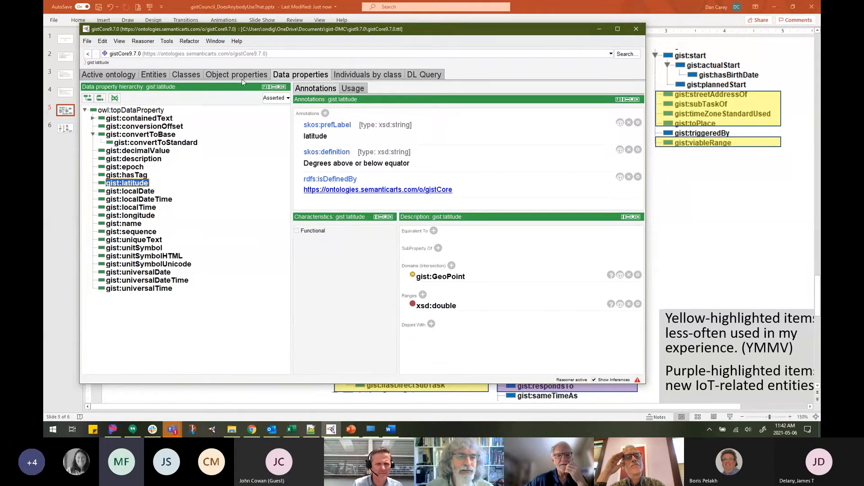
left_click(236, 74)
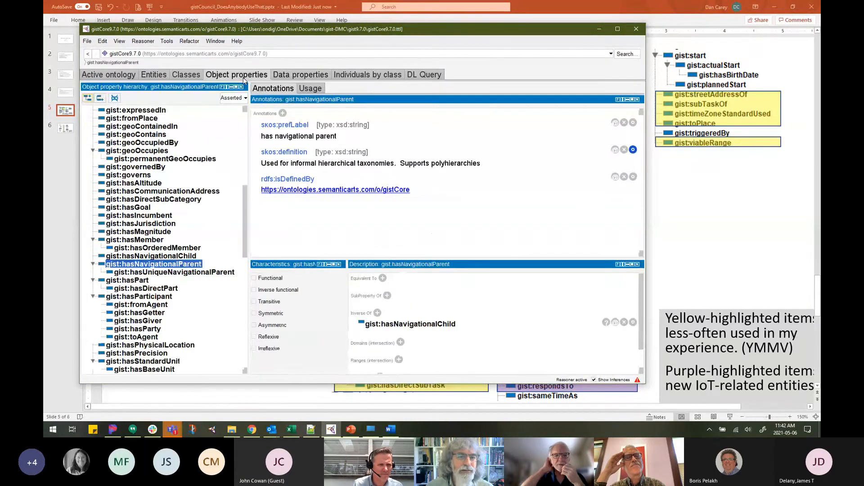
mouse_move(239, 269)
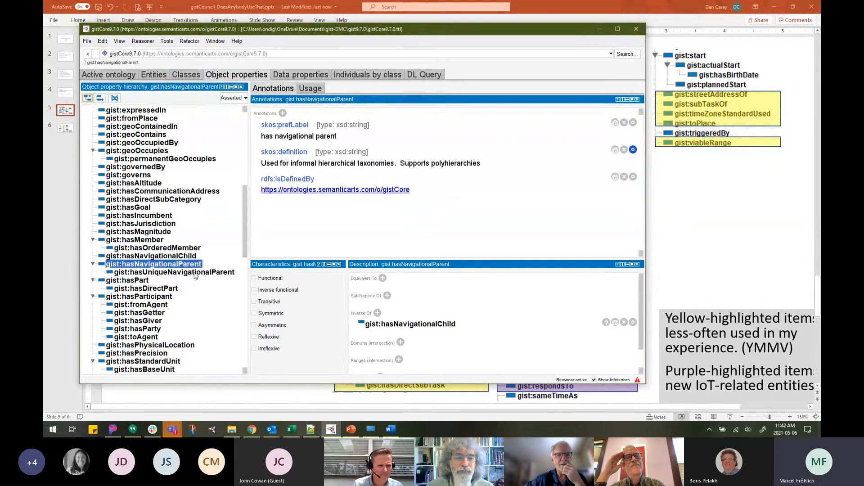
mouse_move(234, 244)
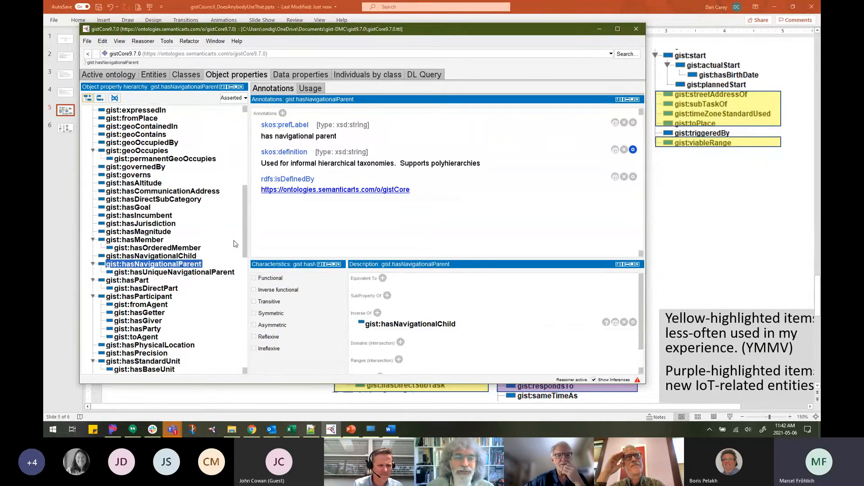
mouse_move(209, 265)
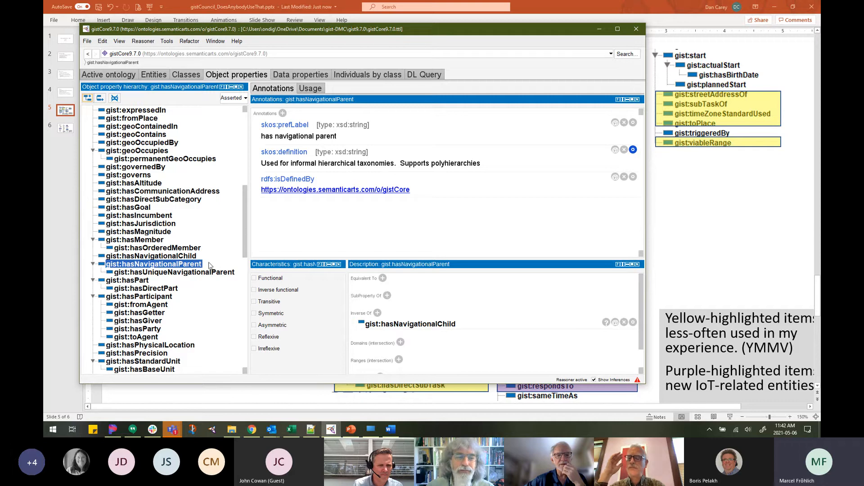
mouse_move(653, 223)
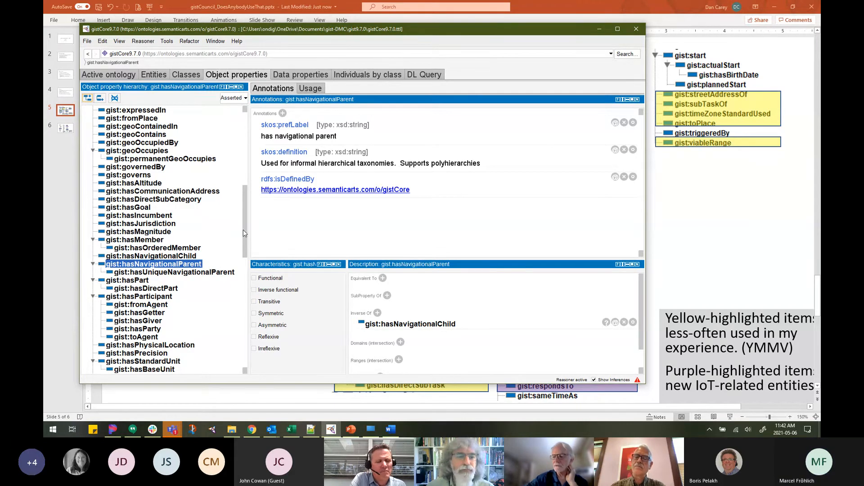
scroll("down", 3)
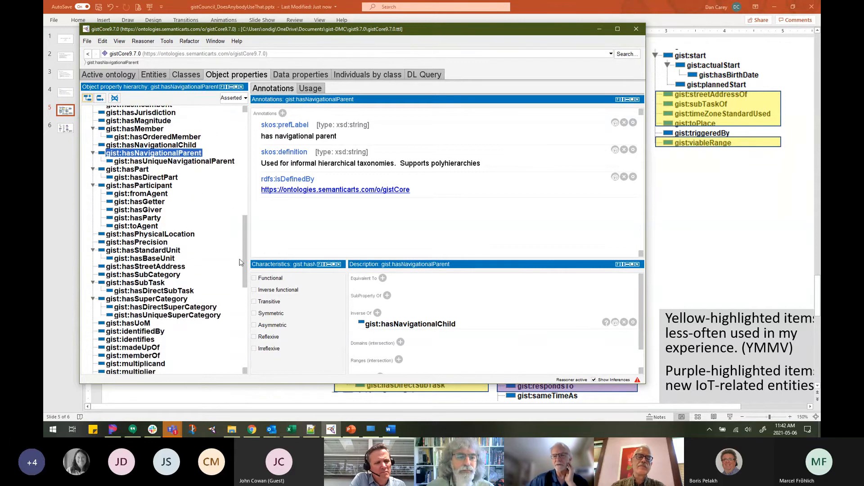
scroll("down", 3)
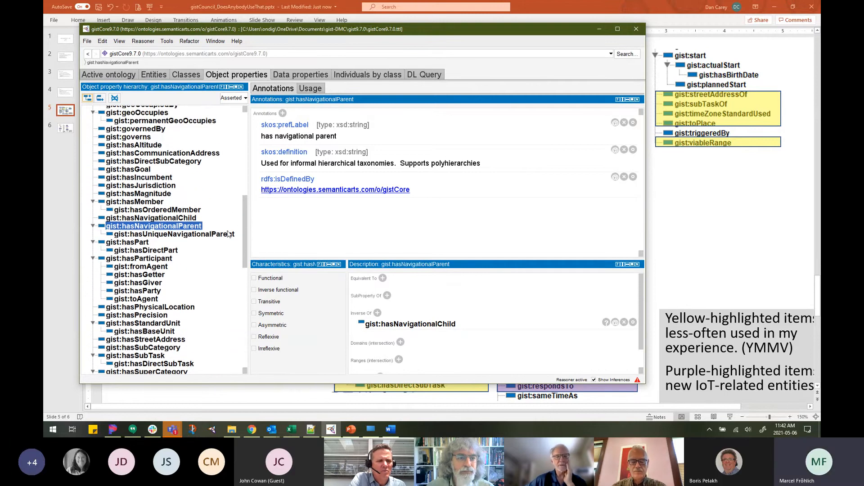
Select gist:hasAltitude to show its GeoPoint domain and Extent range.
left_click(133, 145)
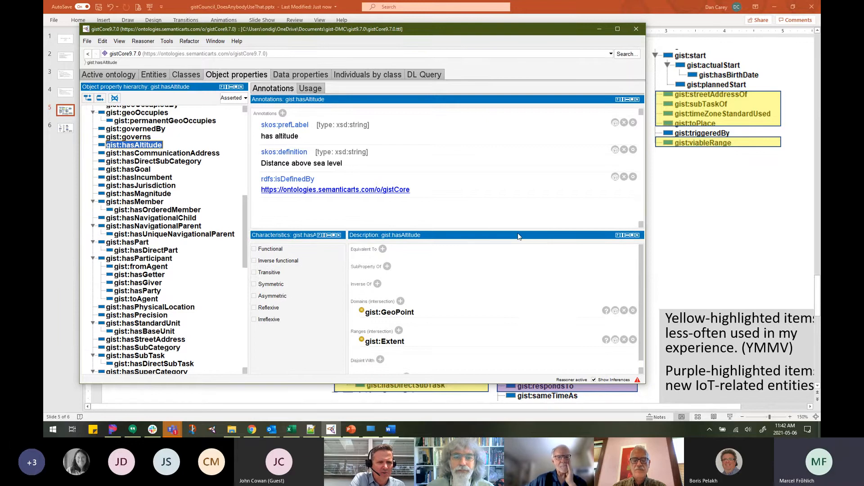
mouse_move(208, 186)
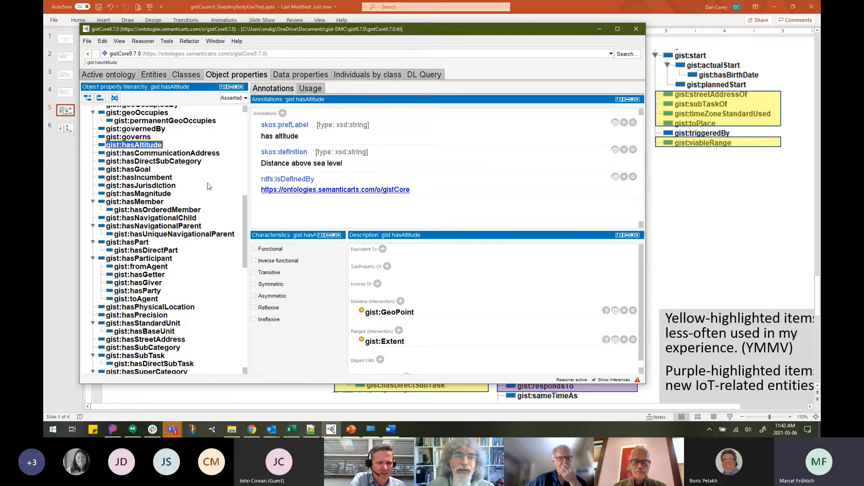
mouse_move(134, 145)
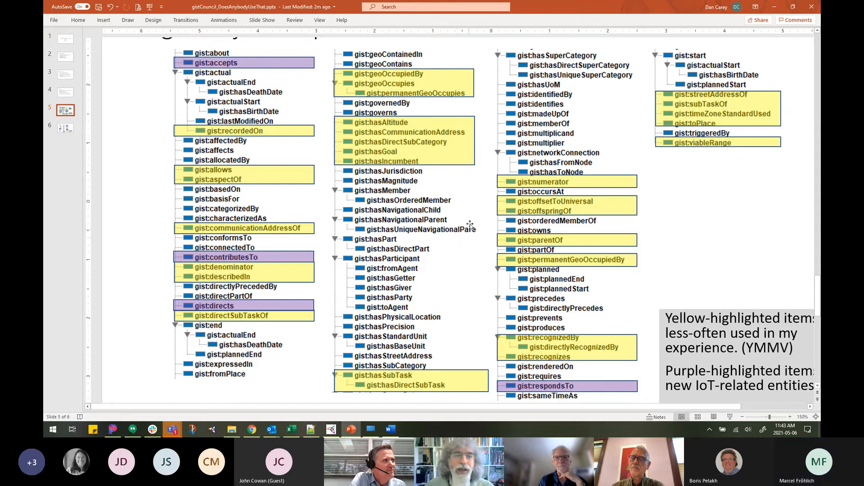
mouse_move(473, 60)
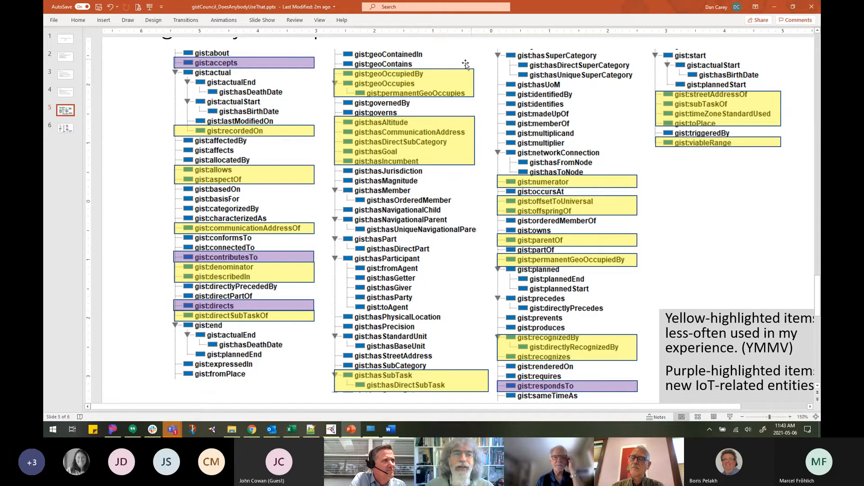
mouse_move(110, 233)
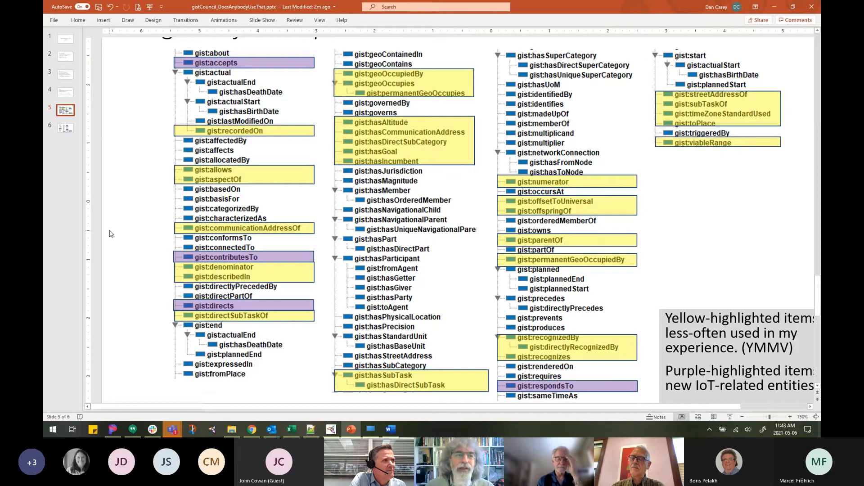
mouse_move(113, 228)
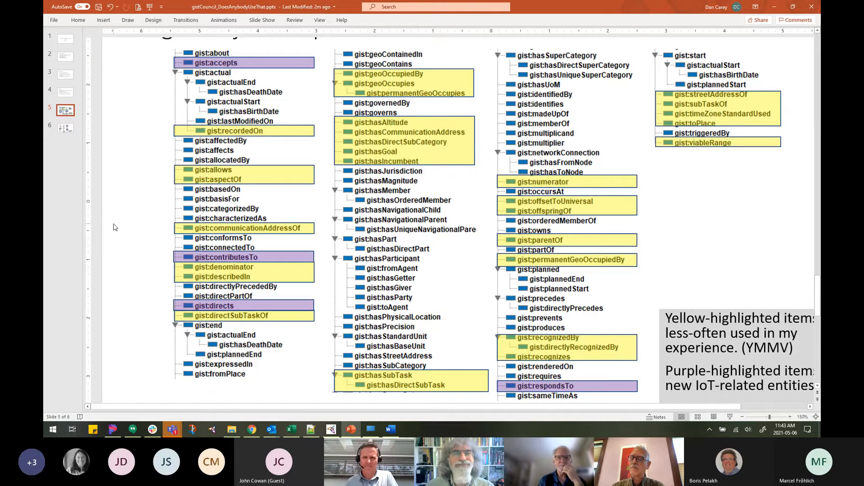
mouse_move(140, 217)
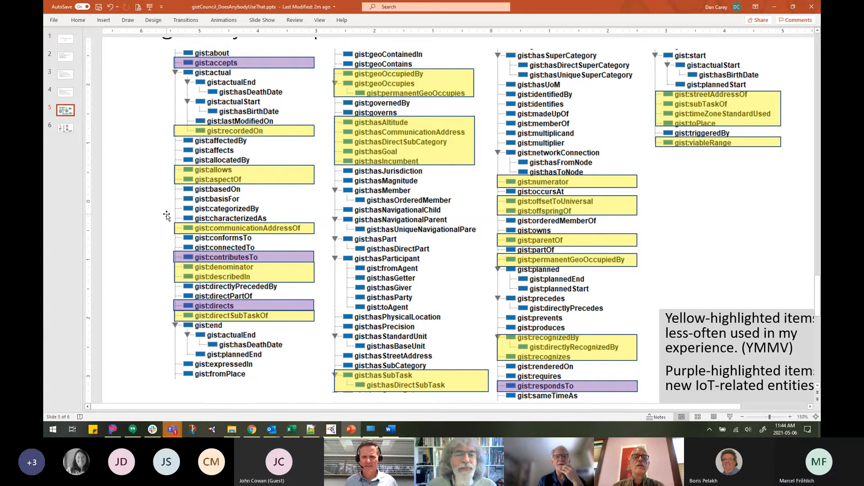
mouse_move(277, 195)
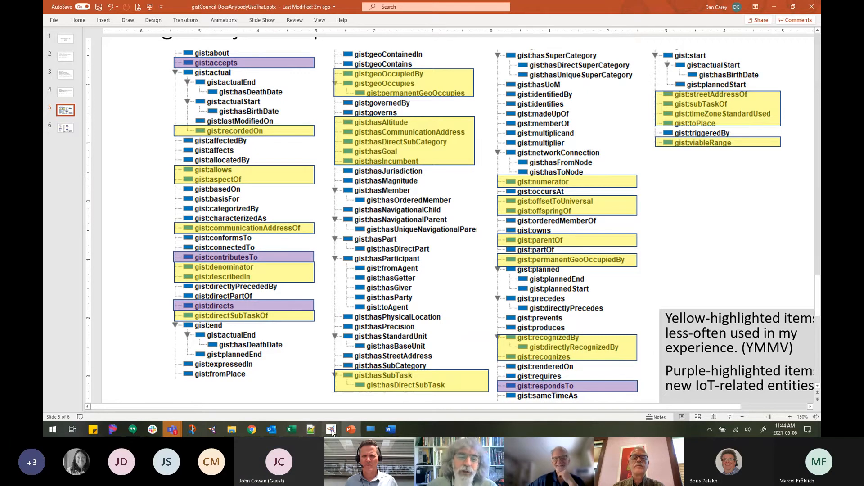
Restore Protégé and select the gist:longitude data property with GeoPoint domain and xsd:double range.
left_click(331, 429)
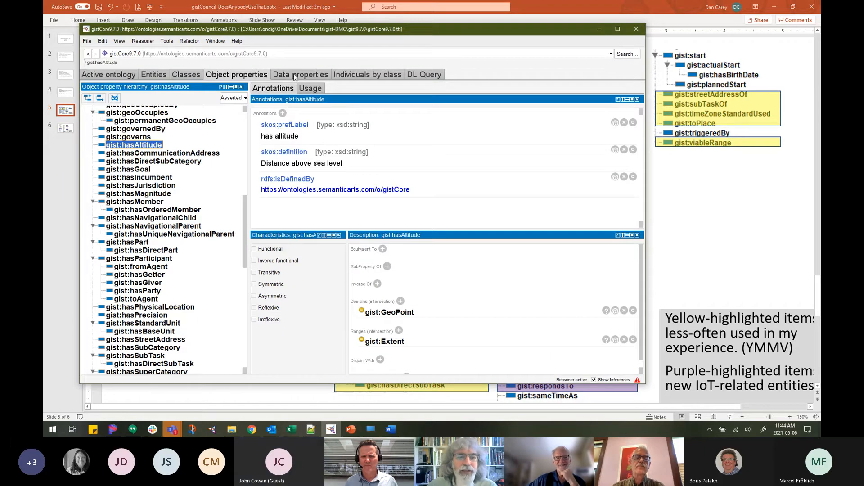
left_click(300, 74)
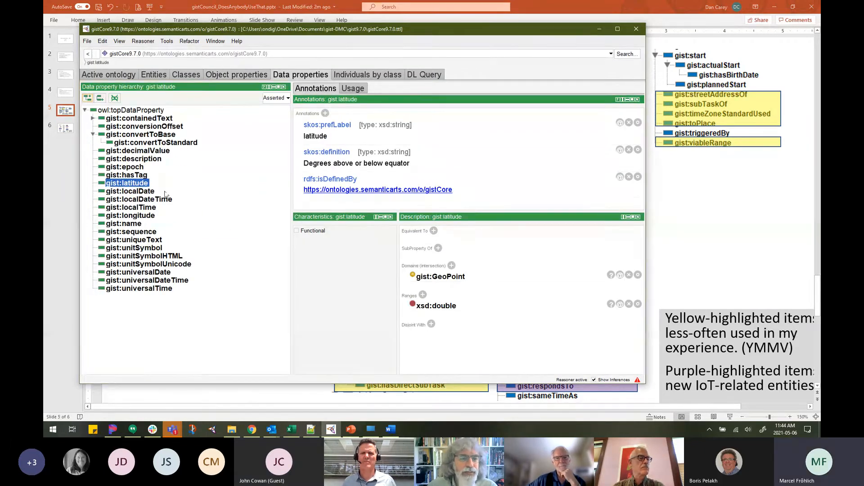
mouse_move(130, 190)
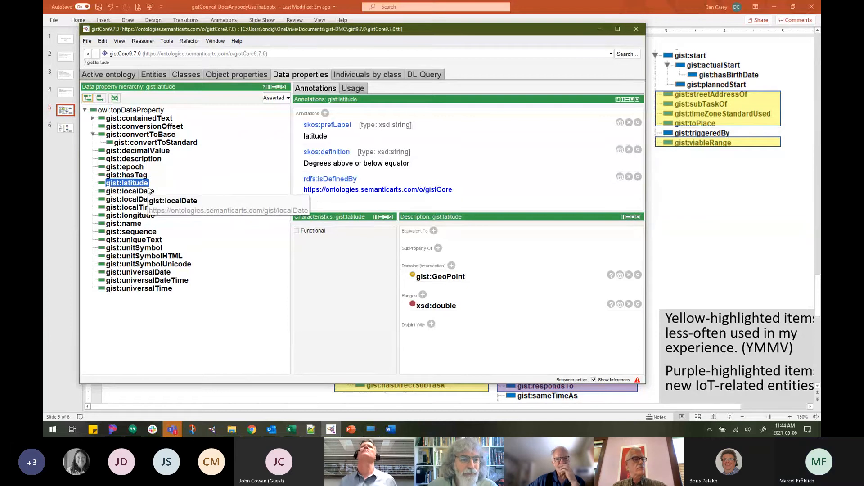
left_click(131, 215)
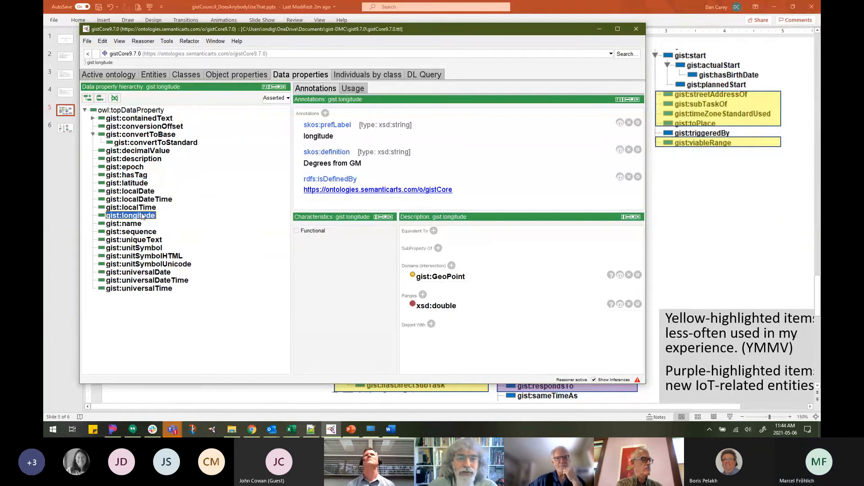
mouse_move(522, 216)
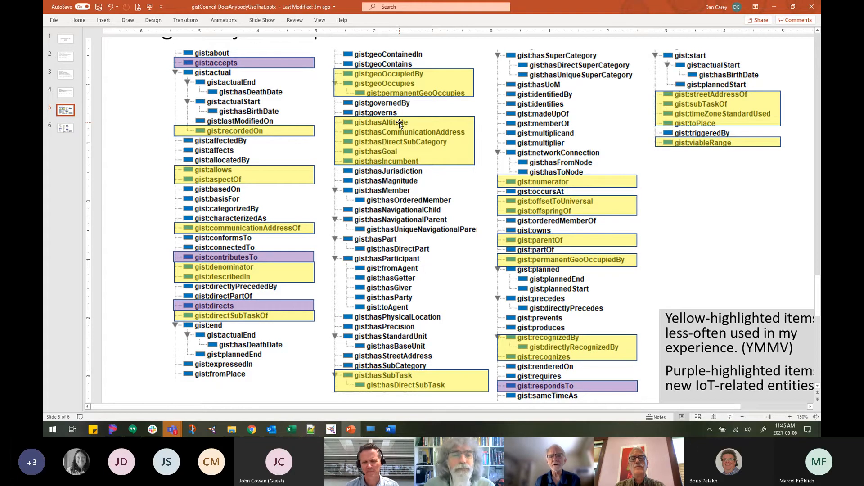
mouse_move(157, 350)
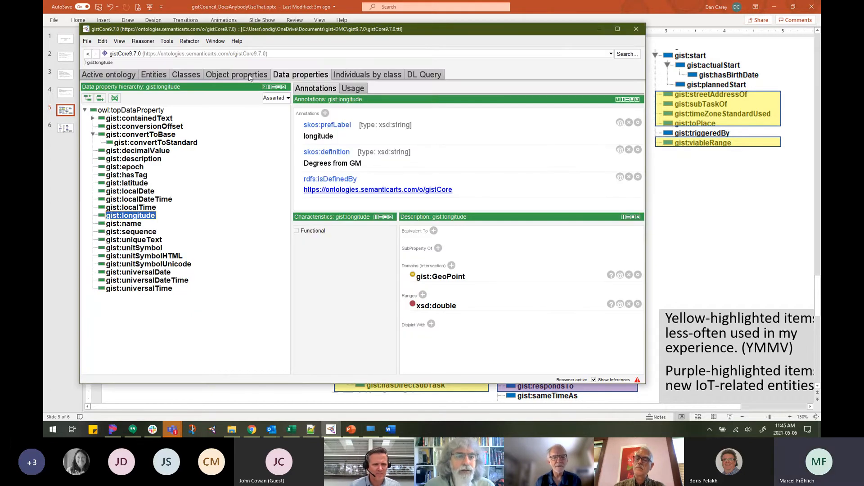
Return to the object properties and follow the GeoPoint domain to its class definition.
left_click(236, 74)
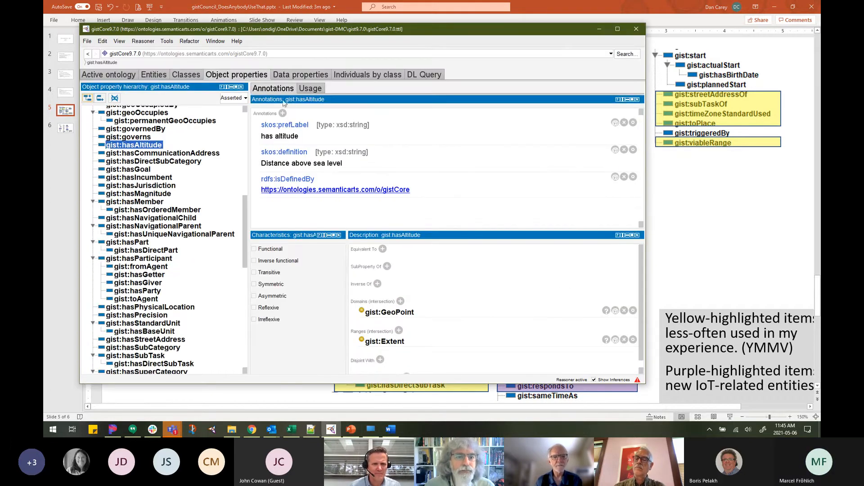
left_click(310, 88)
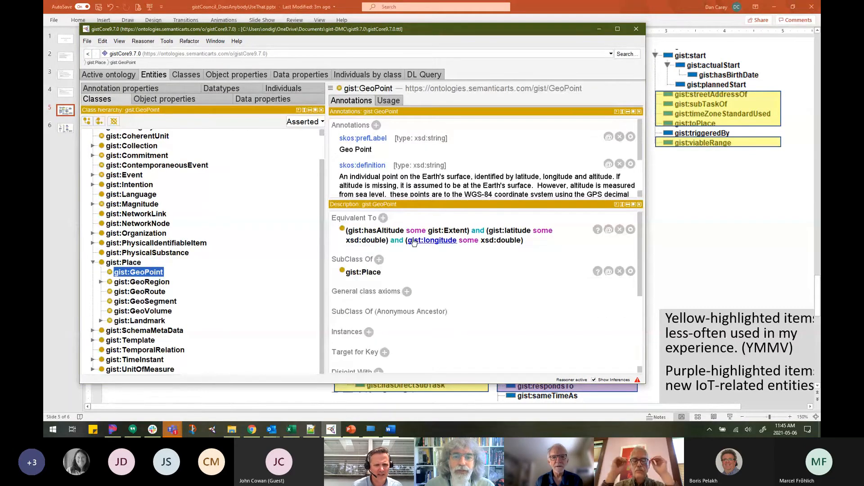
mouse_move(548, 249)
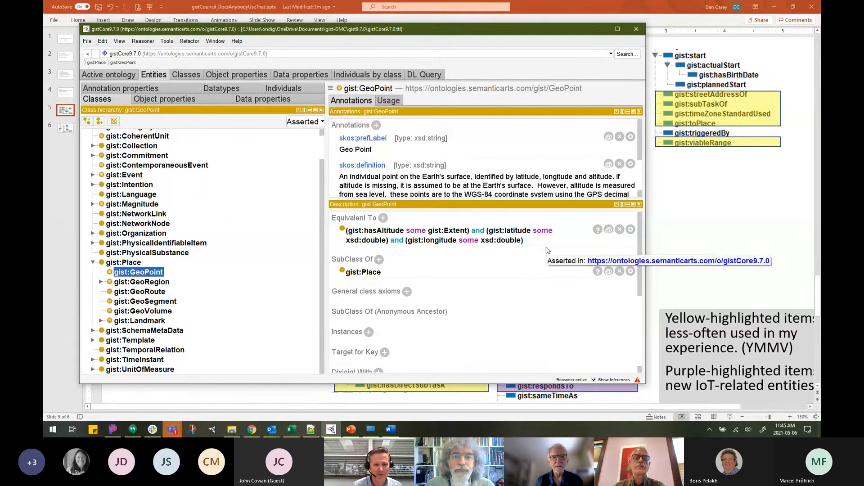
mouse_move(490, 270)
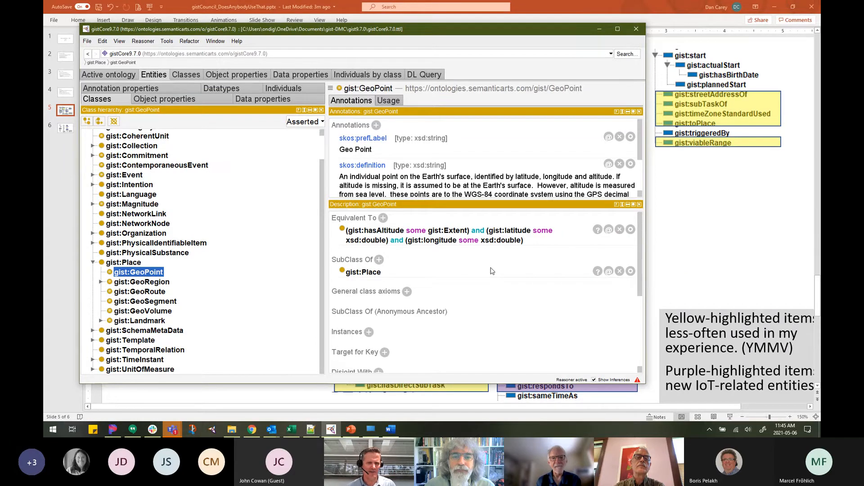
mouse_move(341, 241)
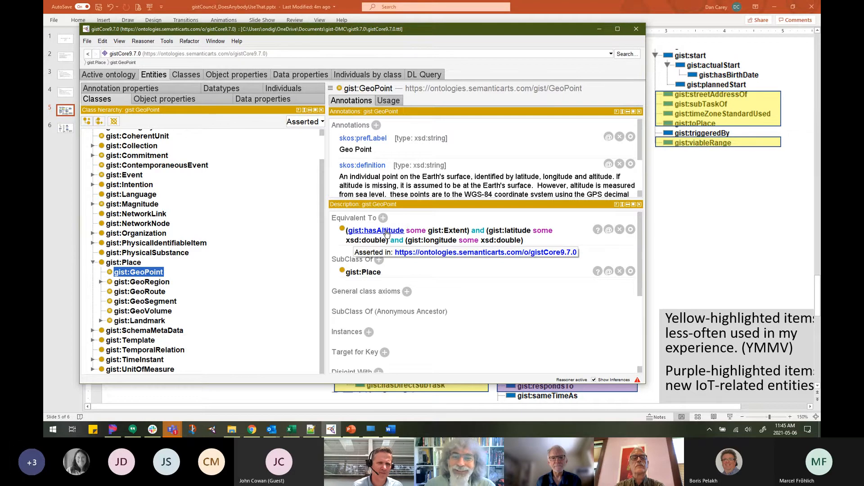
mouse_move(500, 271)
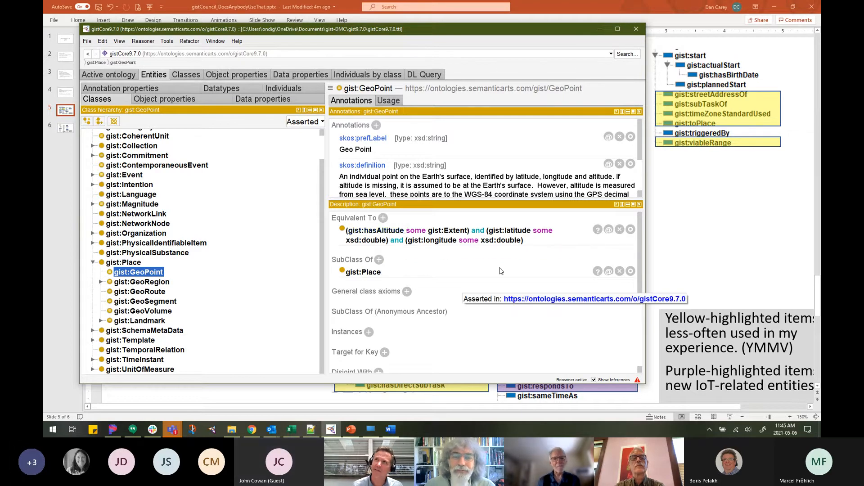
mouse_move(528, 263)
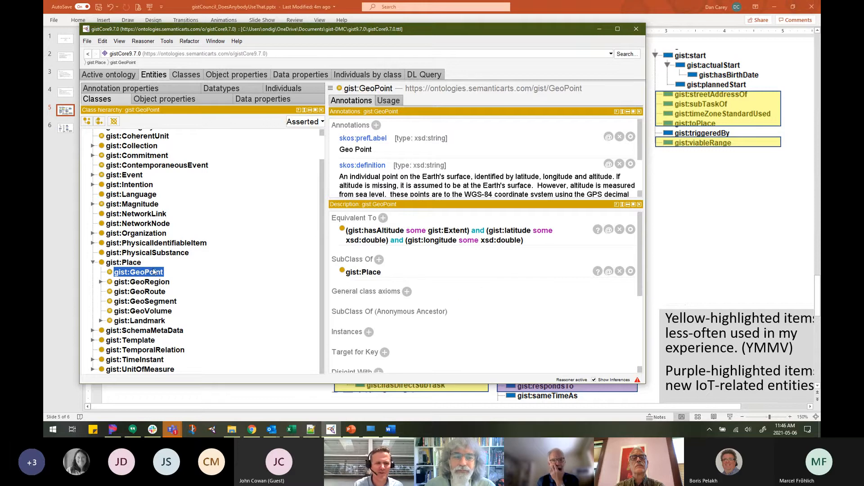
mouse_move(137, 272)
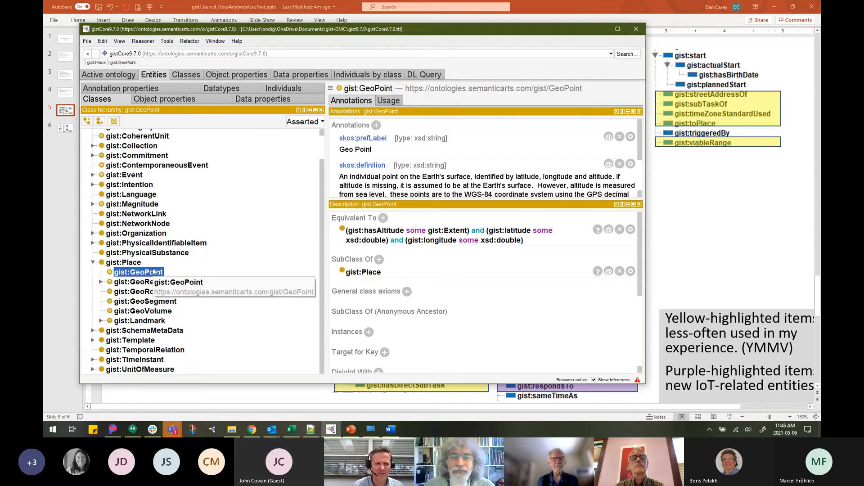
mouse_move(375, 230)
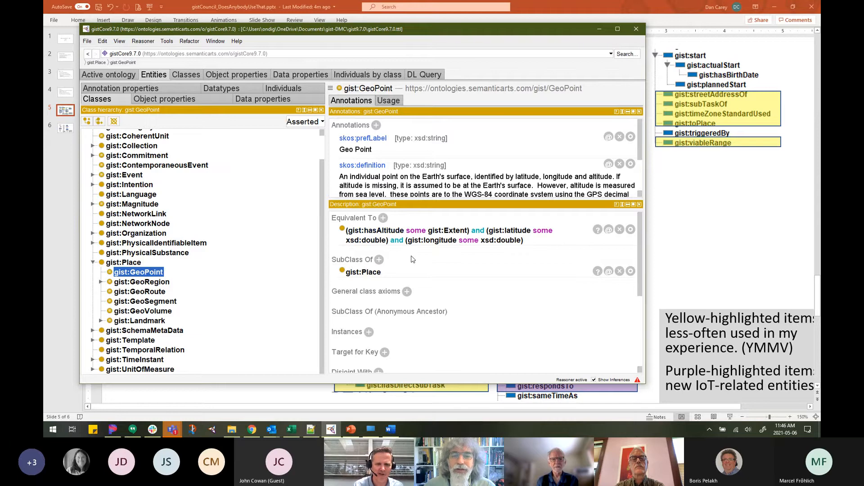
mouse_move(375, 230)
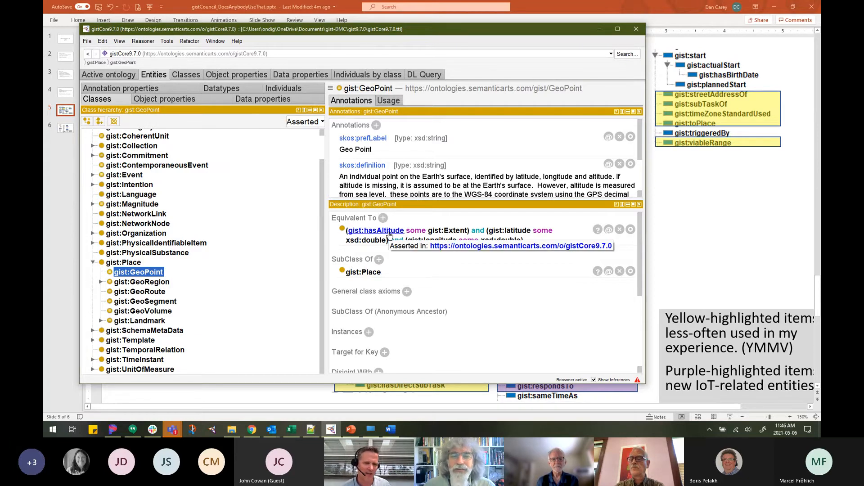
mouse_move(378, 211)
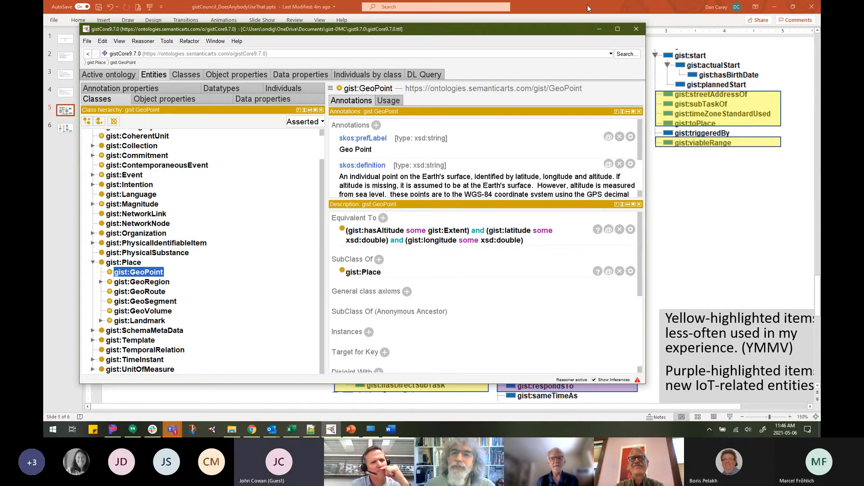
Bring PowerPoint's slide 5 of highlighted gist properties to the front.
left_click(636, 29)
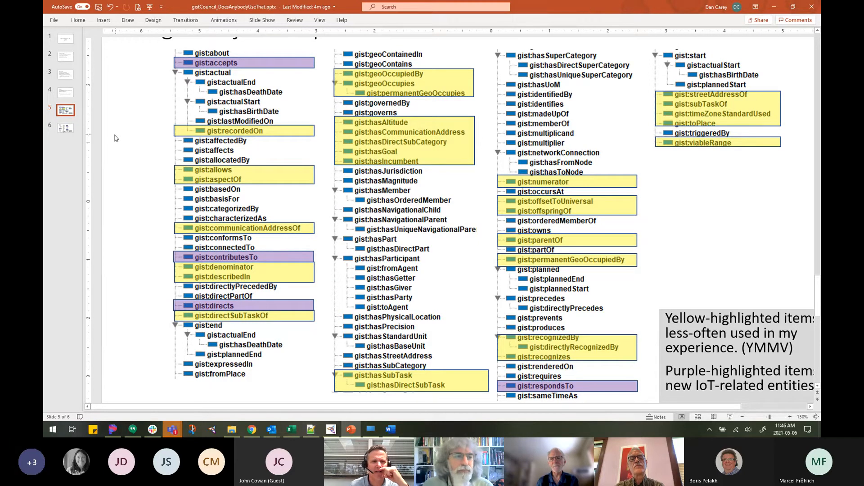
mouse_move(268, 166)
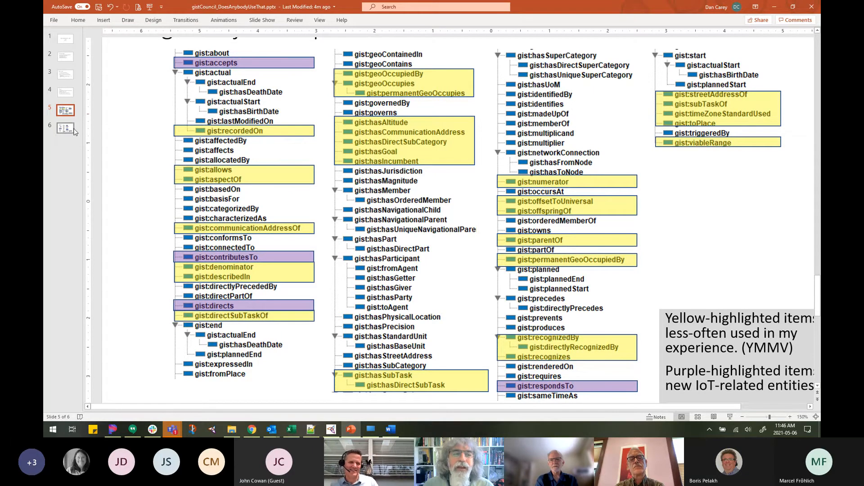
Bring the gist:GeoPoint class definition in Protégé back over PowerPoint.
left_click(331, 429)
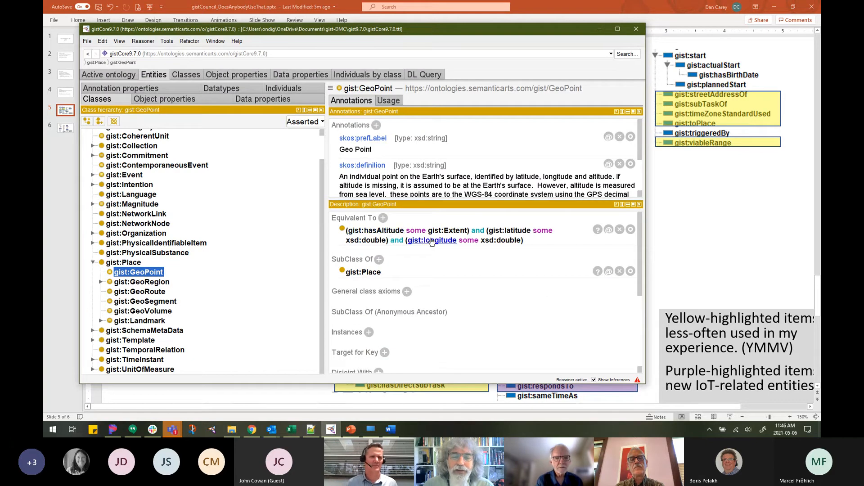
mouse_move(438, 245)
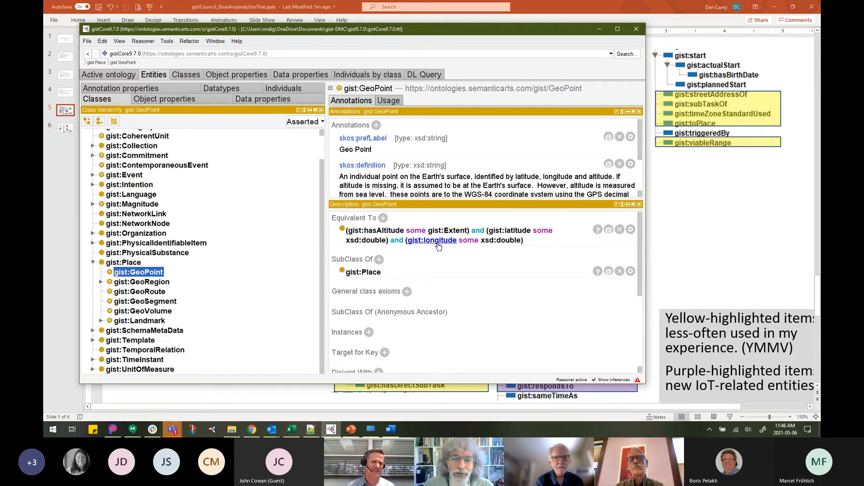
mouse_move(432, 240)
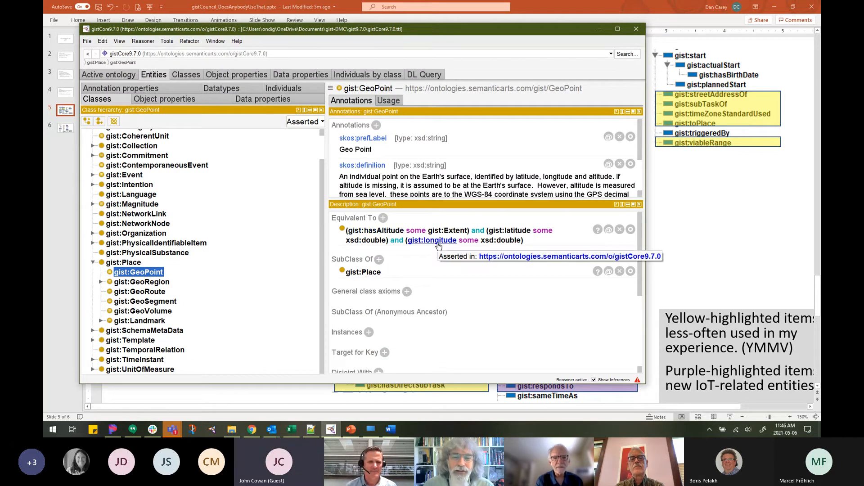
mouse_move(665, 138)
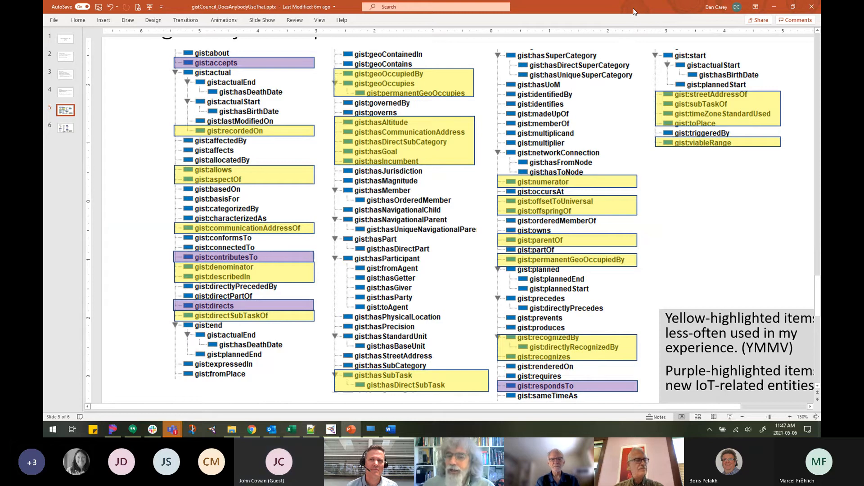
mouse_move(637, 14)
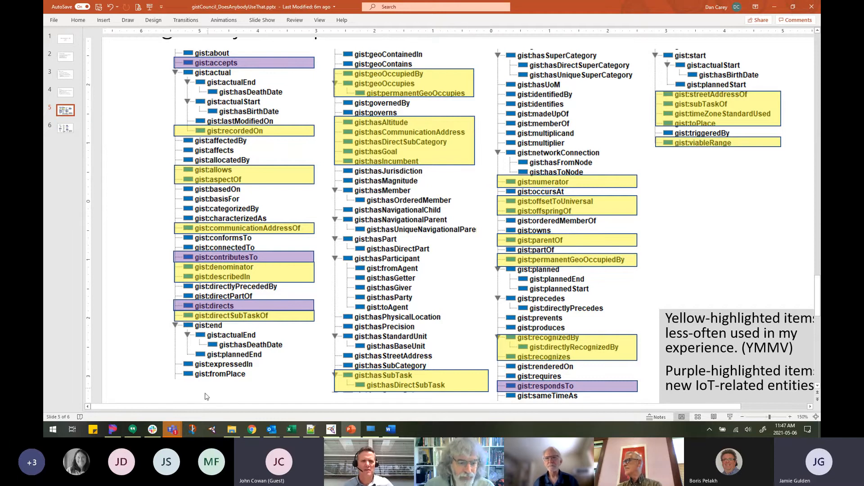
mouse_move(173, 430)
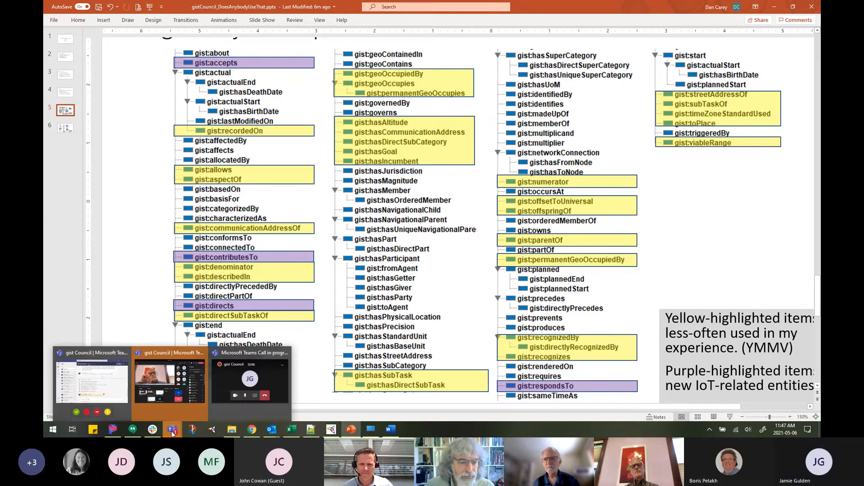
mouse_move(168, 418)
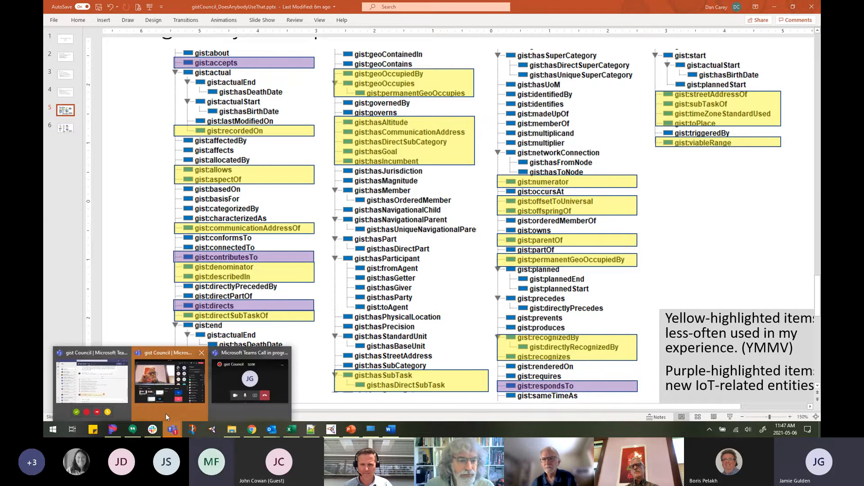
Show the gist Council meeting chat and scroll through the messages about altitude.
left_click(168, 377)
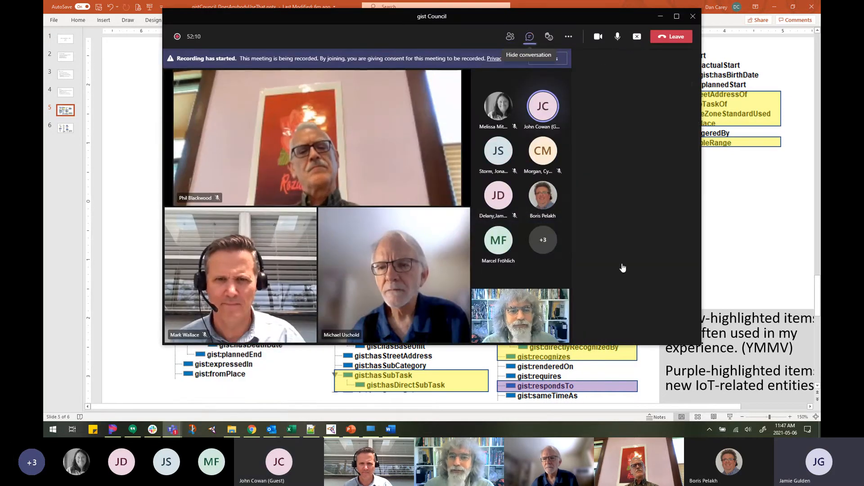
left_click(529, 36)
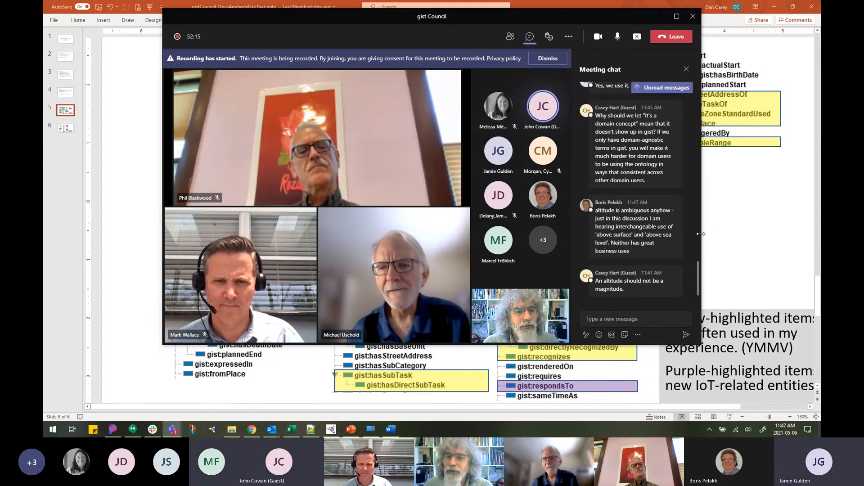
scroll("down", 3)
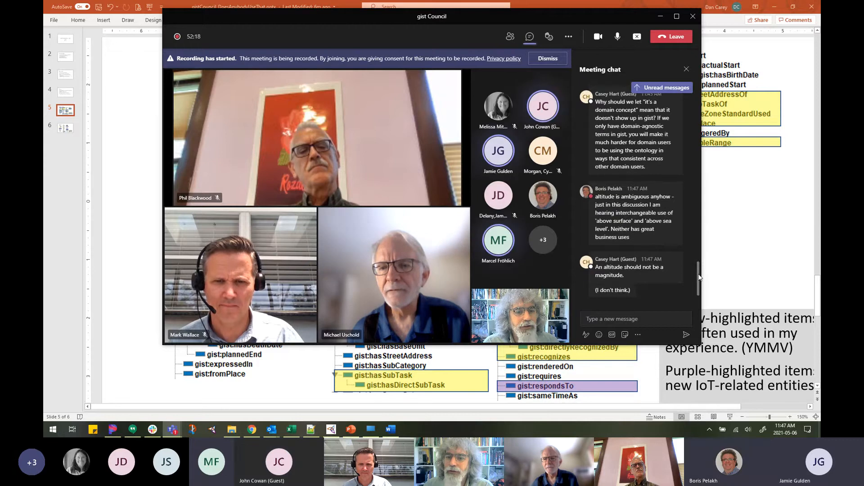
scroll("up", 3)
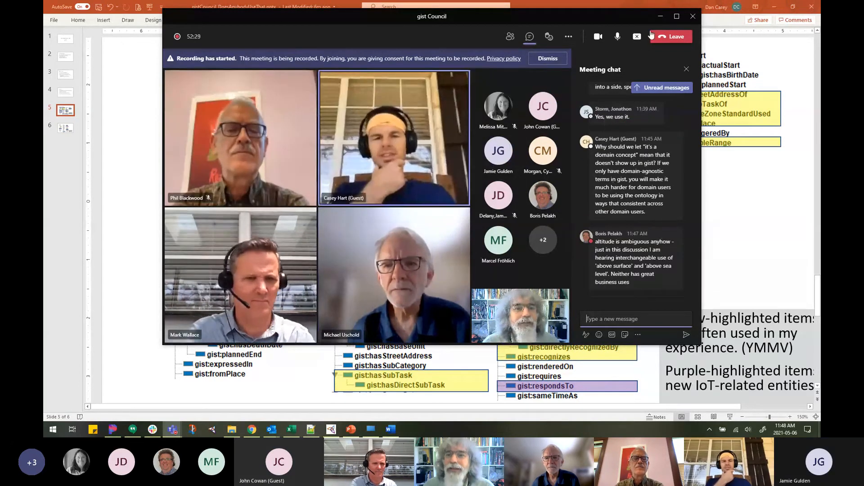
Close the Teams meeting window to leave the highlighted properties slide full screen.
left_click(692, 16)
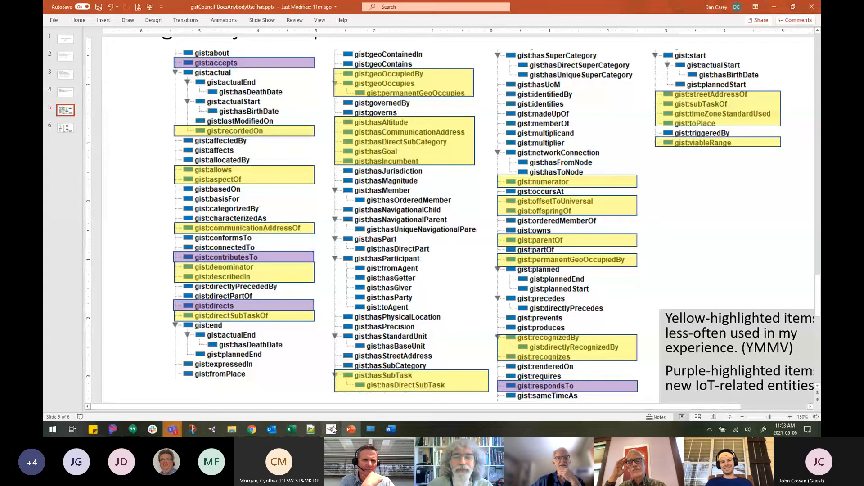
mouse_move(474, 356)
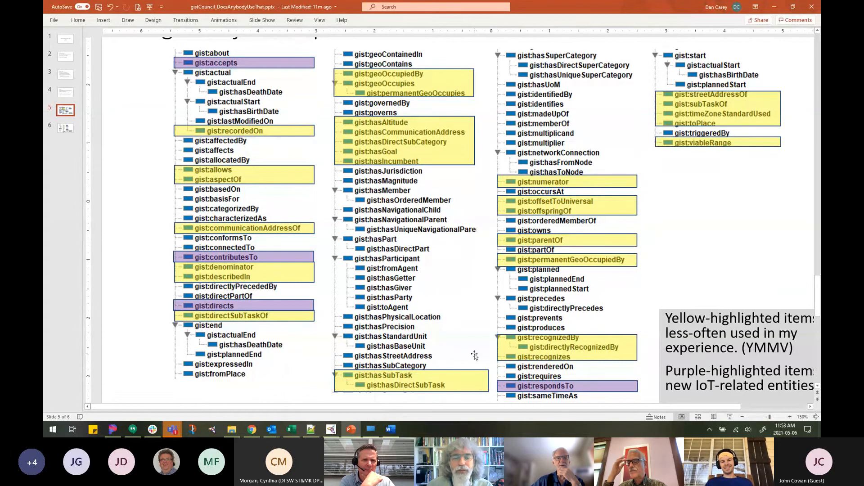
mouse_move(172, 246)
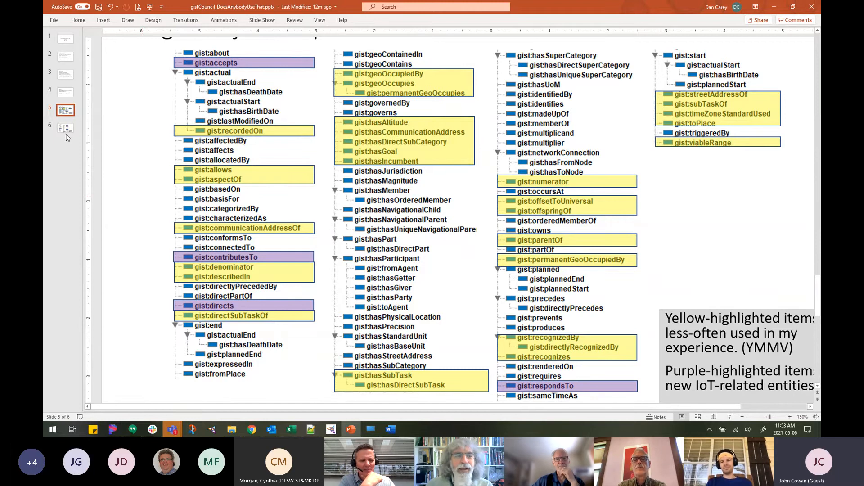
mouse_move(65, 128)
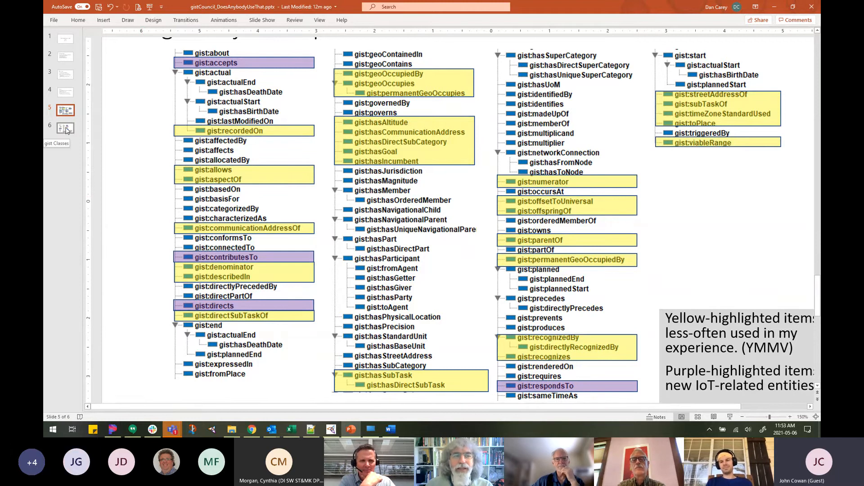
left_click(65, 129)
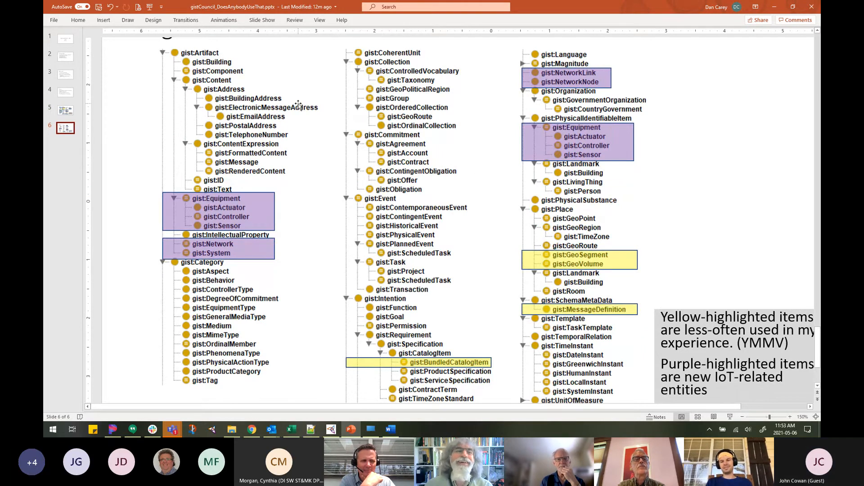
mouse_move(290, 118)
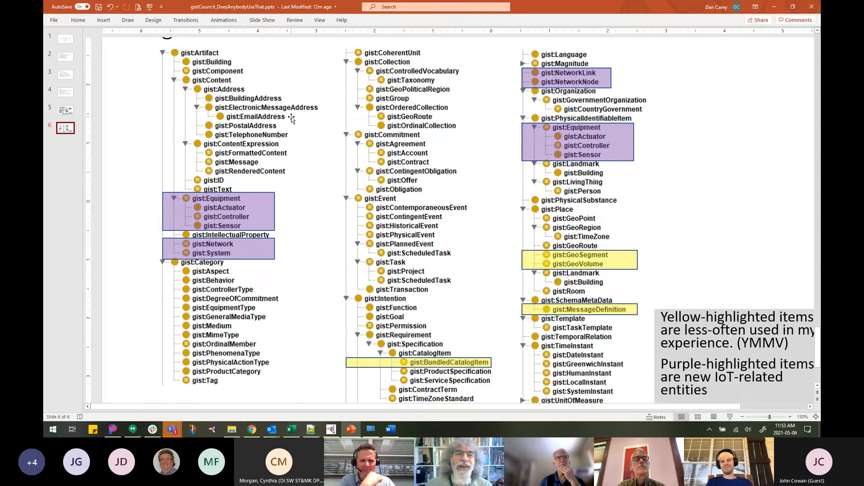
mouse_move(223, 107)
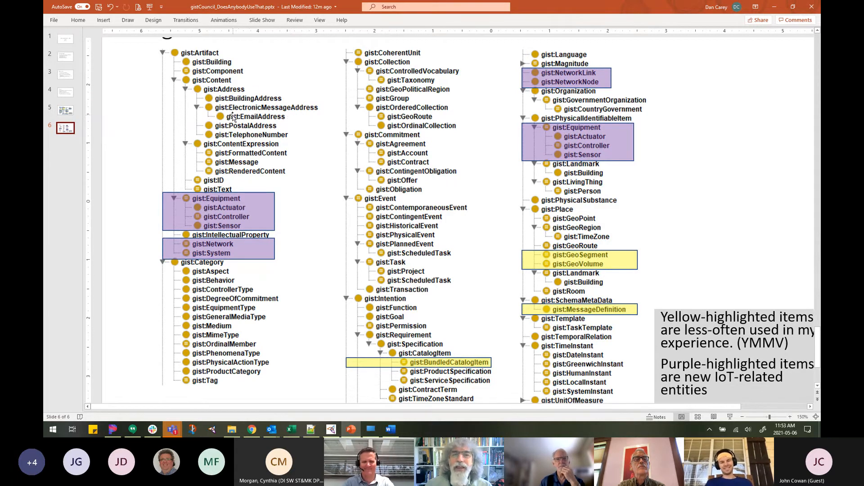
mouse_move(240, 135)
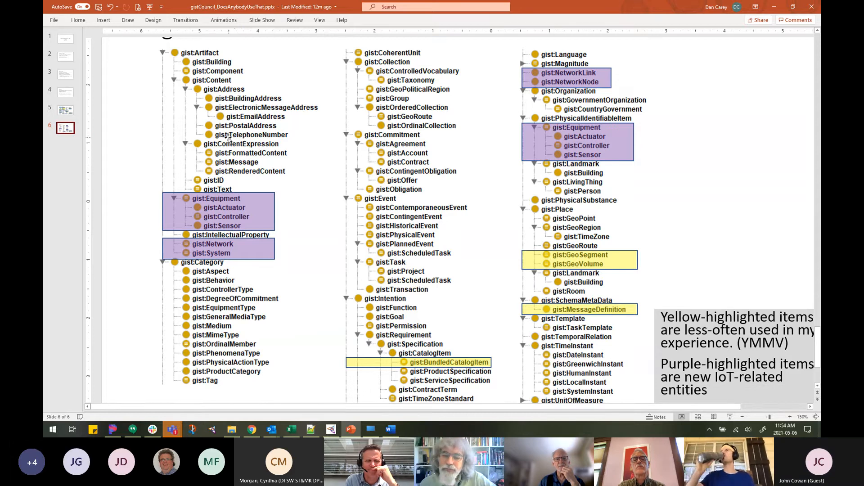
mouse_move(200, 149)
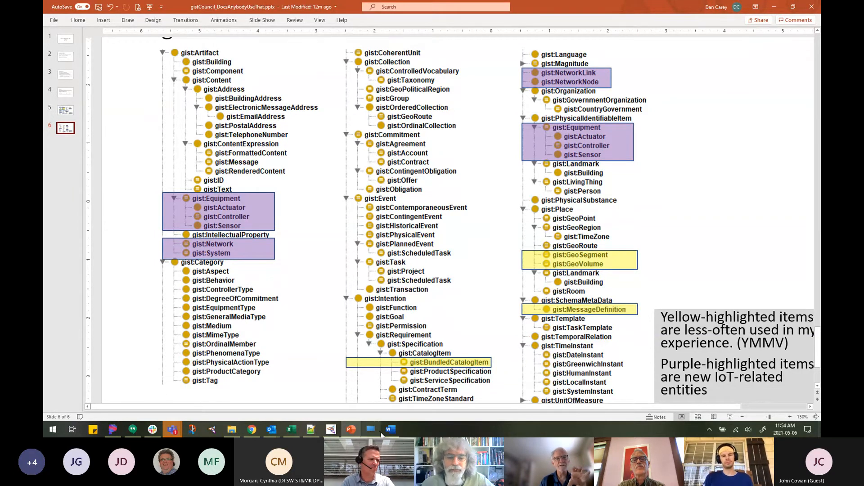
Select slide 5, the gist Object Properties slide with yellow and purple highlights.
left_click(64, 110)
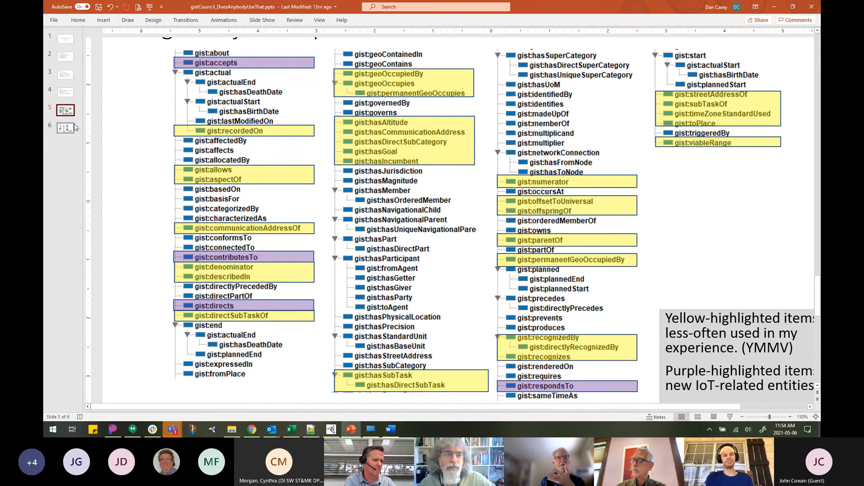
mouse_move(97, 126)
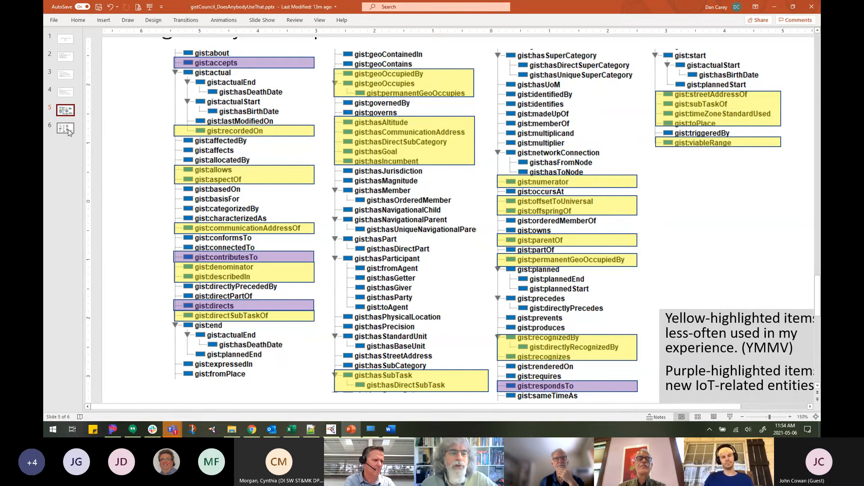
mouse_move(64, 129)
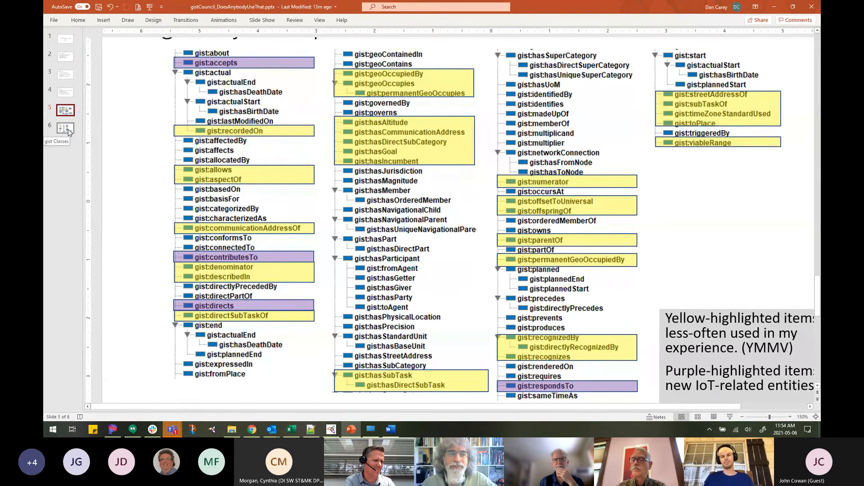
Select slide 6, the gist class hierarchy with purple IoT and yellow less-used classes.
left_click(65, 128)
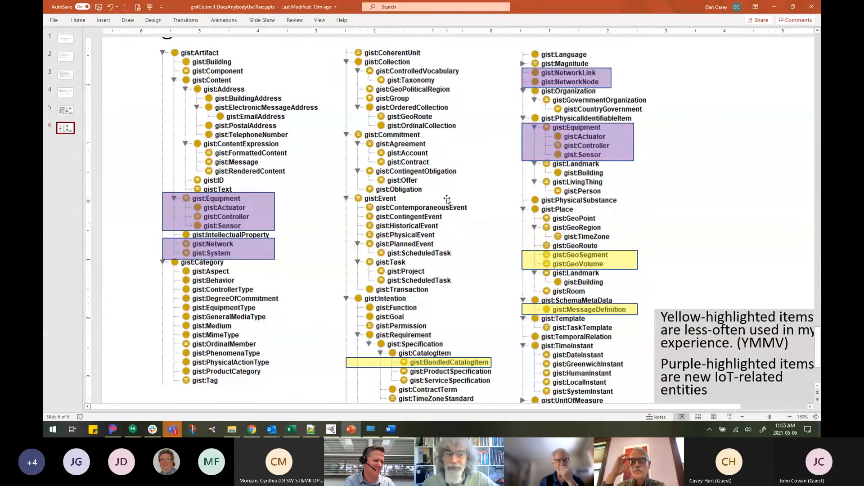
mouse_move(455, 197)
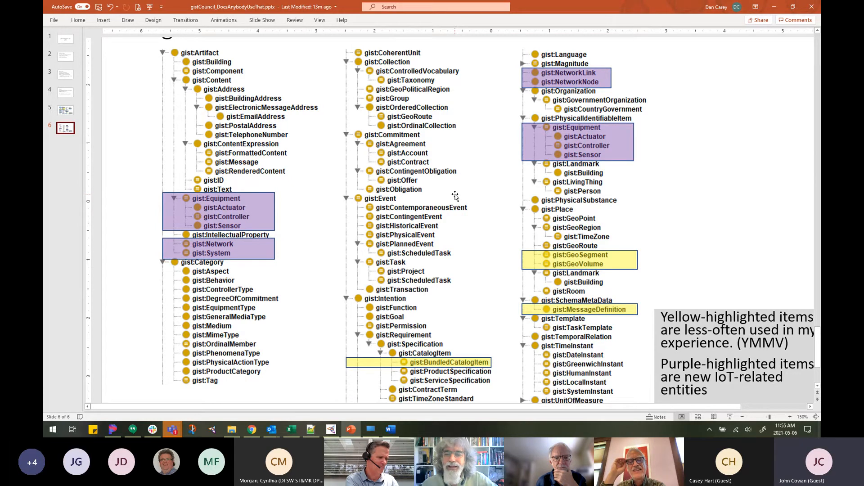
mouse_move(537, 275)
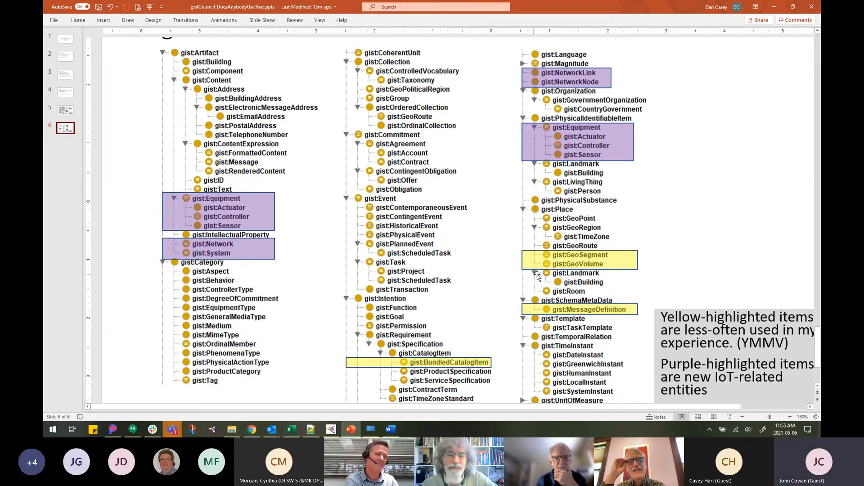
mouse_move(610, 270)
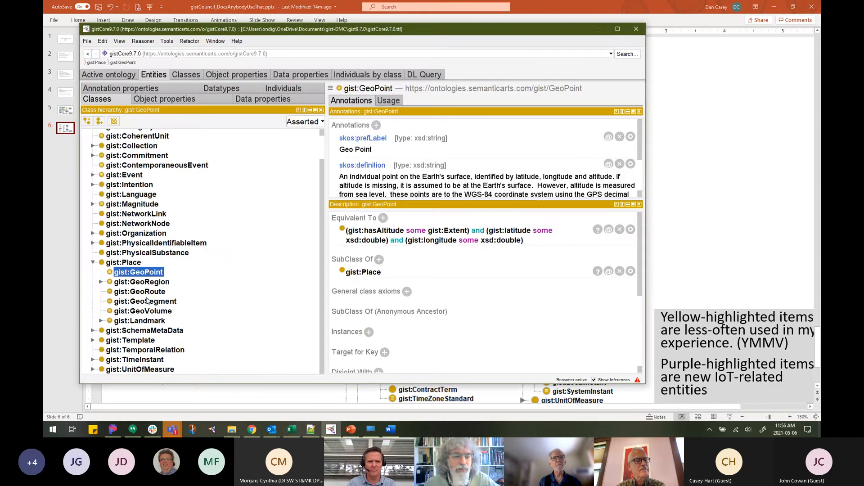
View gist:GeoSegment under Place in Protégé, then return to the class hierarchy slide.
left_click(145, 301)
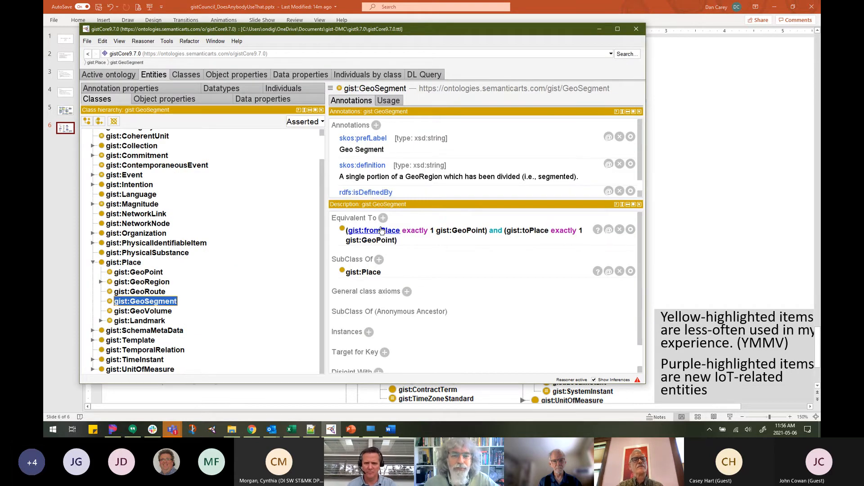
mouse_move(482, 187)
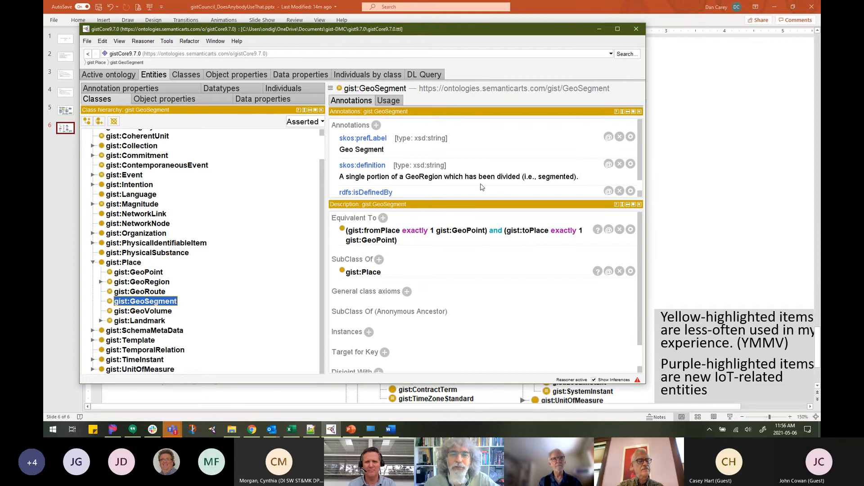
mouse_move(555, 190)
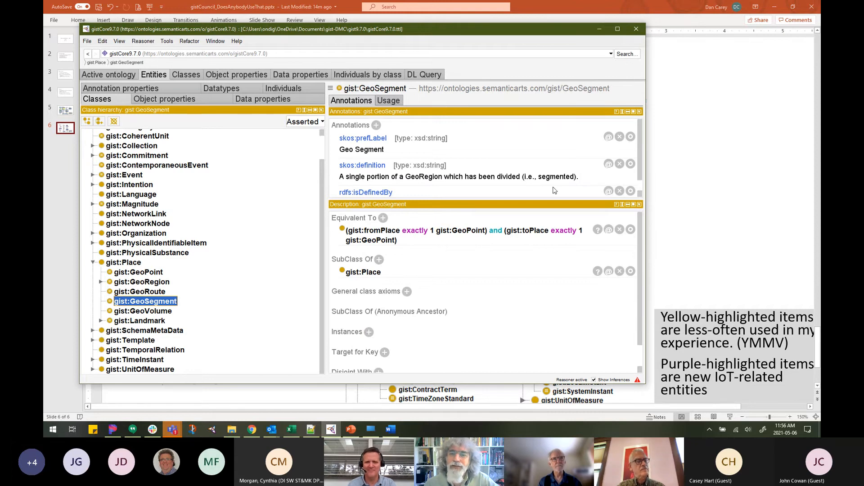
mouse_move(555, 191)
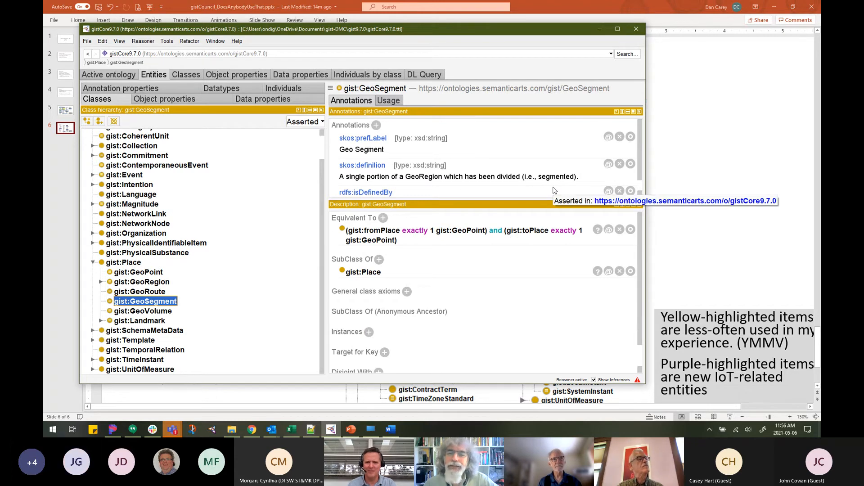
mouse_move(567, 41)
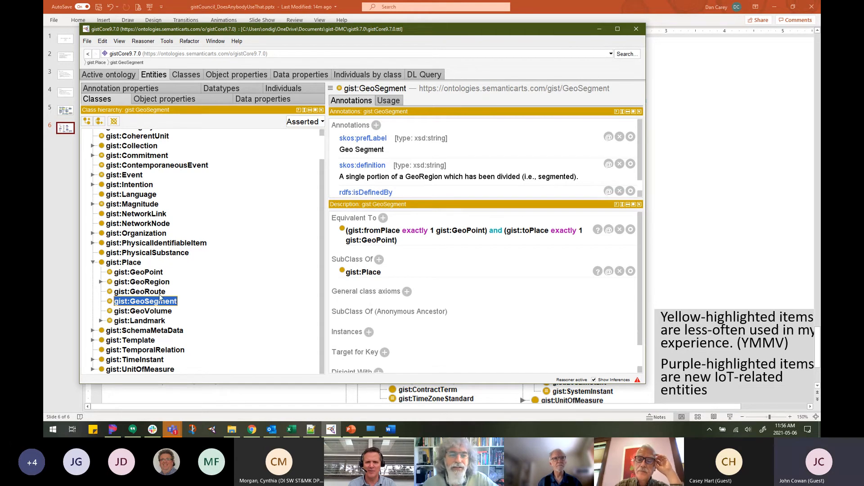
mouse_move(140, 291)
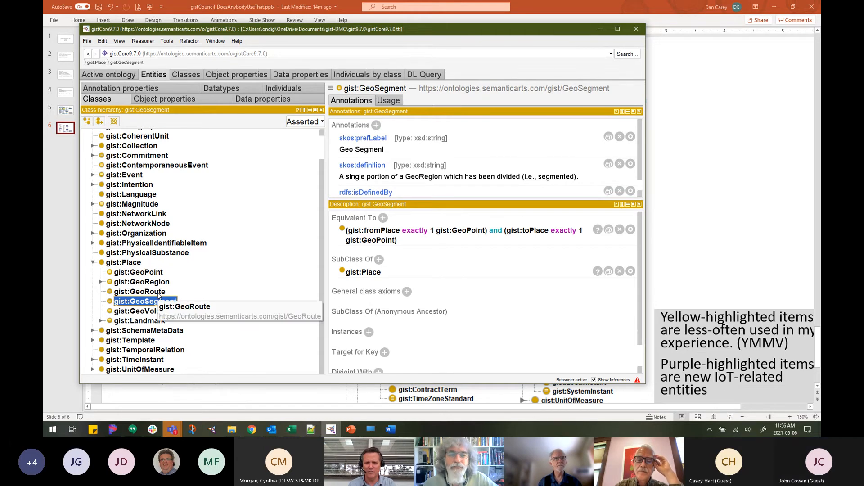
mouse_move(585, 57)
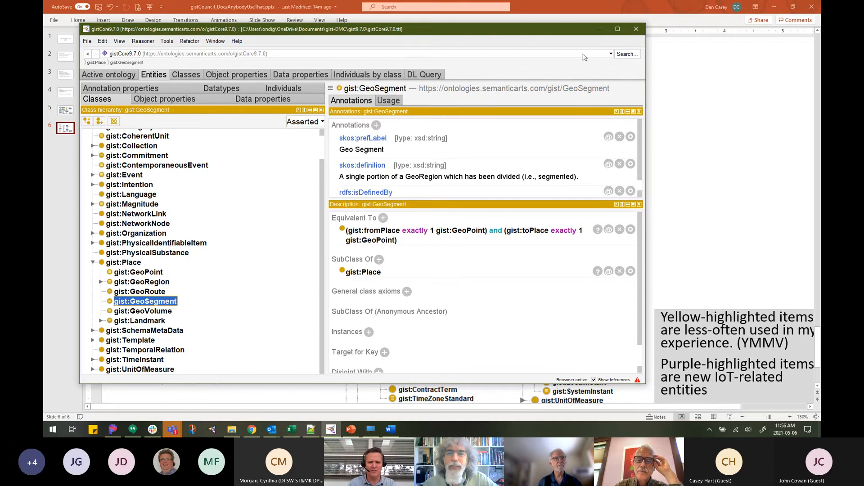
mouse_move(149, 297)
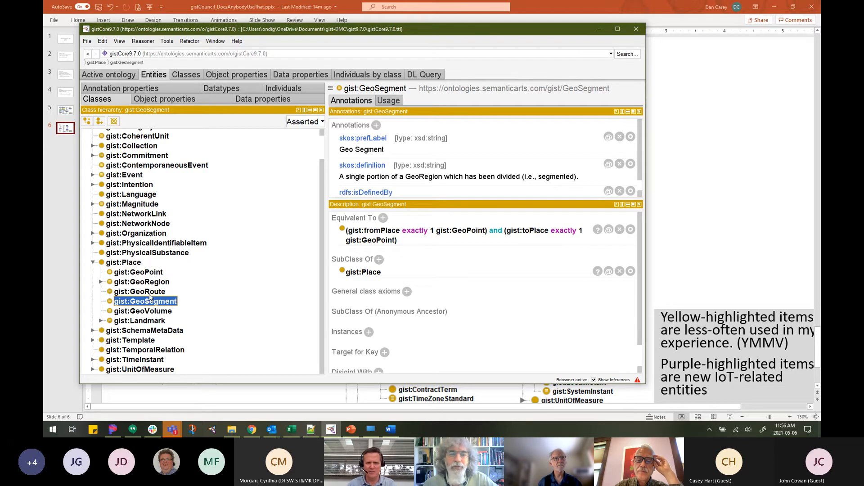
left_click(139, 292)
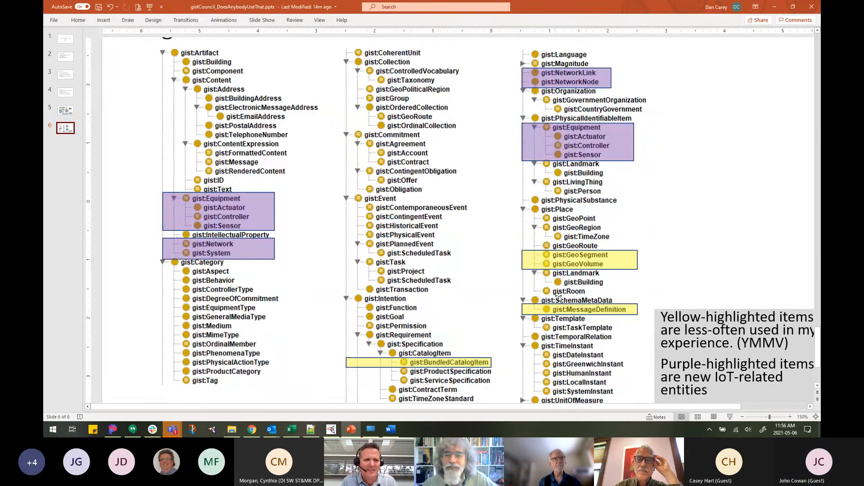
mouse_move(616, 258)
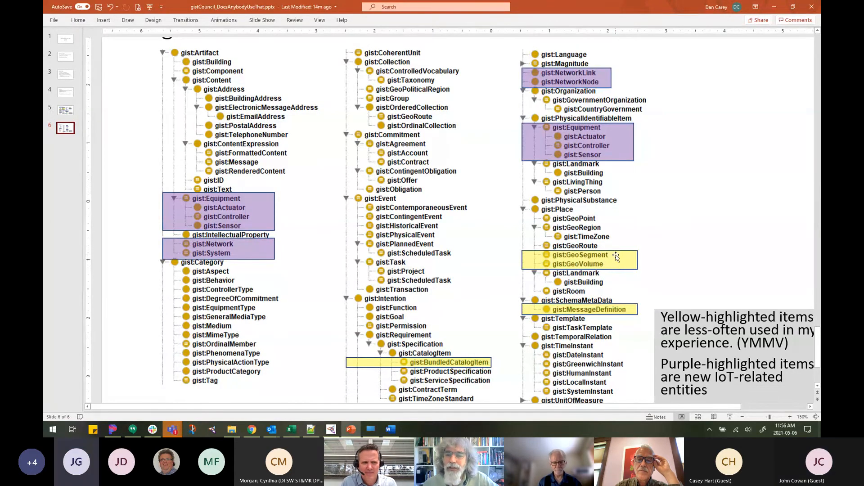
mouse_move(614, 266)
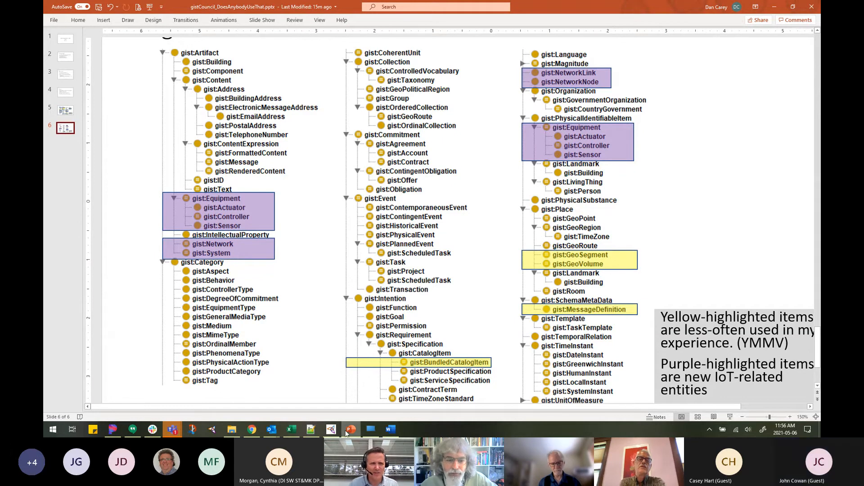
mouse_move(331, 429)
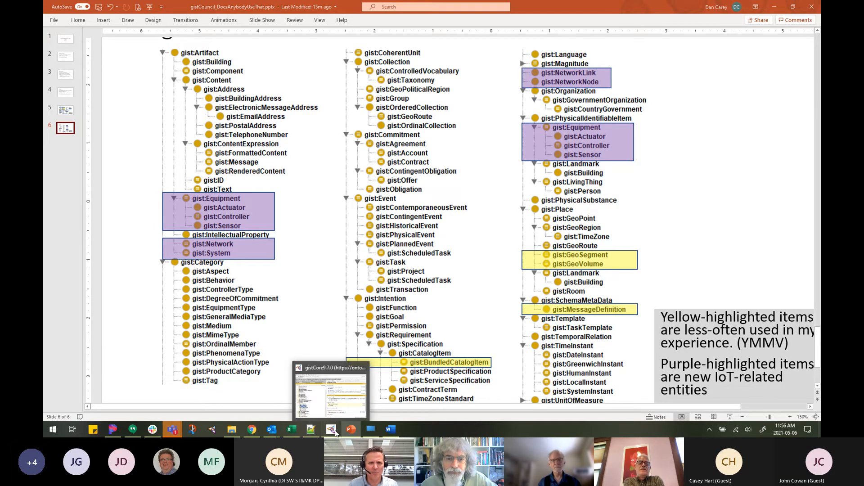
Bring the Protégé window forward on gist:GeoSegment with its fromPlace and toPlace GeoPoint restrictions.
left_click(331, 391)
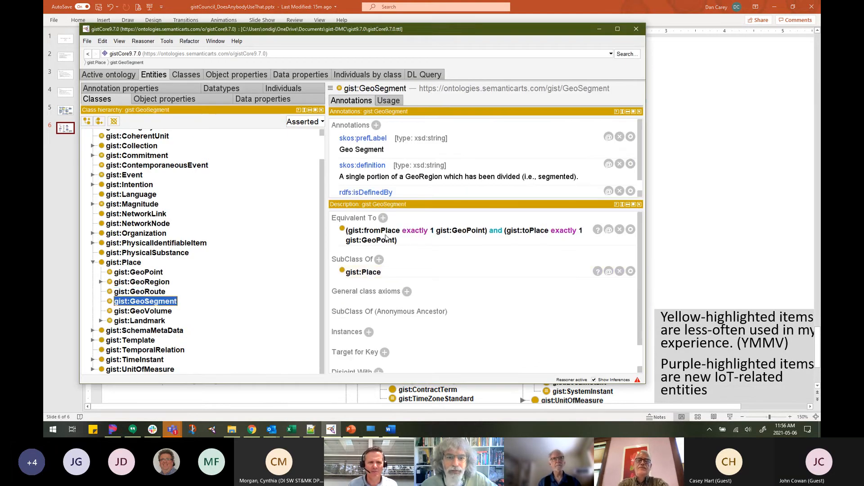
mouse_move(461, 230)
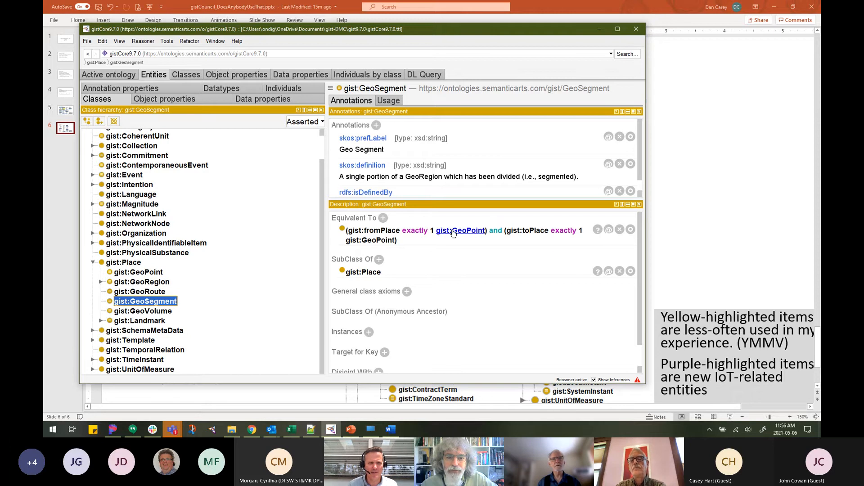
mouse_move(462, 230)
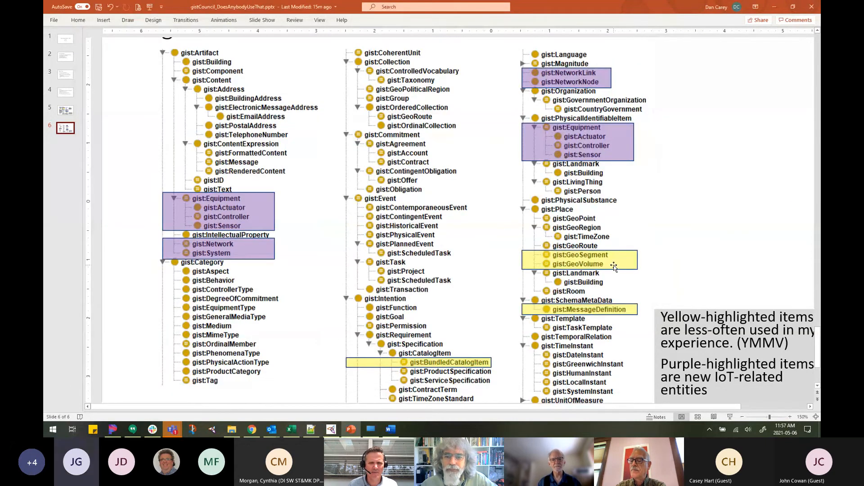
mouse_move(621, 261)
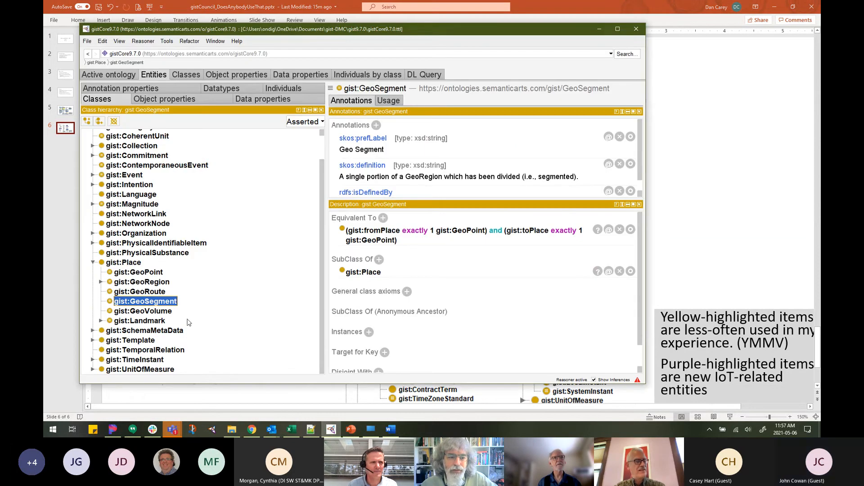
mouse_move(145, 301)
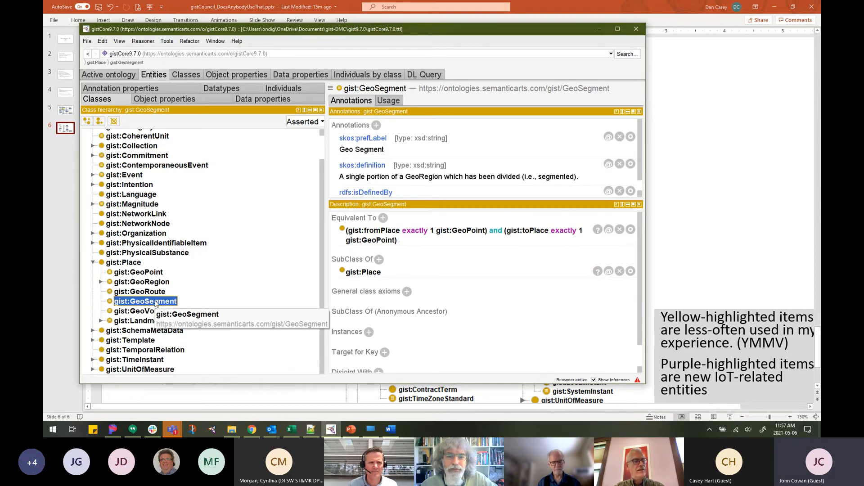
mouse_move(231, 356)
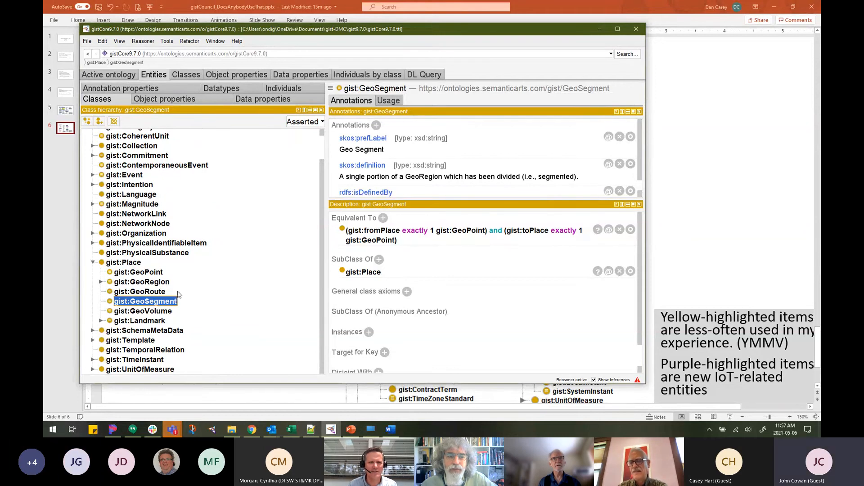
mouse_move(147, 295)
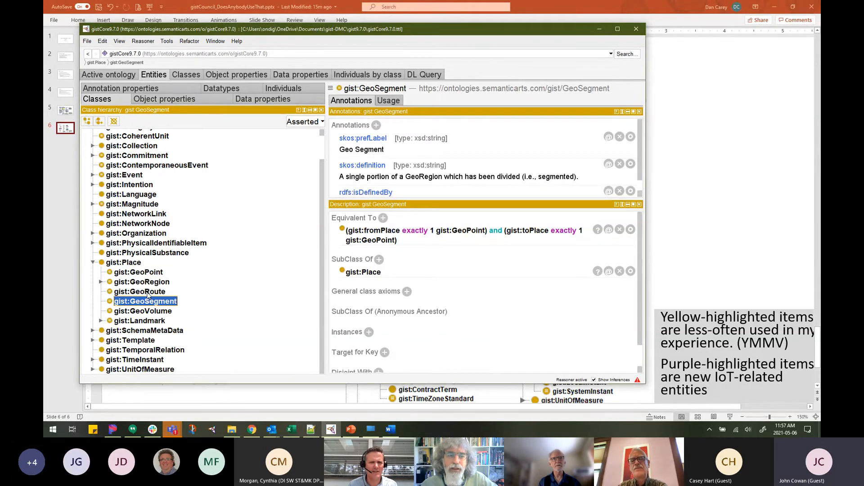
mouse_move(139, 291)
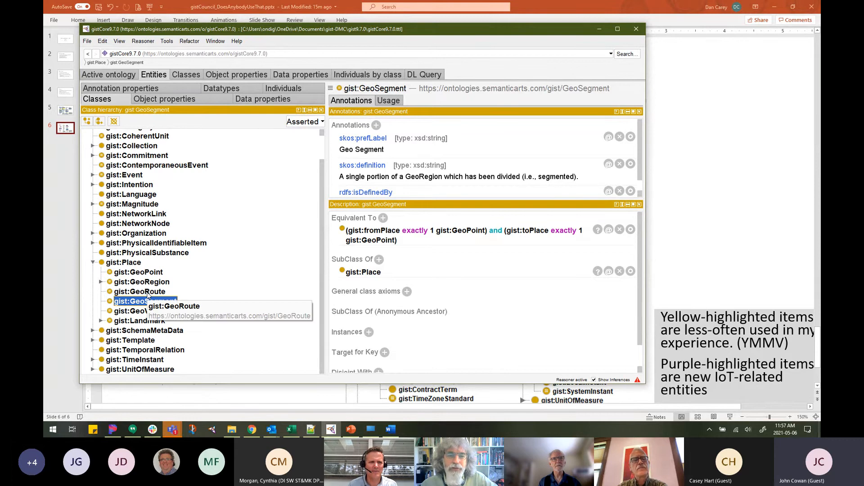
left_click(139, 292)
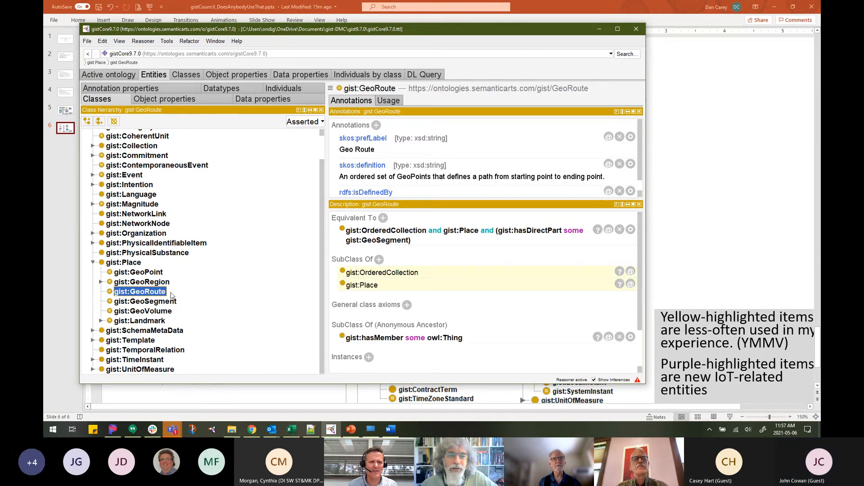
mouse_move(143, 292)
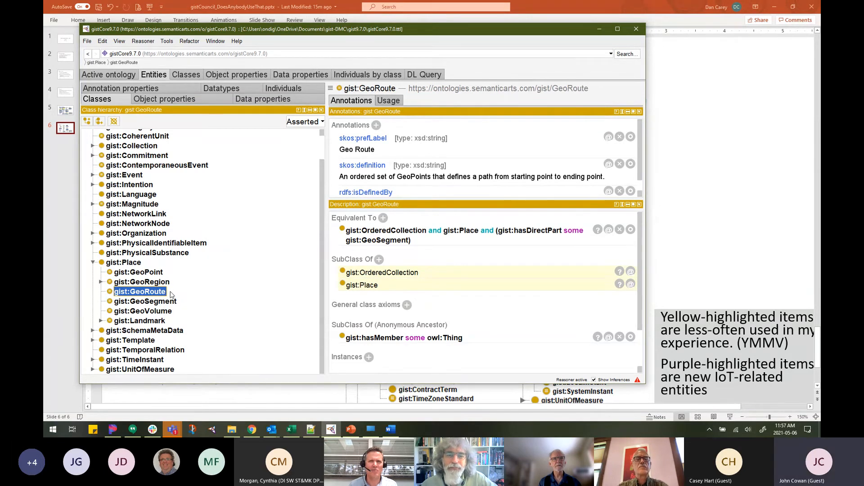
mouse_move(295, 275)
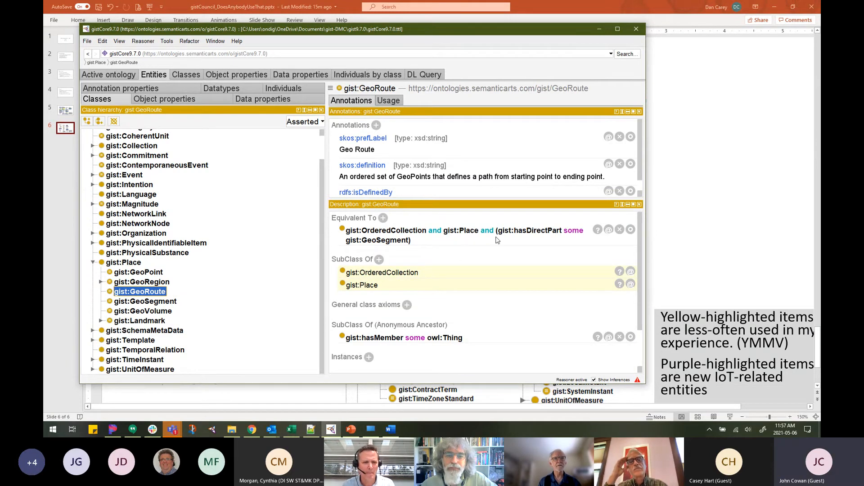
left_click(145, 301)
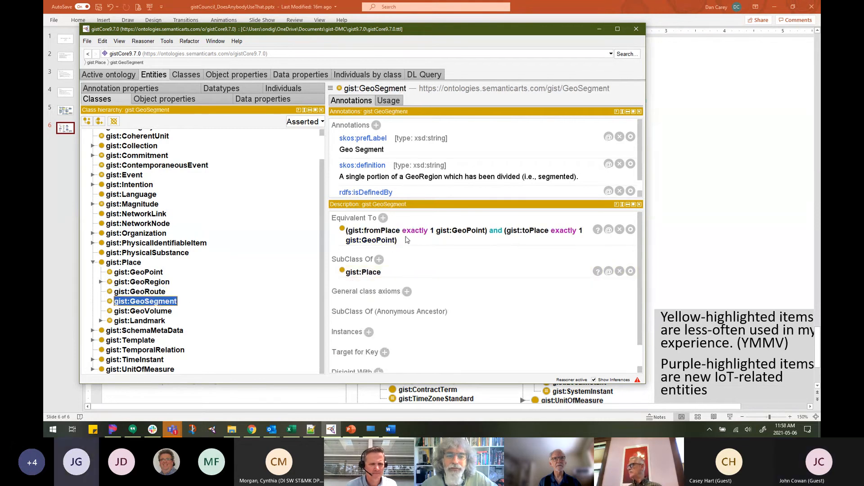
Select gist:GeoRoute to show it as an OrderedCollection and Place with direct GeoSegment parts.
left_click(140, 291)
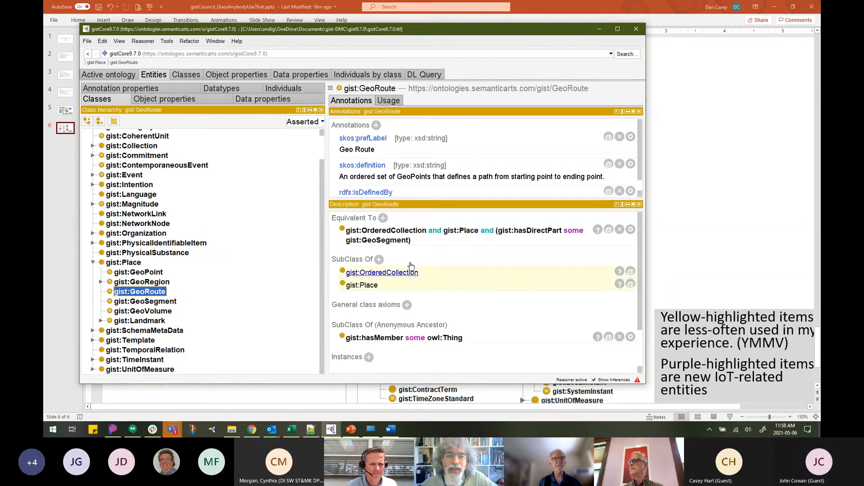
mouse_move(530, 231)
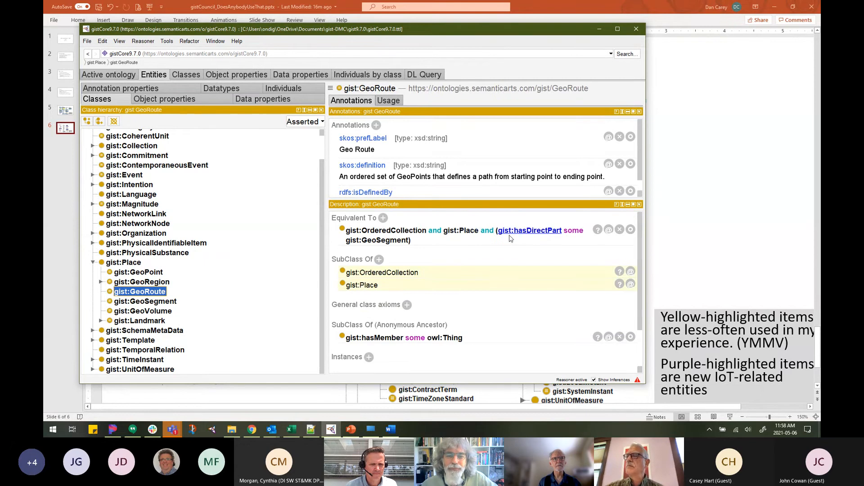
mouse_move(422, 243)
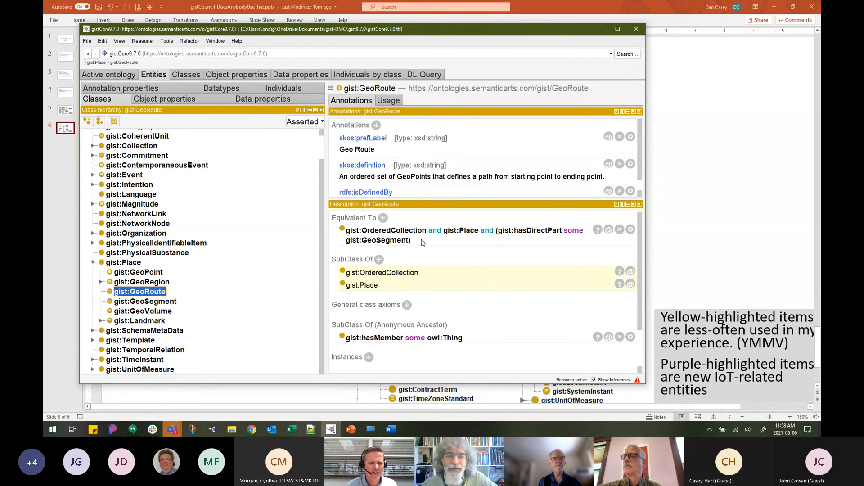
mouse_move(385, 231)
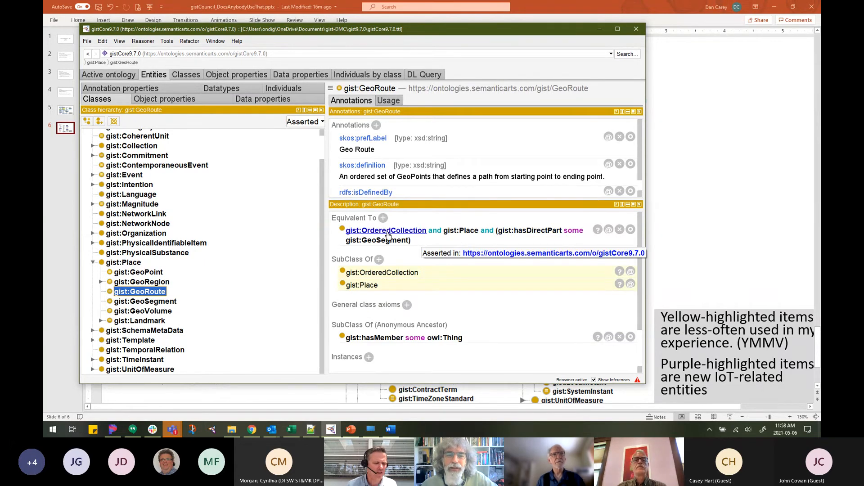
mouse_move(358, 221)
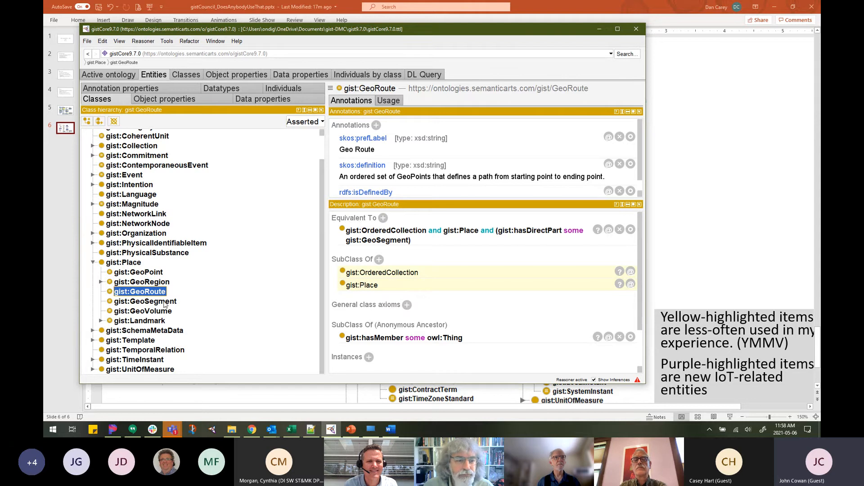
Select gist:GeoSegment again, defined by exactly one fromPlace and one toPlace GeoPoint.
left_click(145, 301)
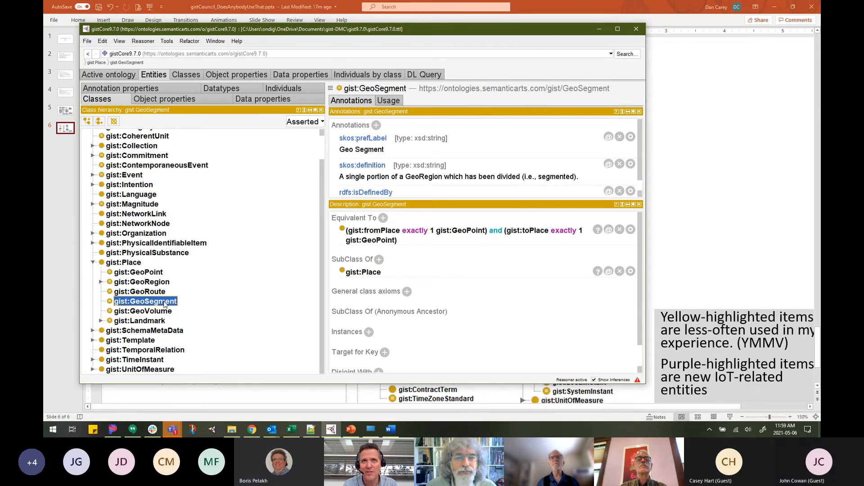
mouse_move(194, 305)
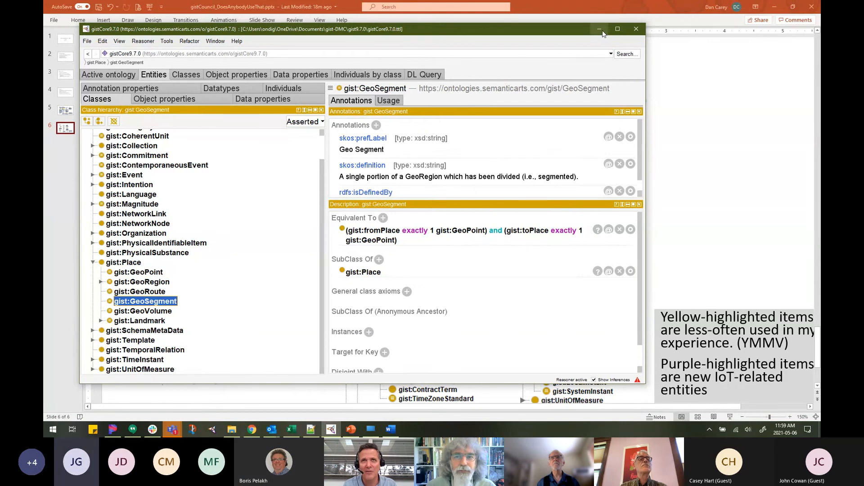
mouse_move(599, 29)
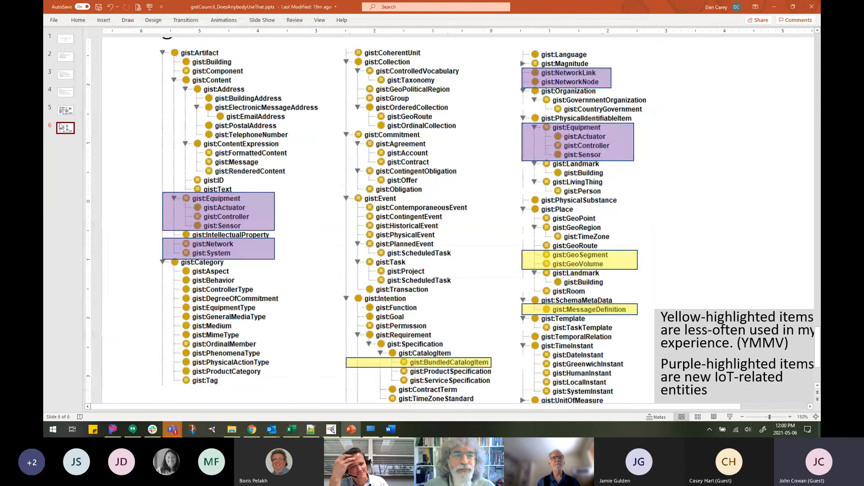
Return to PowerPoint slide 5 with the highlighted gist Object Properties hierarchy.
left_click(65, 110)
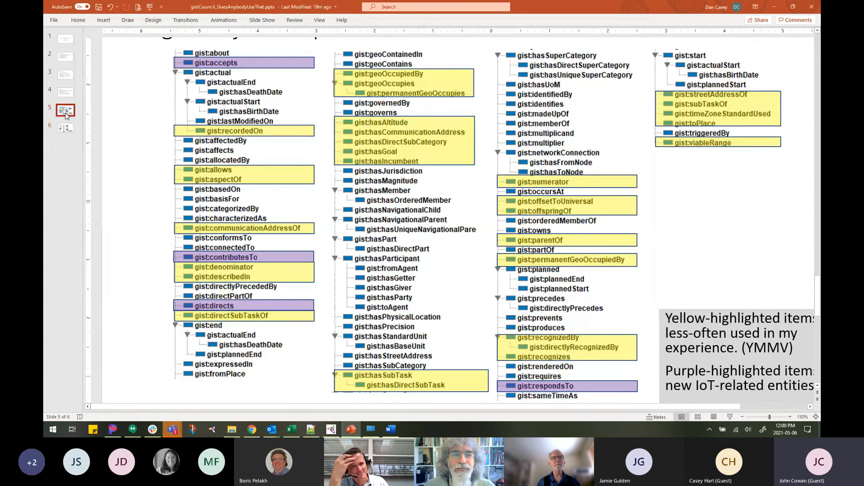